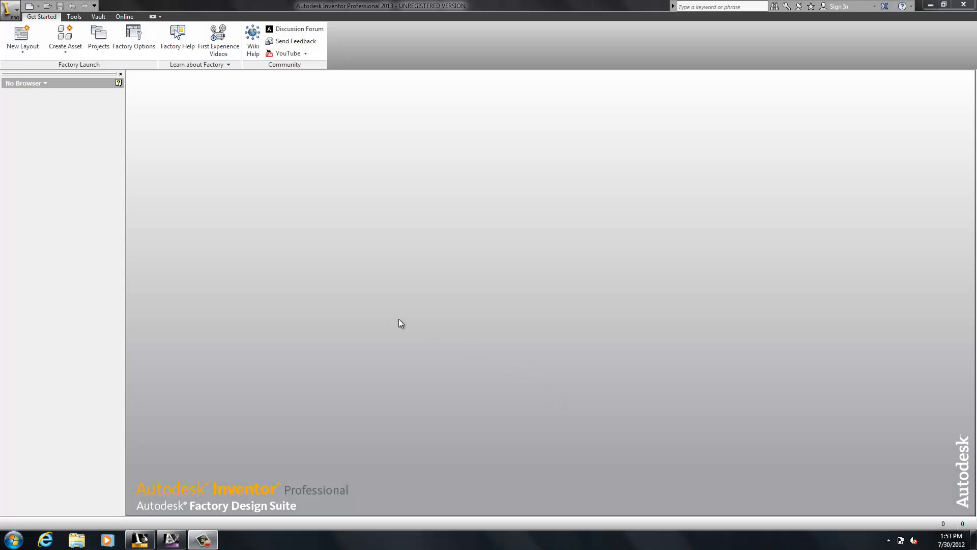
{"action": "mouse_move", "coordinate": [341, 289]}
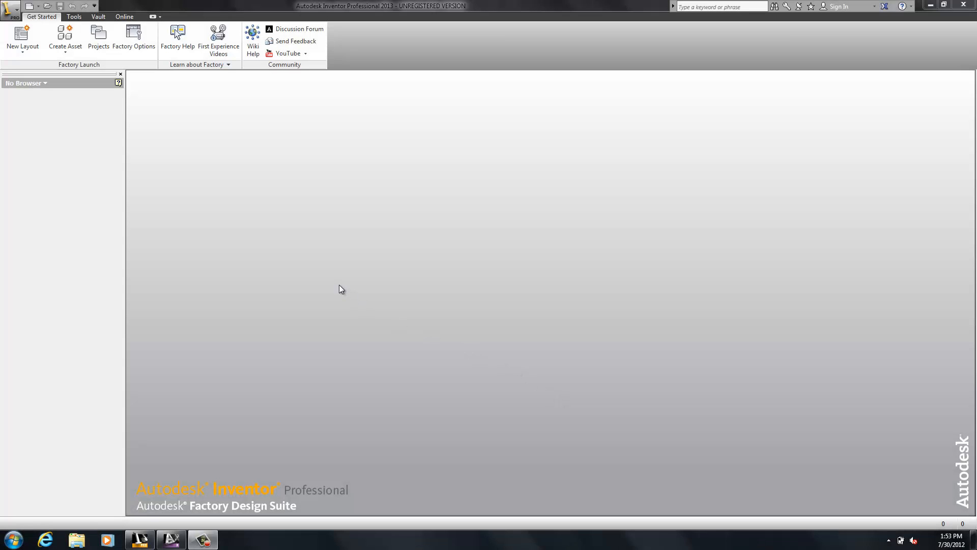
{"action": "mouse_move", "coordinate": [271, 230]}
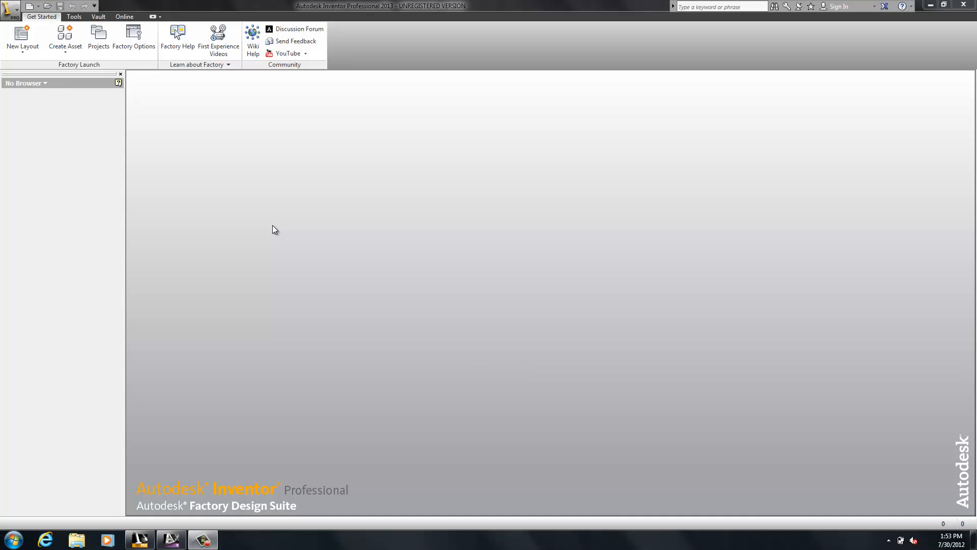
{"action": "mouse_move", "coordinate": [73, 64]}
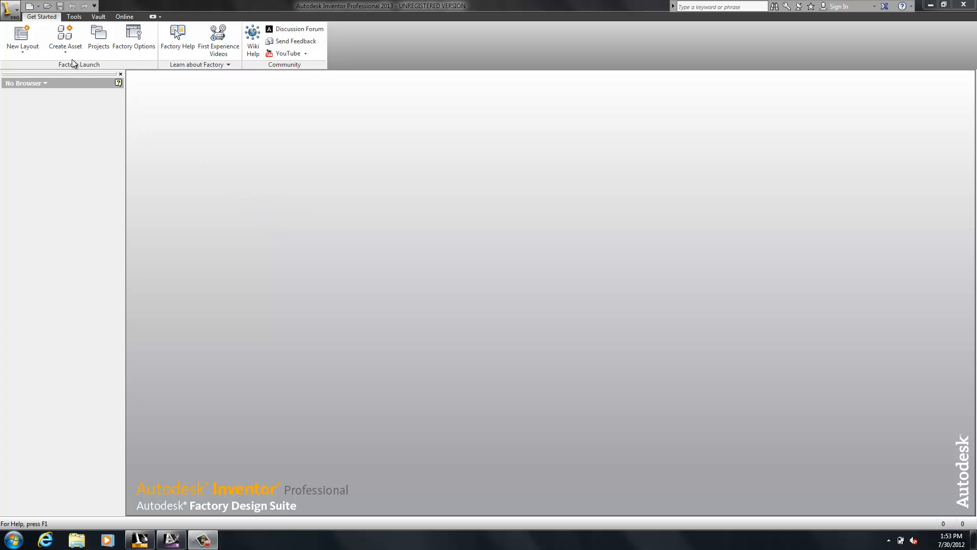
Start a new factory asset and select the Arm Welding Clamp - 48 shortcut
{"action": "left_click", "coordinate": [64, 37]}
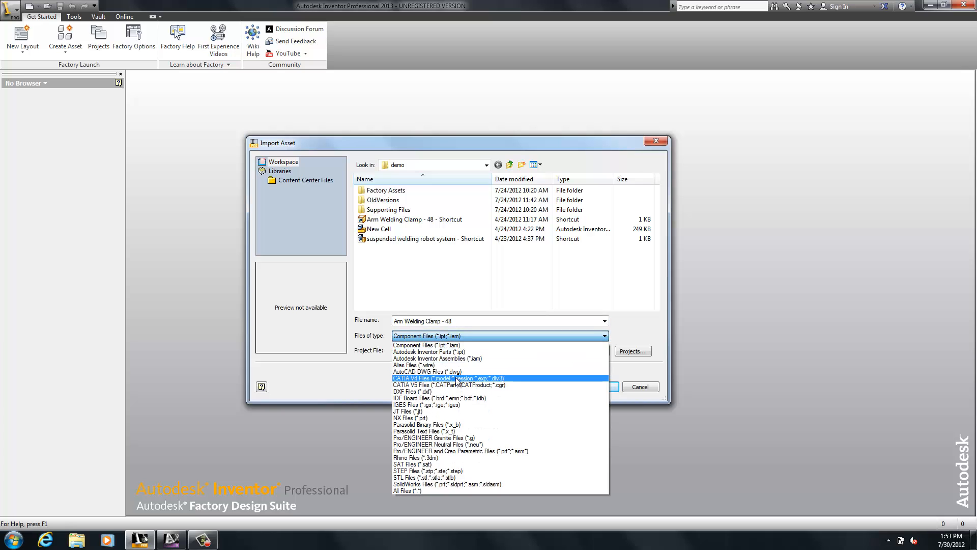
{"action": "mouse_move", "coordinate": [461, 438]}
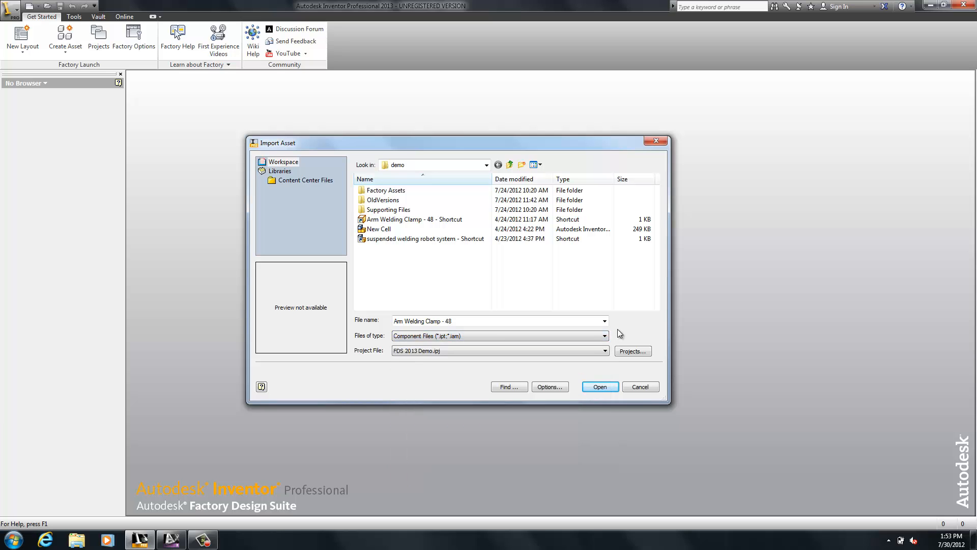
{"action": "left_click", "coordinate": [640, 387]}
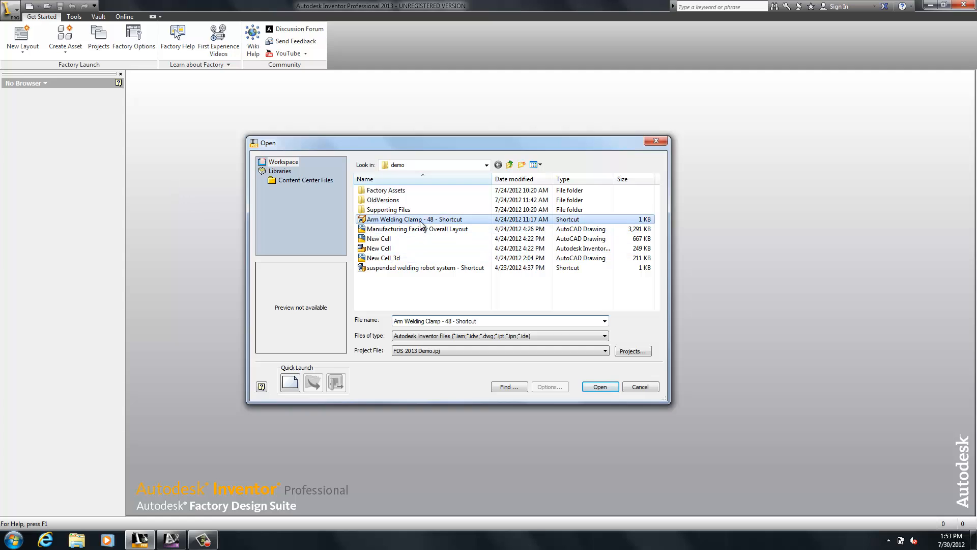
Open Arm Welding Clamp - 48 in Asset Builder and begin defining its landing surface
{"action": "left_click", "coordinate": [599, 387]}
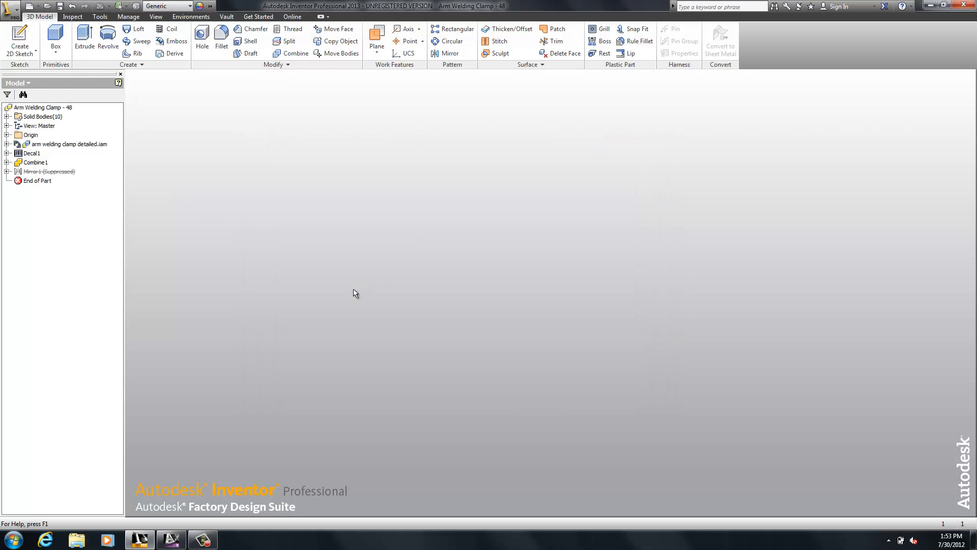
{"action": "left_click", "coordinate": [36, 17]}
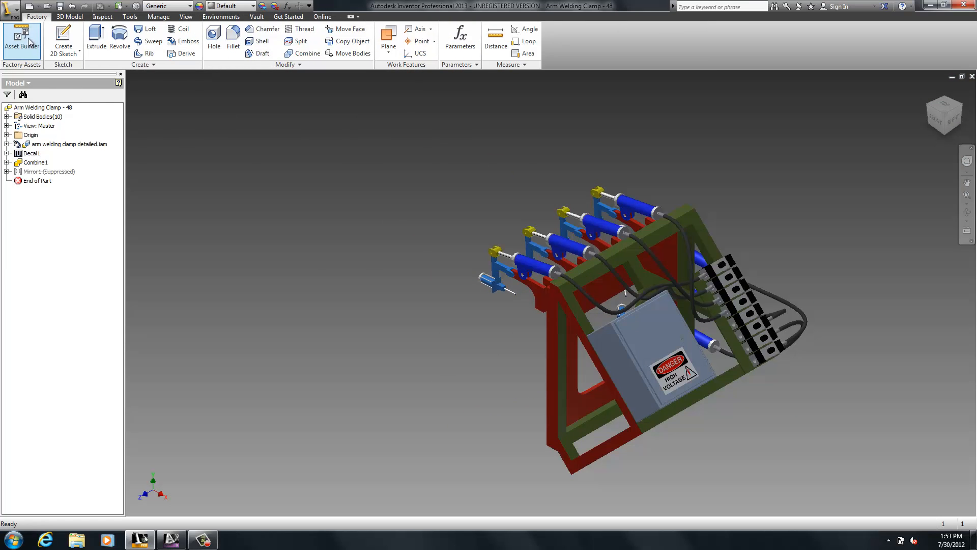
{"action": "left_click", "coordinate": [21, 41]}
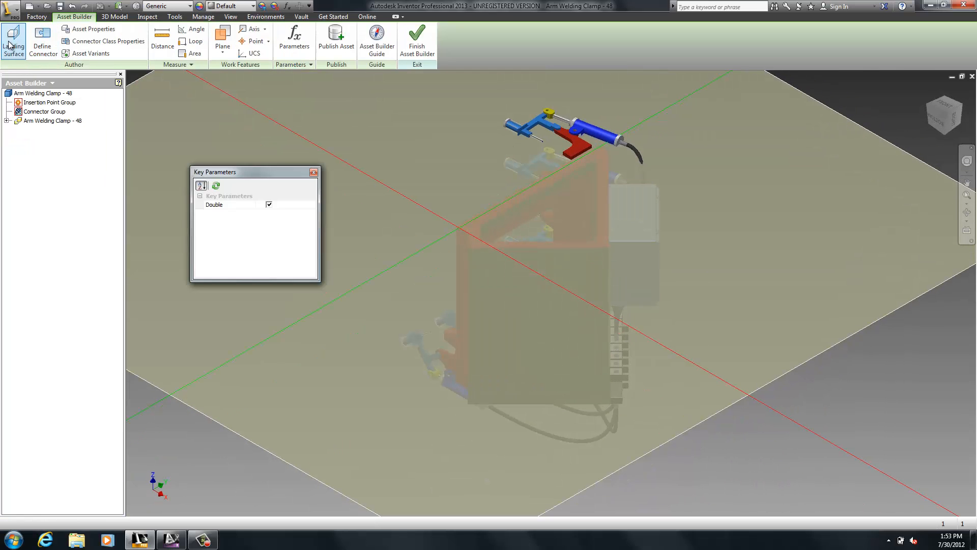
{"action": "left_click", "coordinate": [13, 41]}
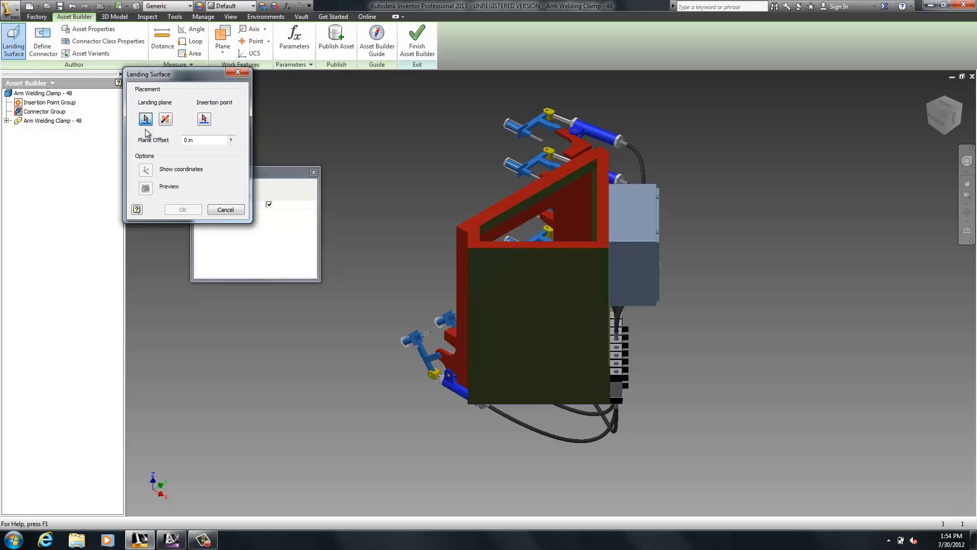
{"action": "mouse_move", "coordinate": [503, 294]}
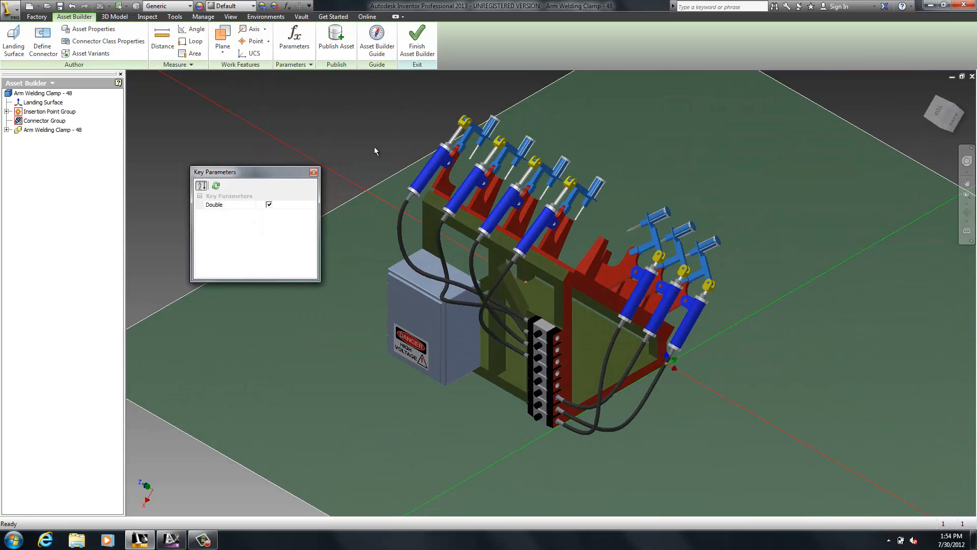
{"action": "mouse_move", "coordinate": [922, 102]}
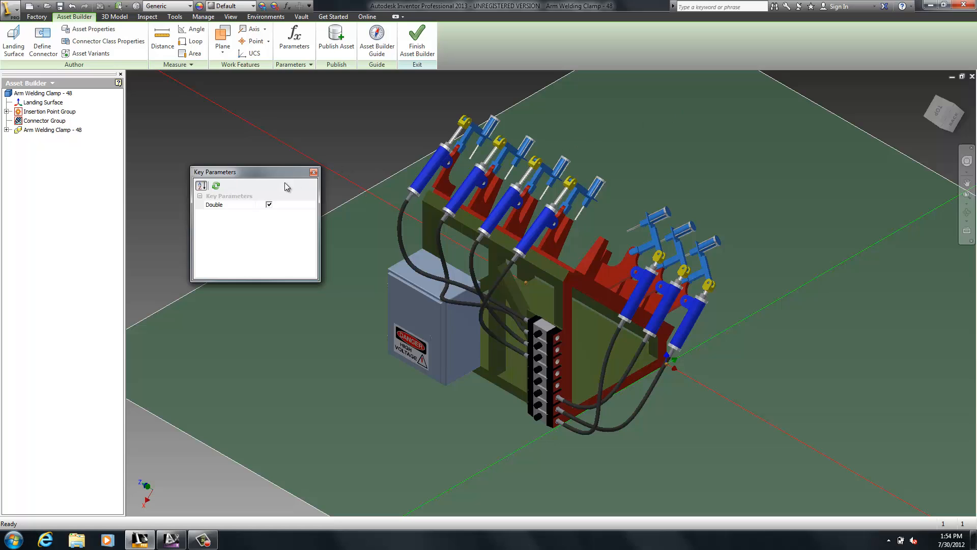
{"action": "mouse_move", "coordinate": [222, 212]}
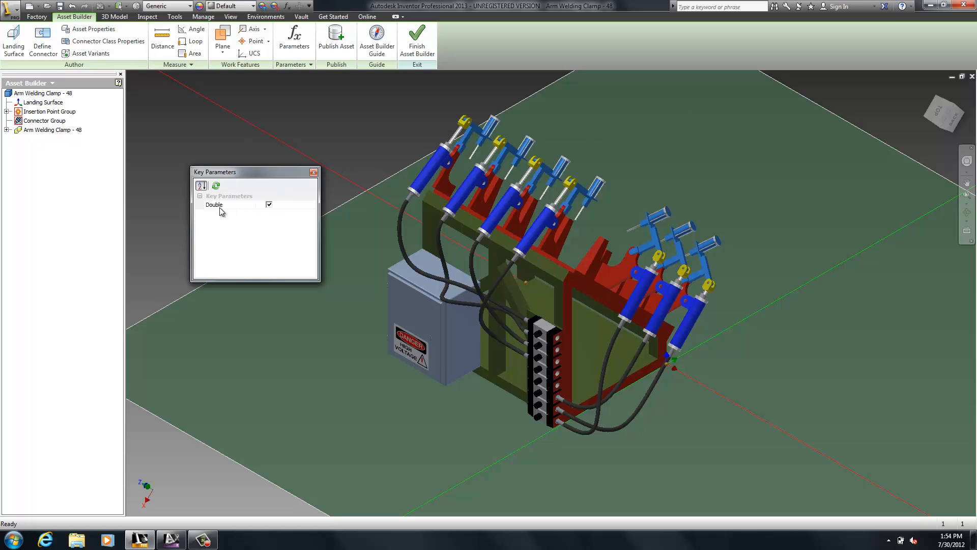
{"action": "mouse_move", "coordinate": [219, 209]}
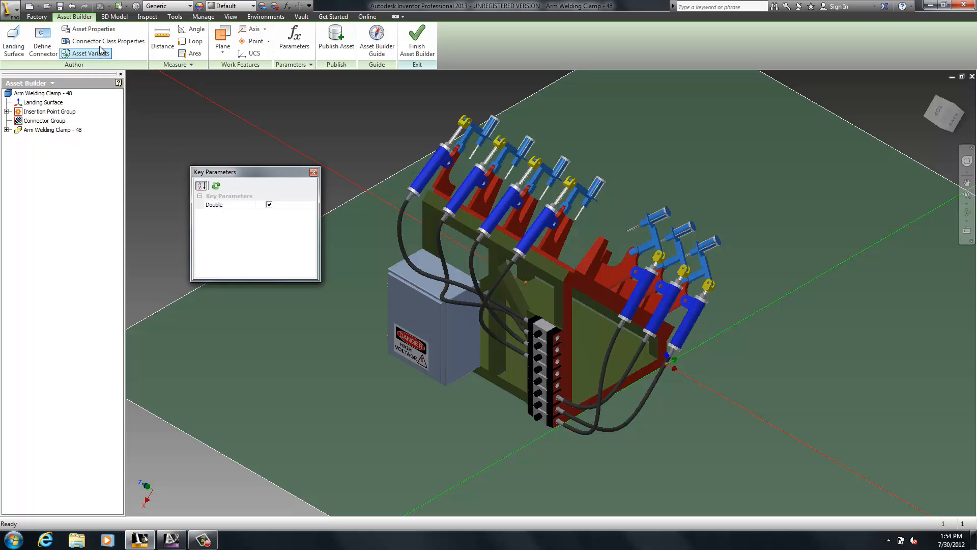
Fill in the clamp's asset properties and confirm Single and Double asset variants
{"action": "left_click", "coordinate": [93, 28]}
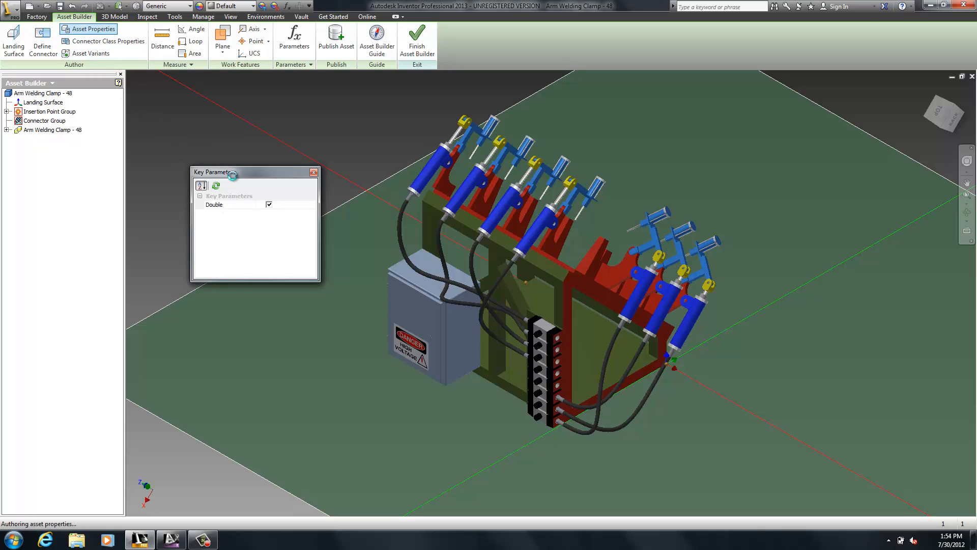
{"action": "left_click", "coordinate": [92, 28]}
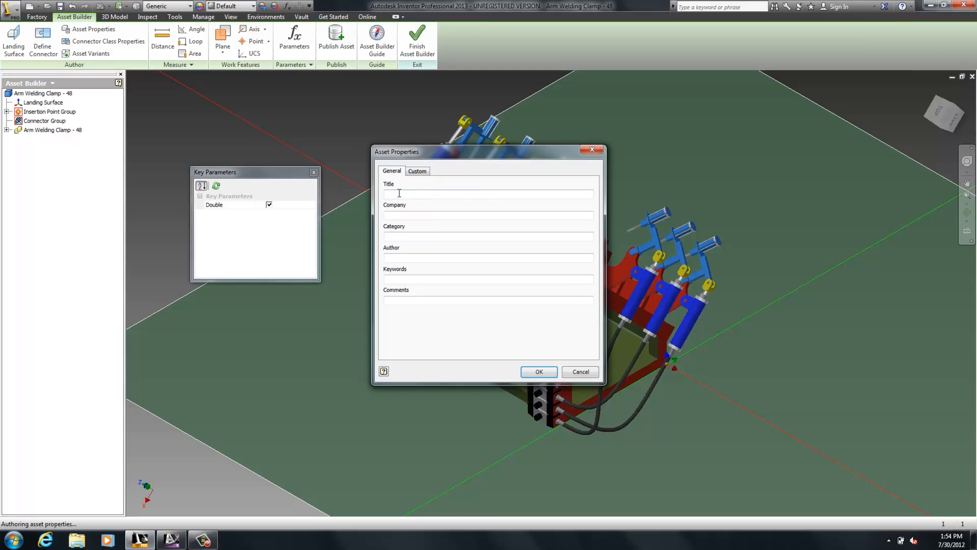
{"action": "left_click", "coordinate": [538, 372]}
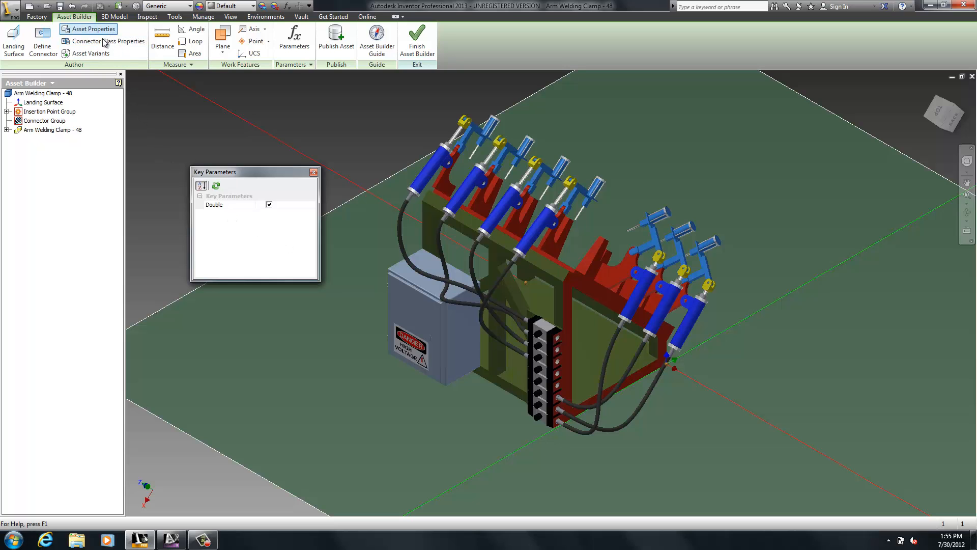
{"action": "mouse_move", "coordinate": [90, 53]}
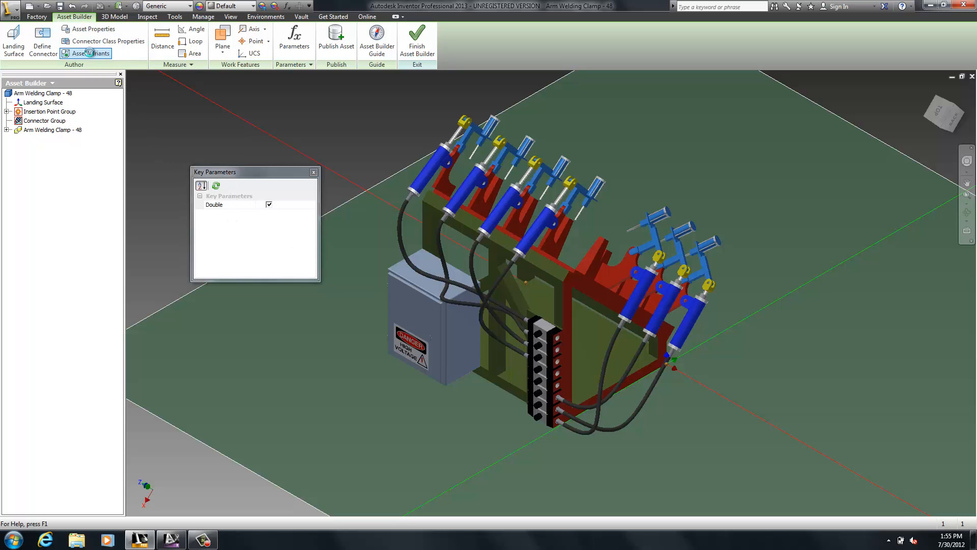
{"action": "left_click", "coordinate": [92, 53]}
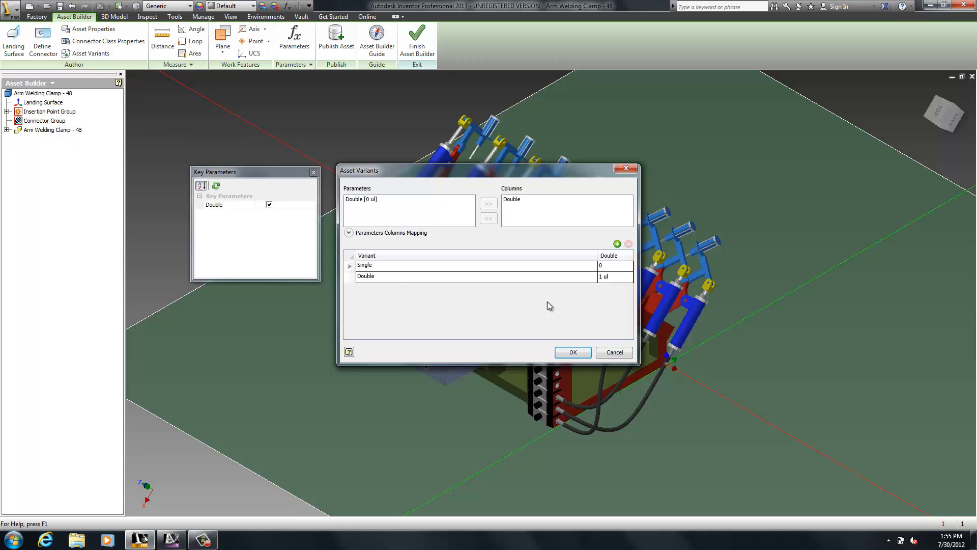
{"action": "mouse_move", "coordinate": [383, 208]}
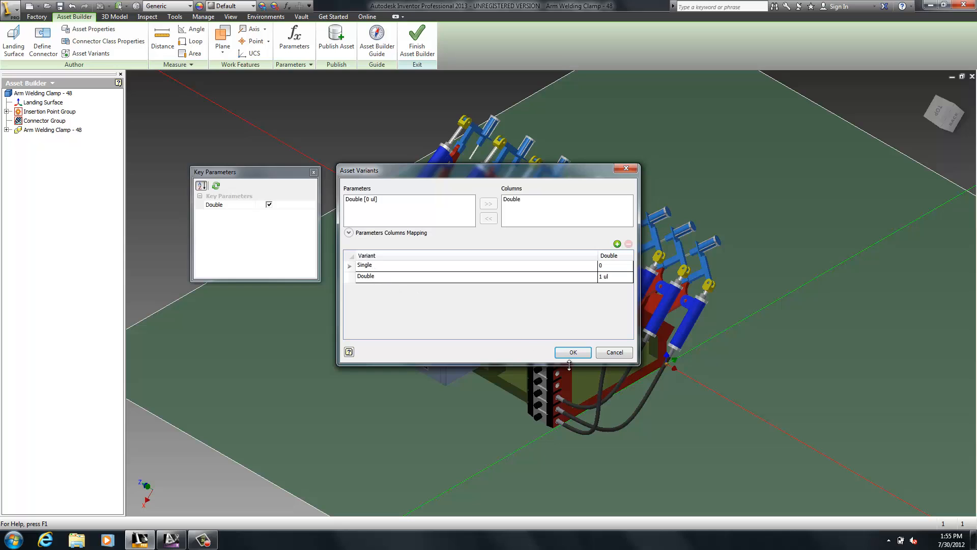
{"action": "mouse_move", "coordinate": [572, 352]}
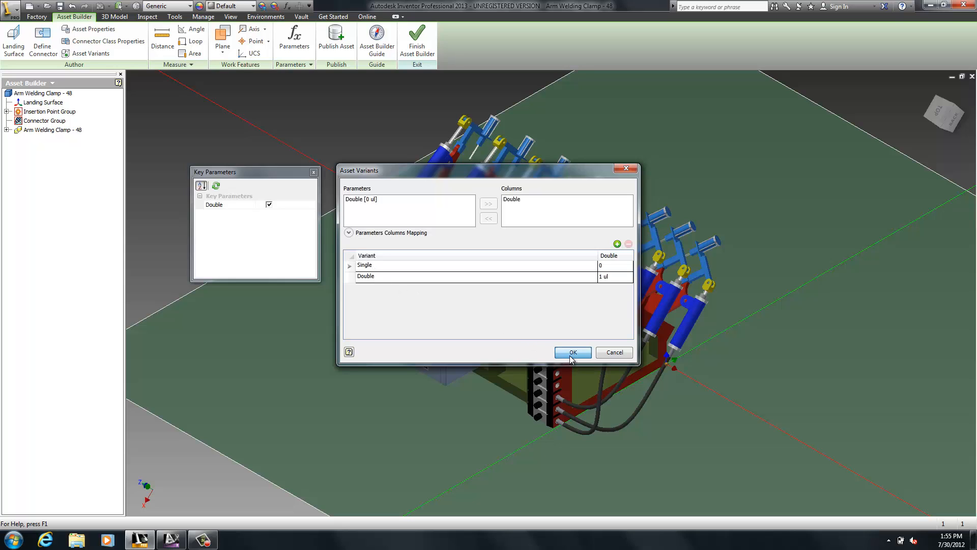
{"action": "left_click", "coordinate": [573, 352]}
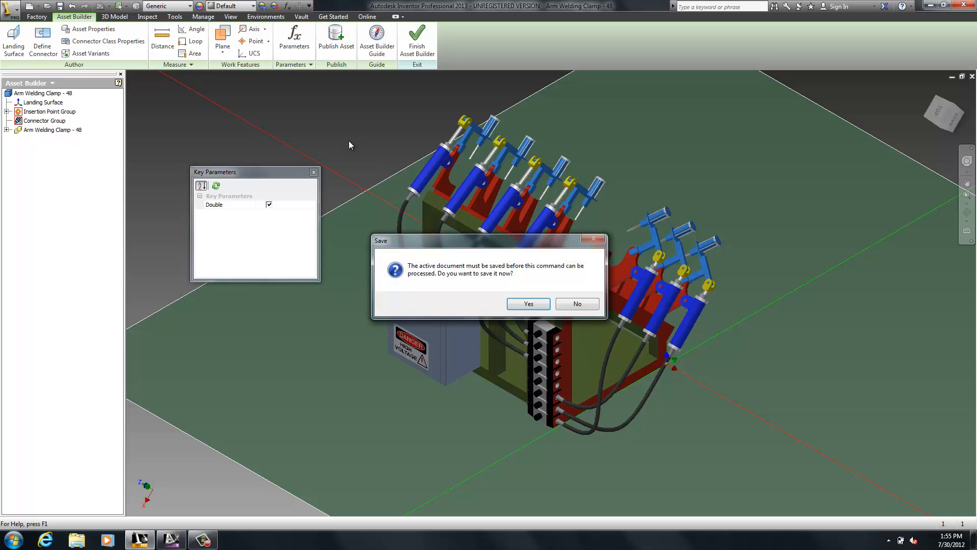
Save the clamp and publish it as a Standard asset to local User Assets
{"action": "left_click", "coordinate": [528, 303]}
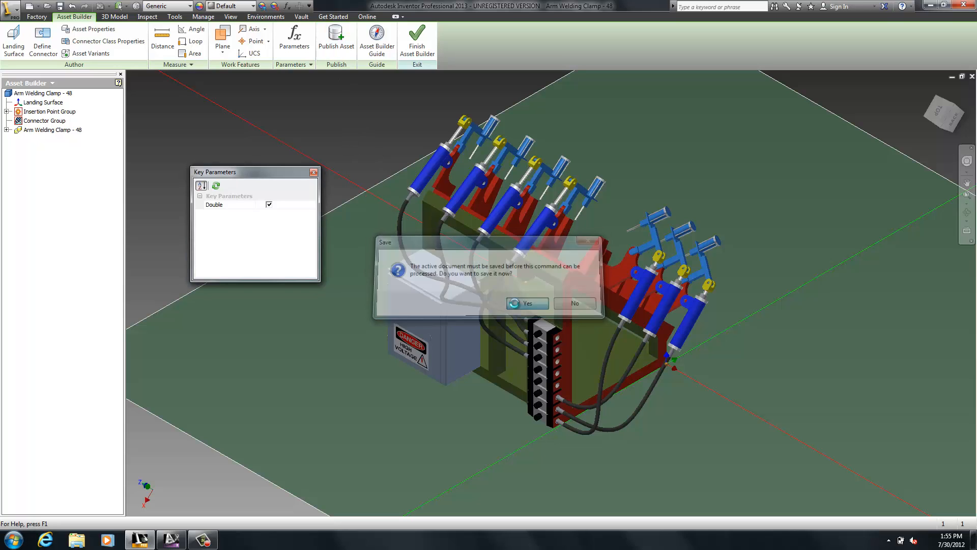
{"action": "left_click", "coordinate": [527, 303]}
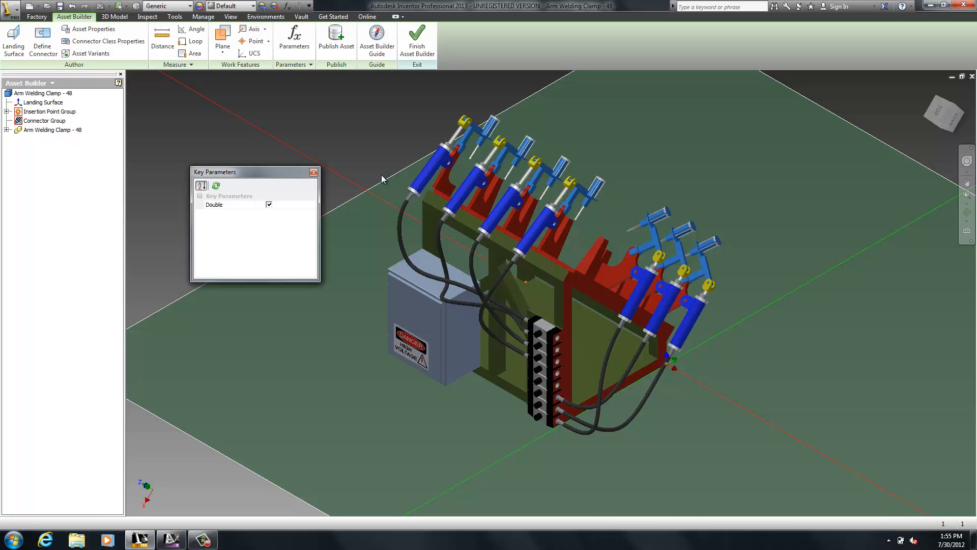
{"action": "left_click", "coordinate": [336, 38]}
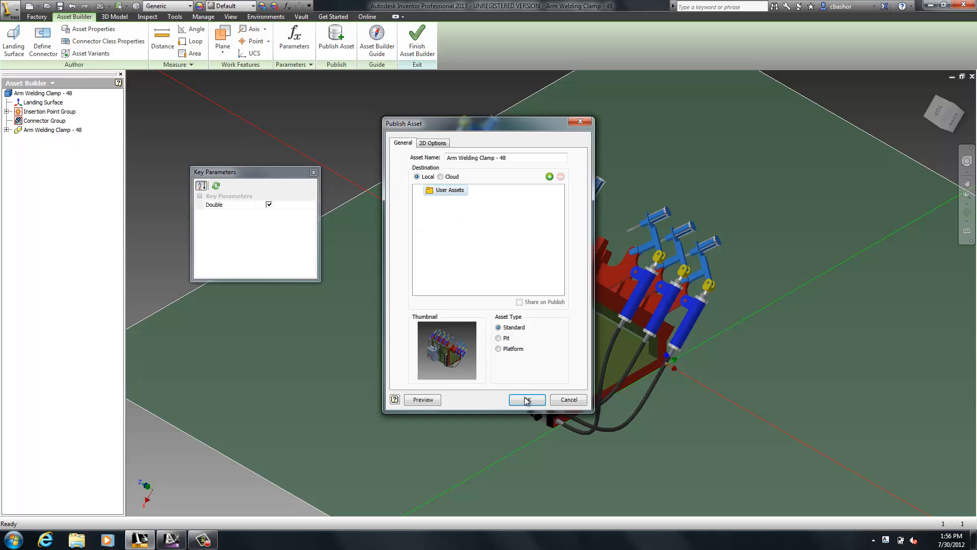
{"action": "left_click", "coordinate": [526, 400]}
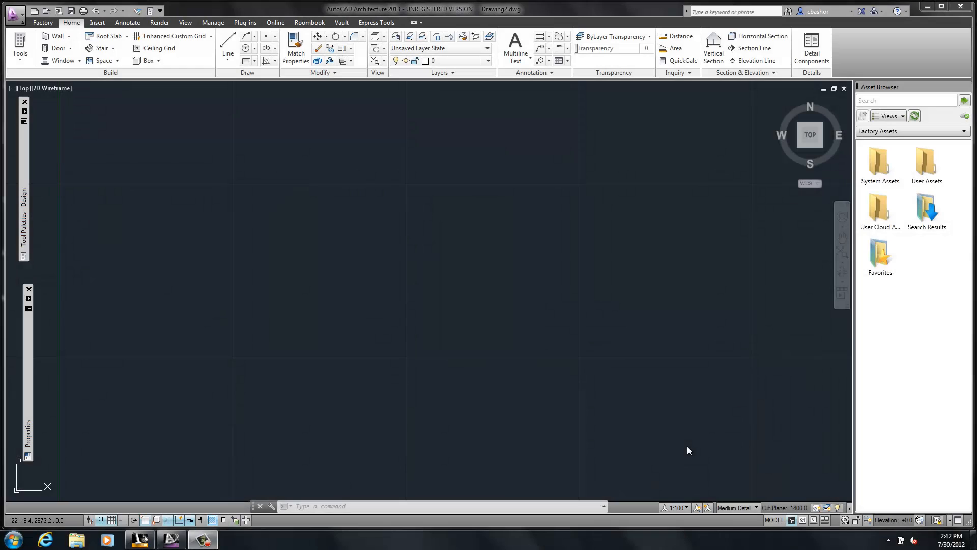
{"action": "mouse_move", "coordinate": [615, 425]}
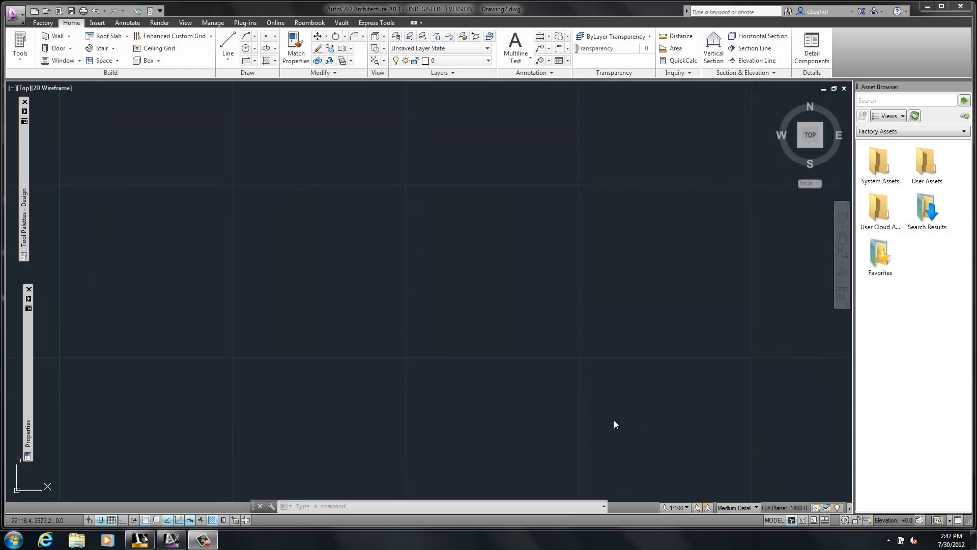
{"action": "mouse_move", "coordinate": [475, 383]}
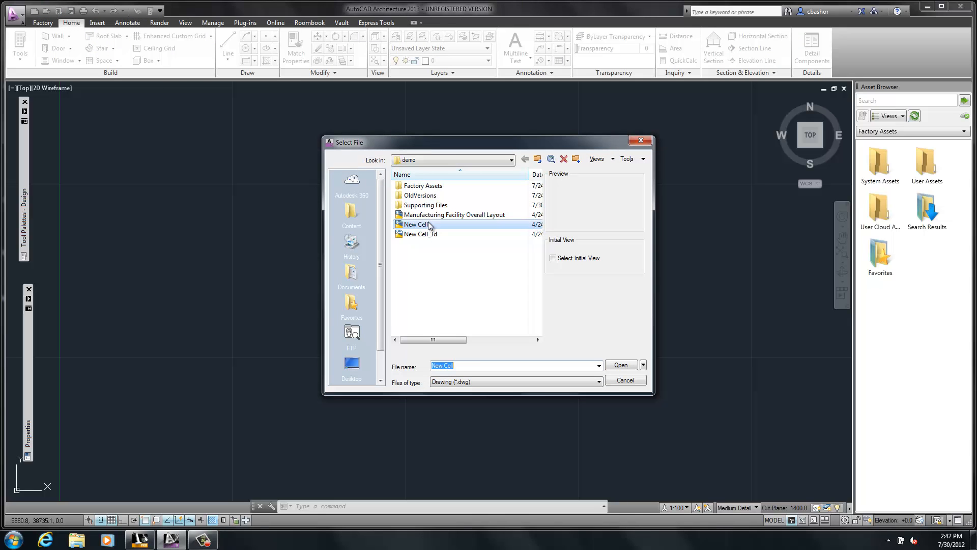
Open Manufacturing Facility Overall Layout.dwg and open the New Cell reference drawings
{"action": "left_click", "coordinate": [621, 364]}
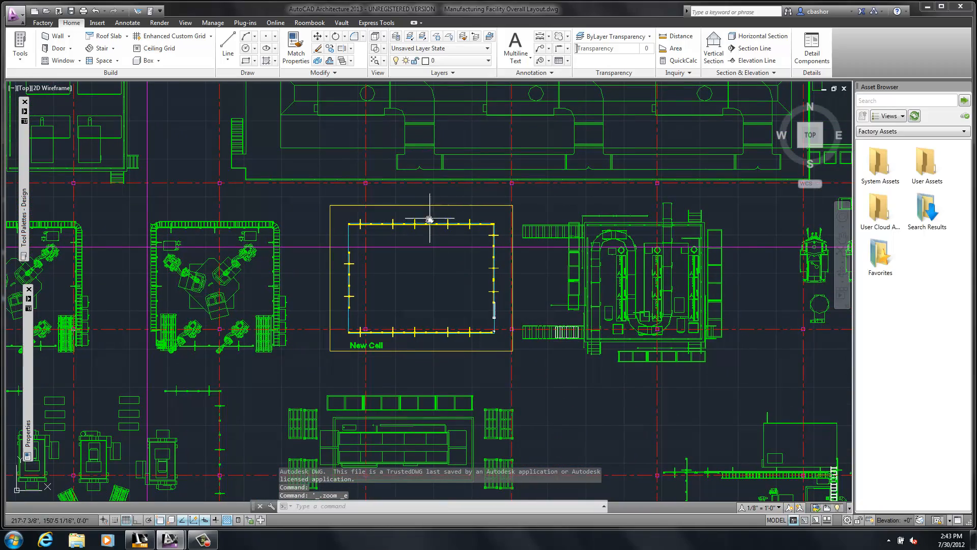
{"action": "right_click", "coordinate": [427, 225]}
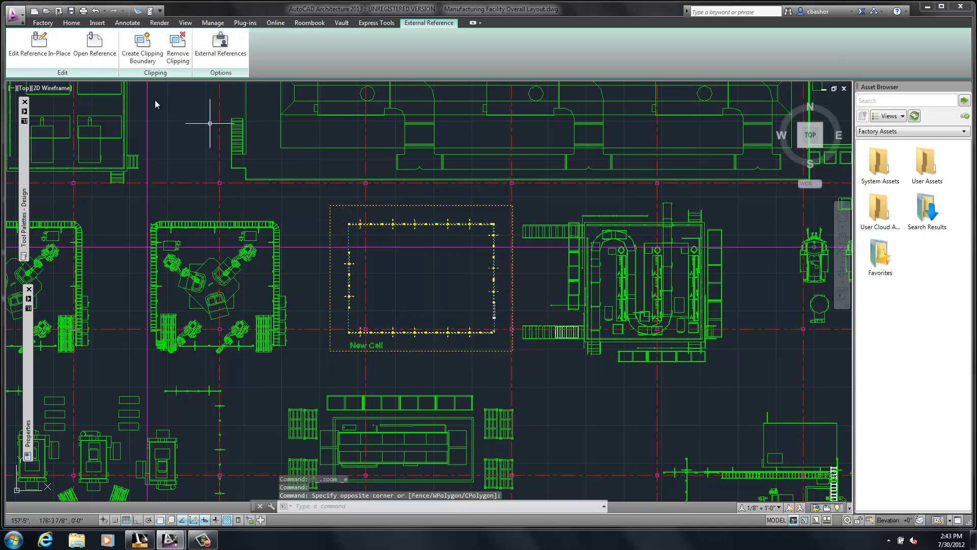
{"action": "left_click", "coordinate": [94, 47]}
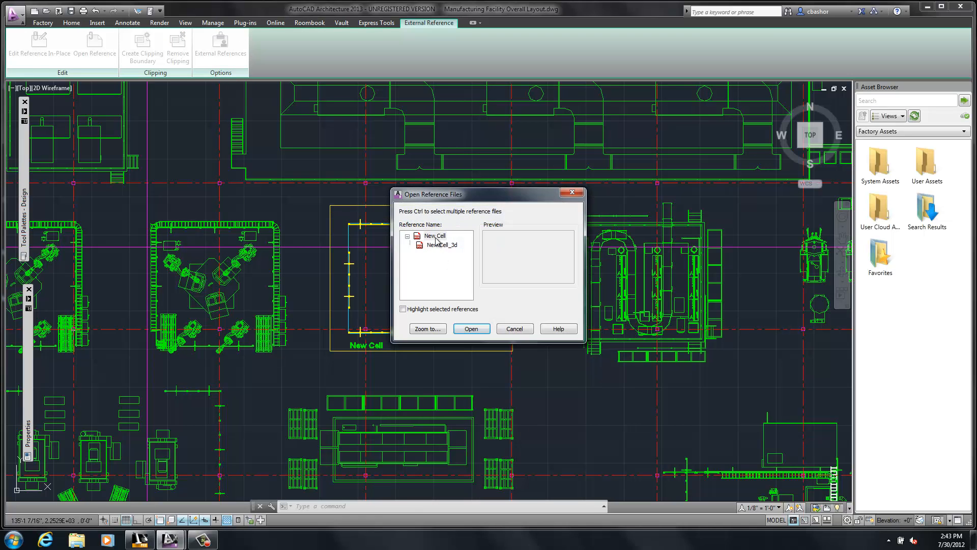
Open New Cell, place welding and clamping fixtures, and copy the welding fixture rightward
{"action": "left_click", "coordinate": [471, 329]}
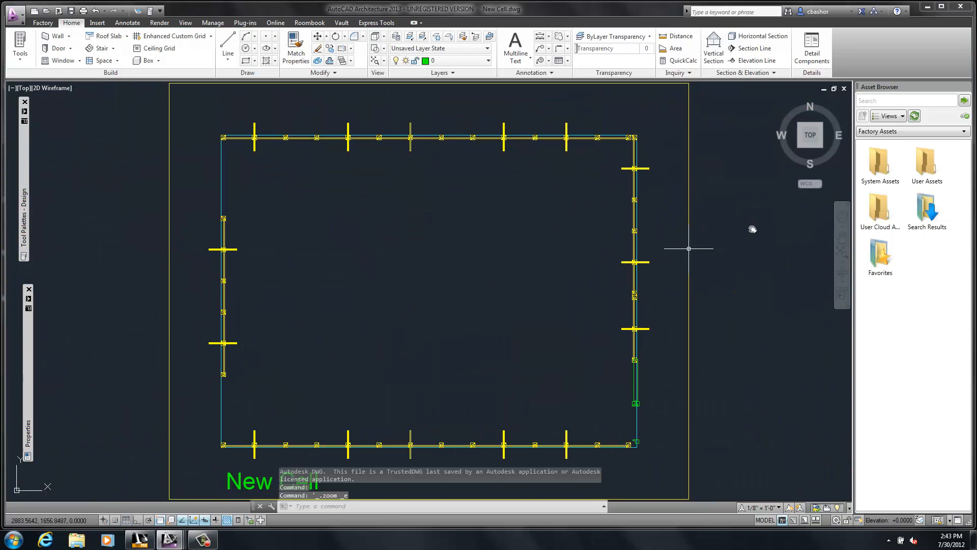
{"action": "mouse_move", "coordinate": [908, 161]}
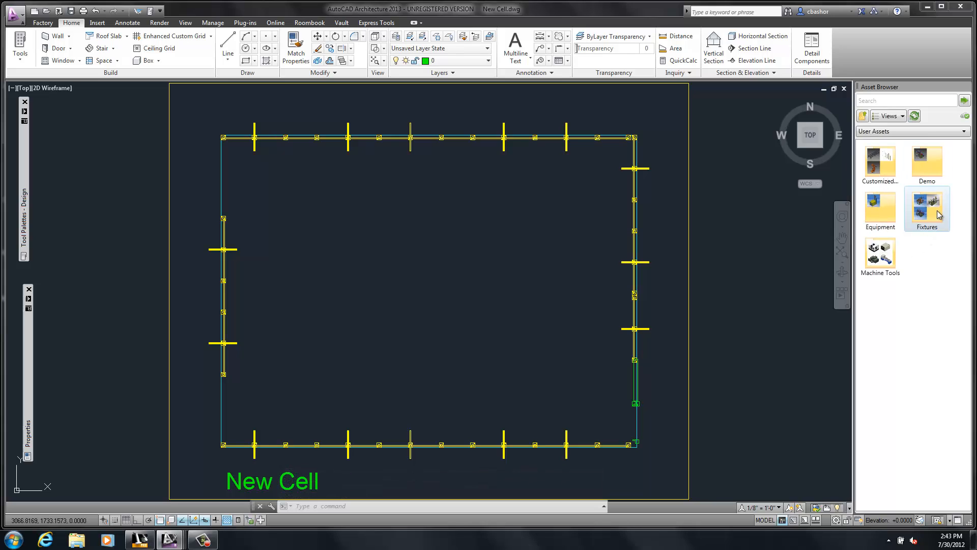
{"action": "left_click", "coordinate": [927, 209]}
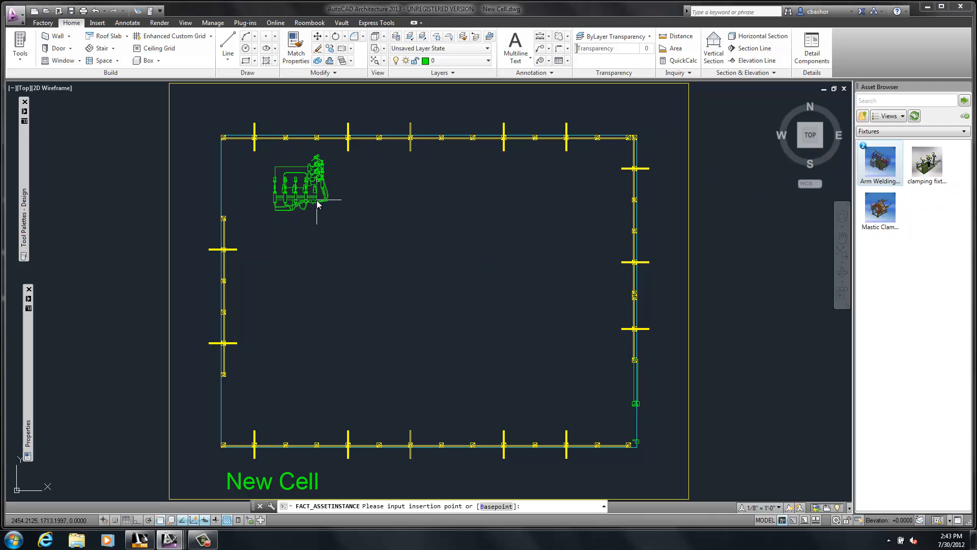
{"action": "mouse_move", "coordinate": [350, 212]}
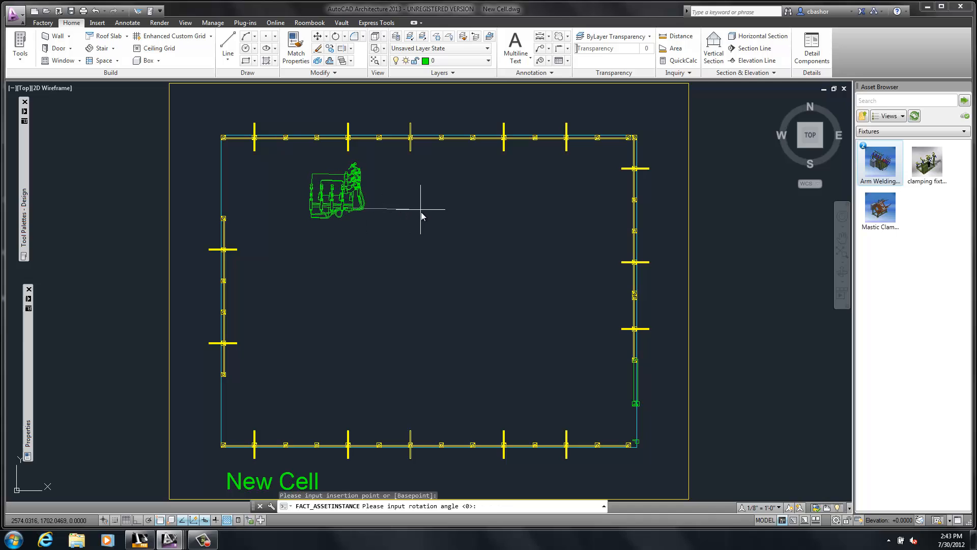
{"action": "mouse_move", "coordinate": [472, 206]}
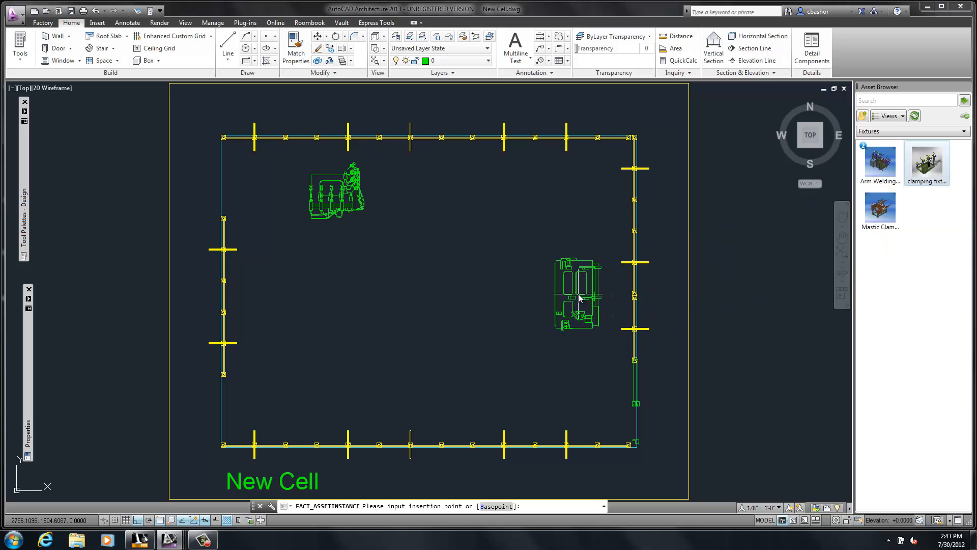
{"action": "right_click", "coordinate": [735, 311]}
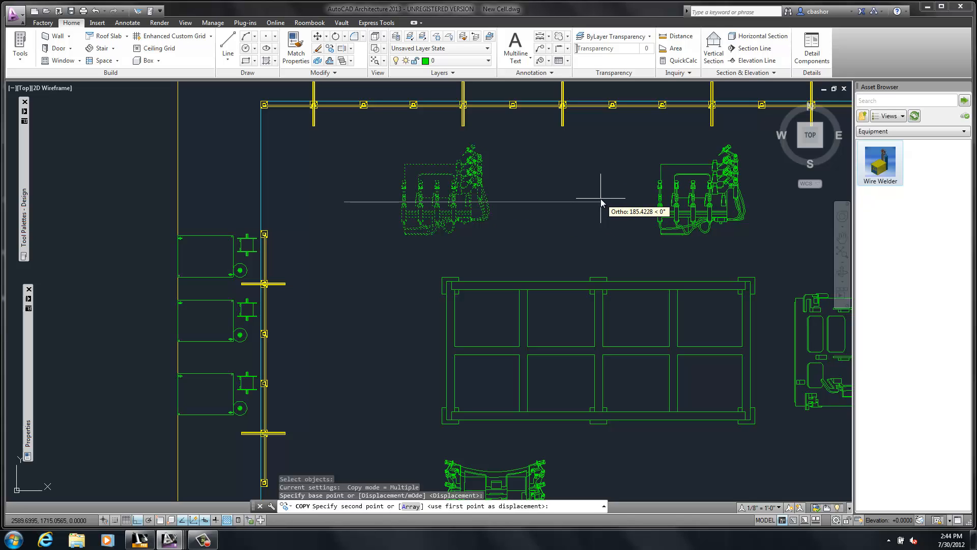
{"action": "left_click", "coordinate": [533, 330]}
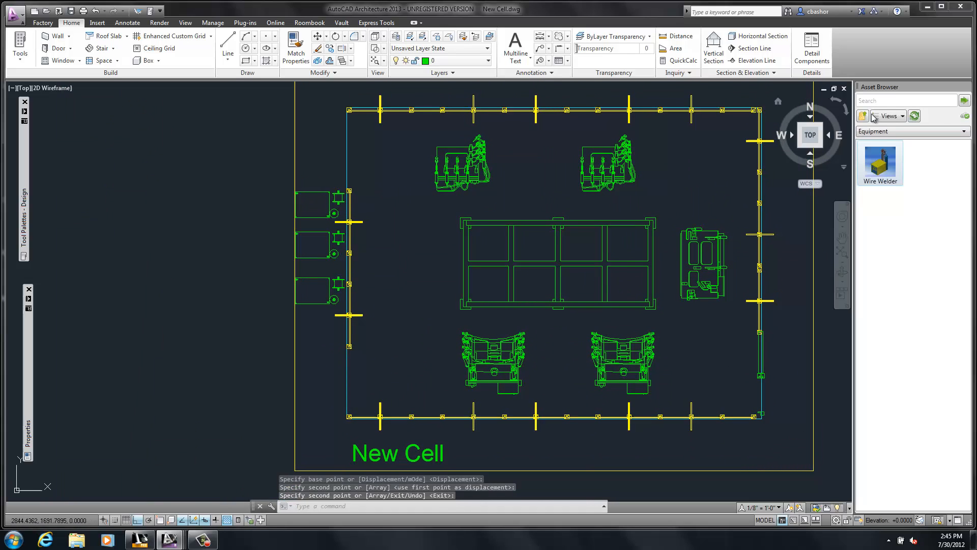
Insert Straight Roller Conveyors from System Assets at the cell's top-left and bottom-left
{"action": "left_click", "coordinate": [863, 116]}
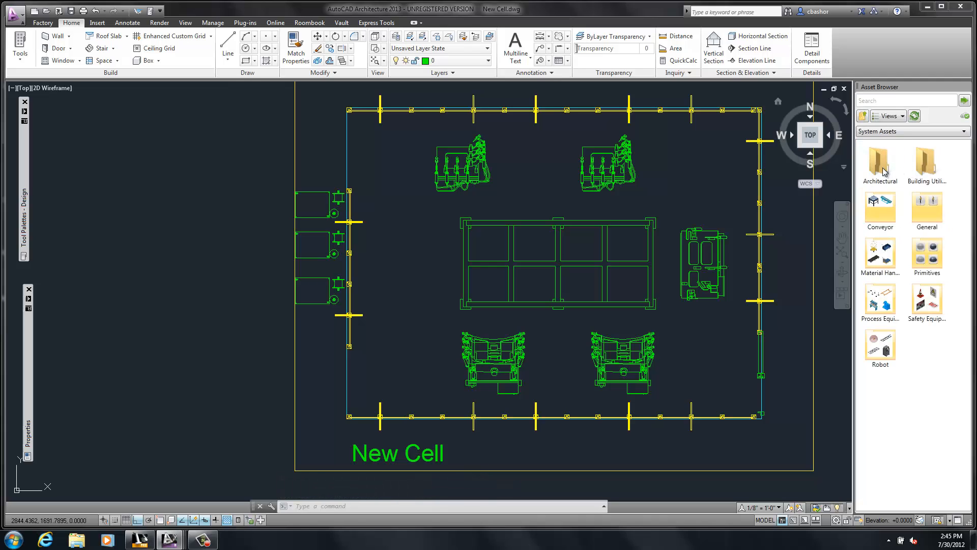
{"action": "double_click", "coordinate": [880, 211]}
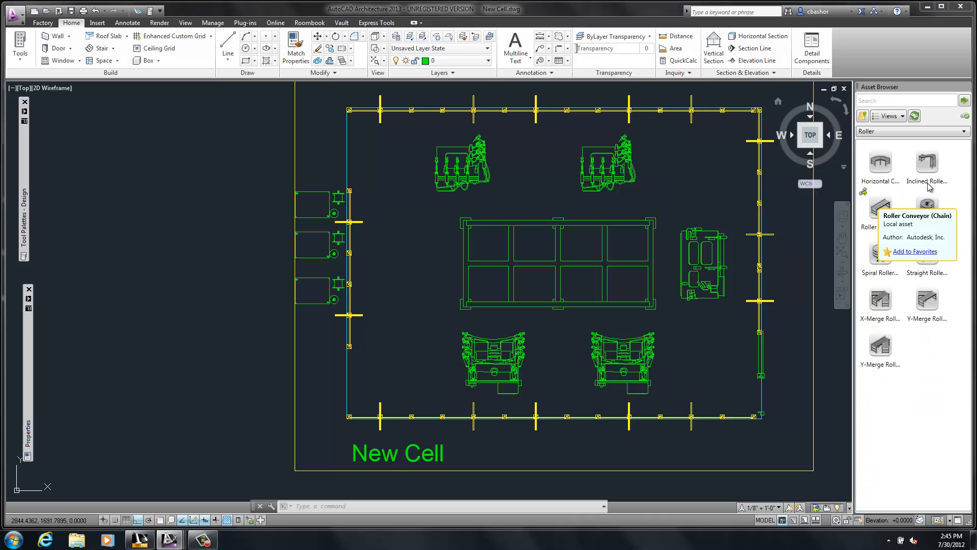
{"action": "left_click", "coordinate": [927, 251]}
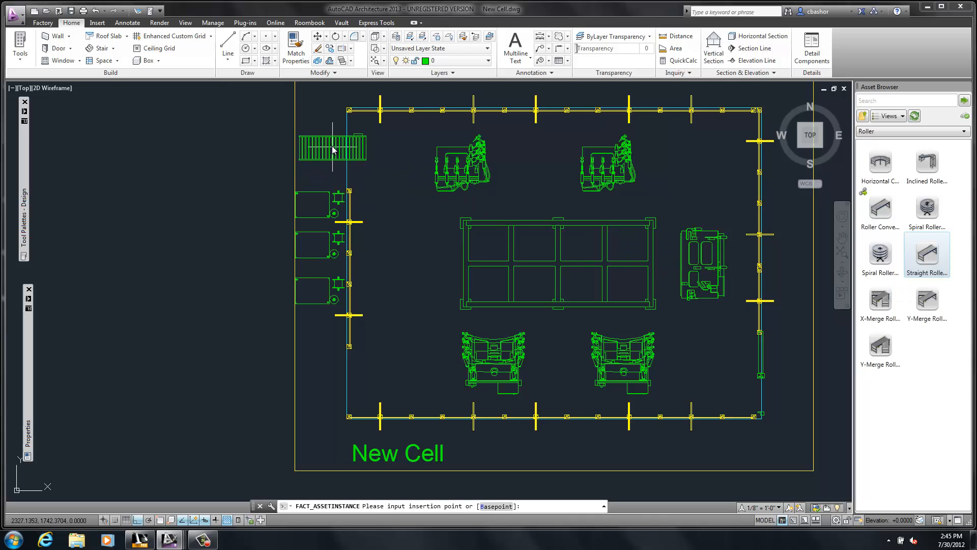
{"action": "left_click", "coordinate": [395, 157]}
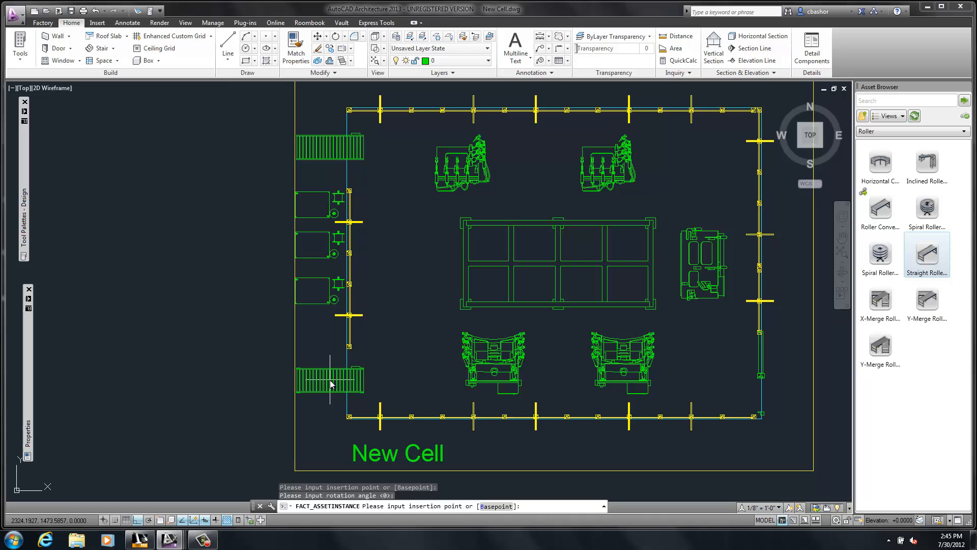
{"action": "left_click", "coordinate": [402, 368]}
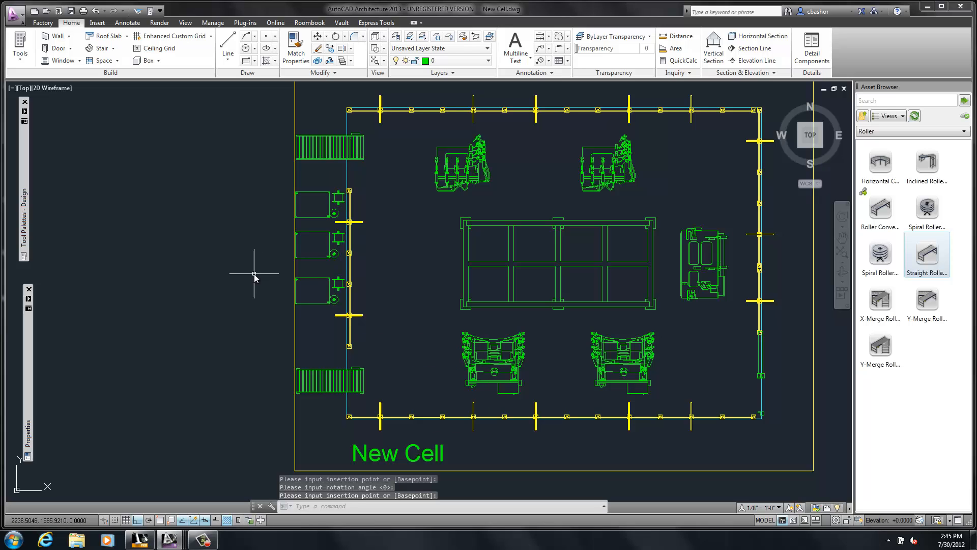
{"action": "mouse_move", "coordinate": [197, 136]}
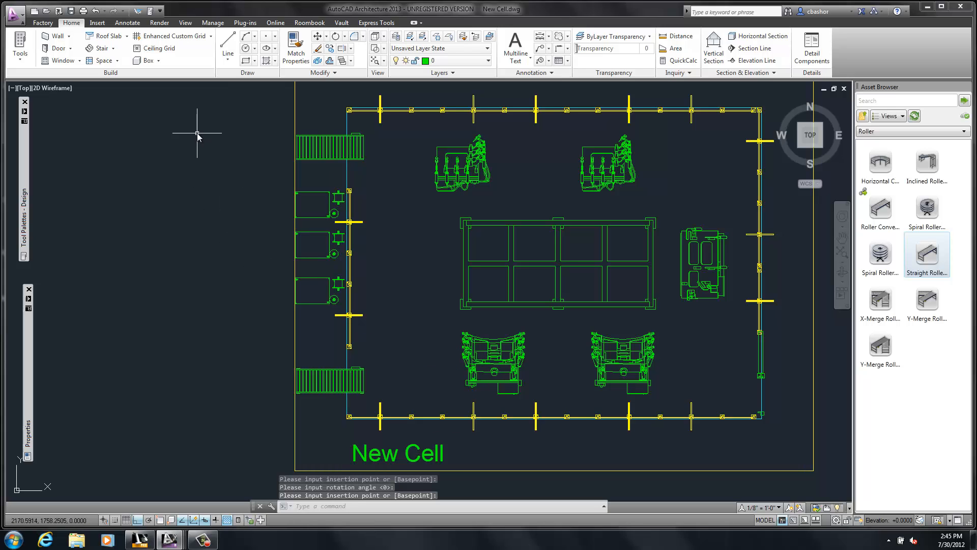
{"action": "left_click", "coordinate": [42, 23]}
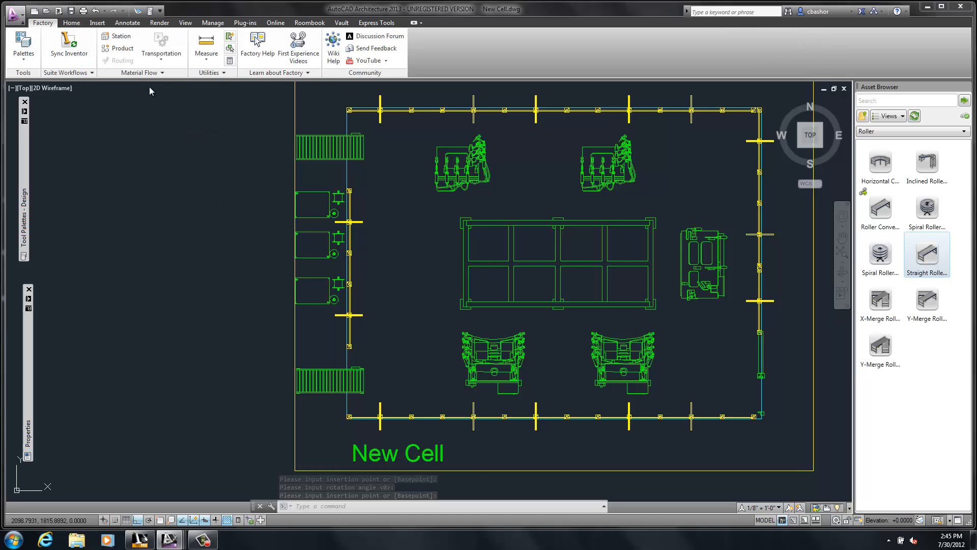
{"action": "mouse_move", "coordinate": [69, 47]}
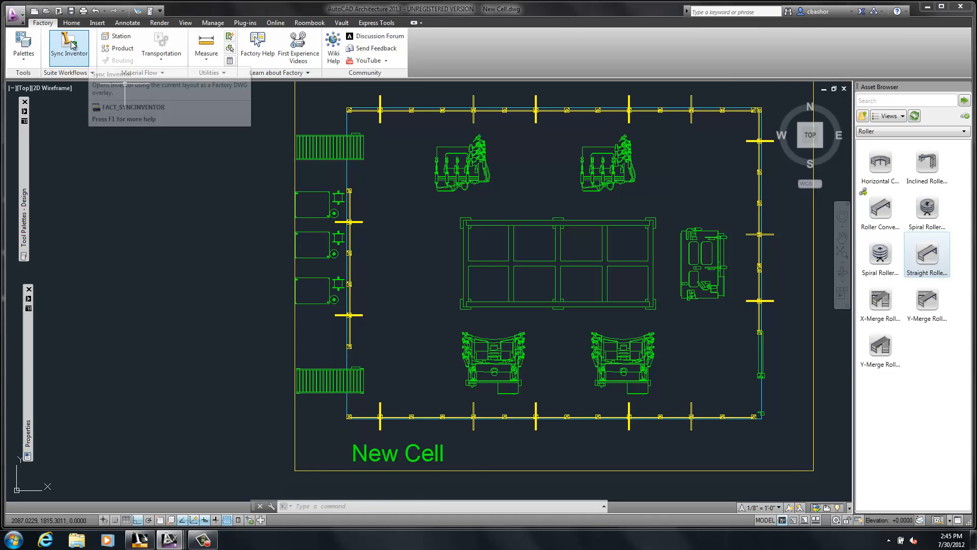
Sync the layout to Inventor, closing and saving the New Cell drawing
{"action": "left_click", "coordinate": [68, 47]}
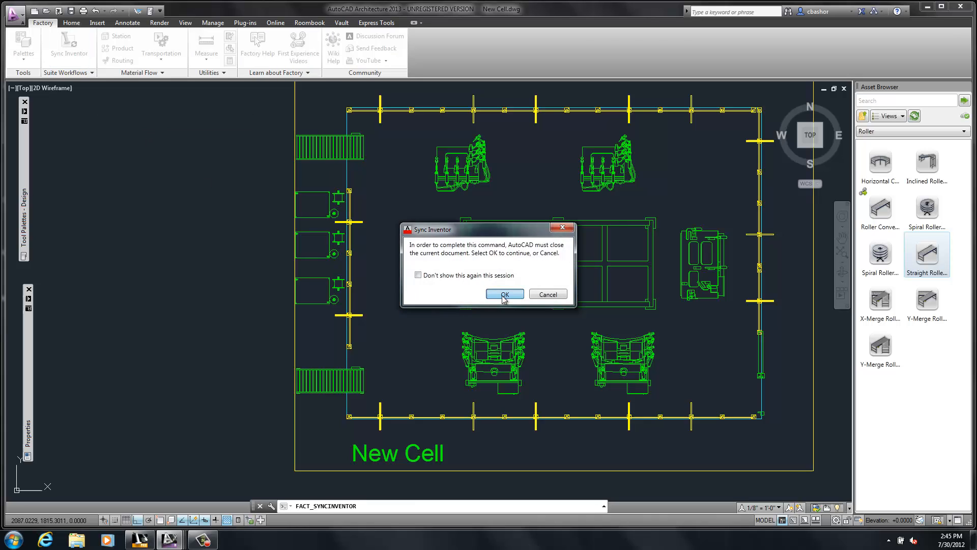
{"action": "left_click", "coordinate": [504, 294]}
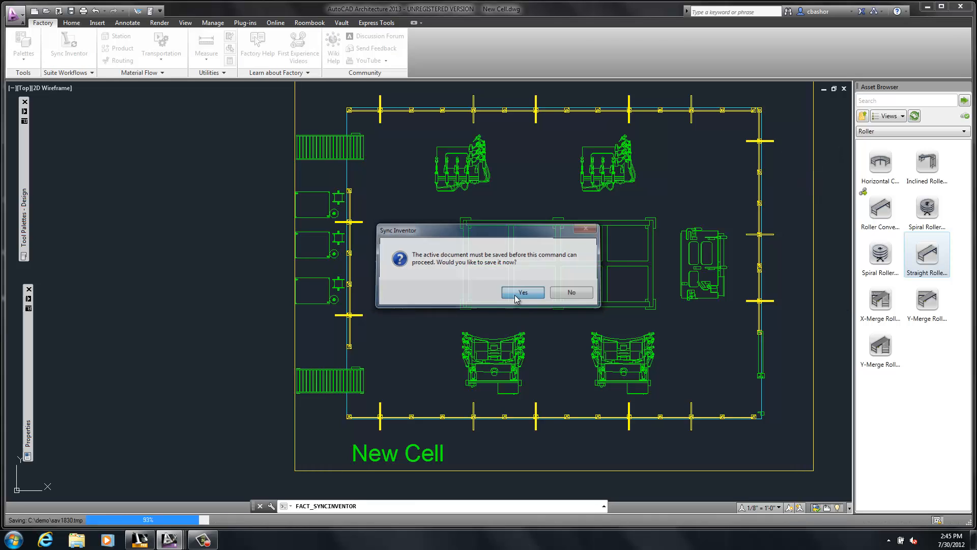
{"action": "left_click", "coordinate": [522, 293]}
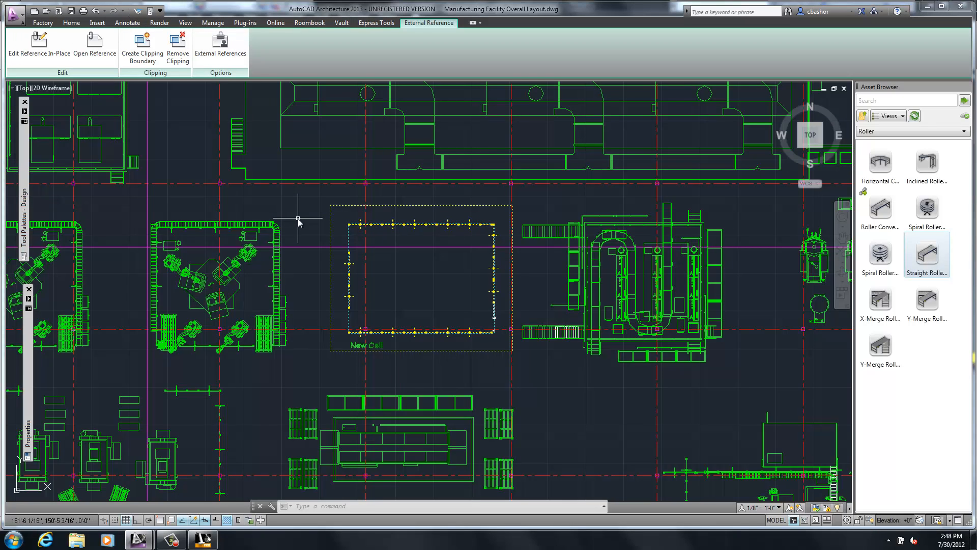
{"action": "mouse_move", "coordinate": [165, 139]}
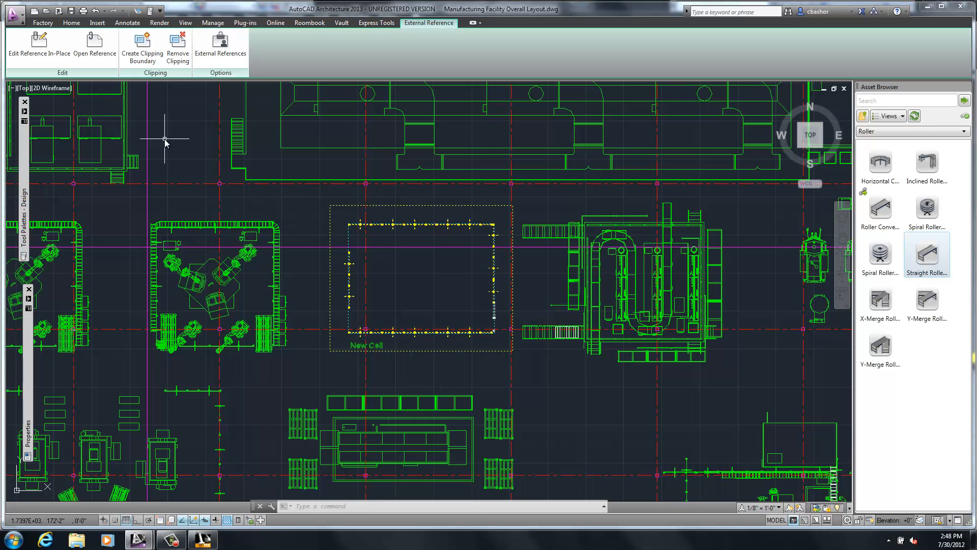
{"action": "mouse_move", "coordinate": [218, 84]}
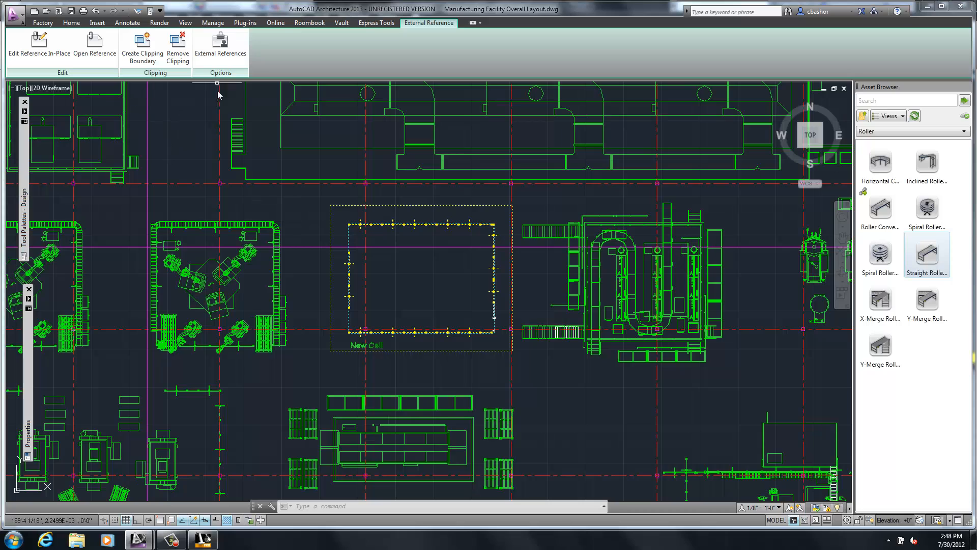
{"action": "mouse_move", "coordinate": [343, 256]}
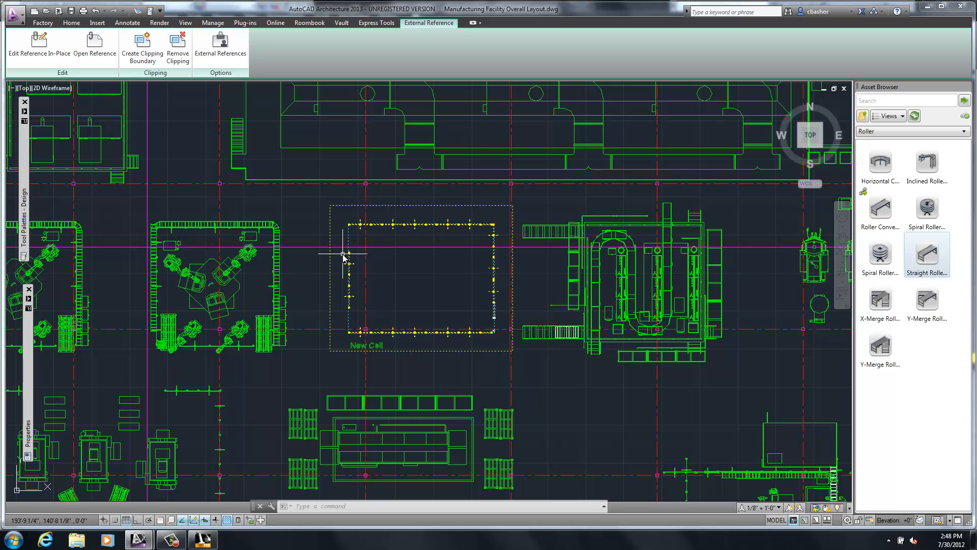
{"action": "mouse_move", "coordinate": [263, 451]}
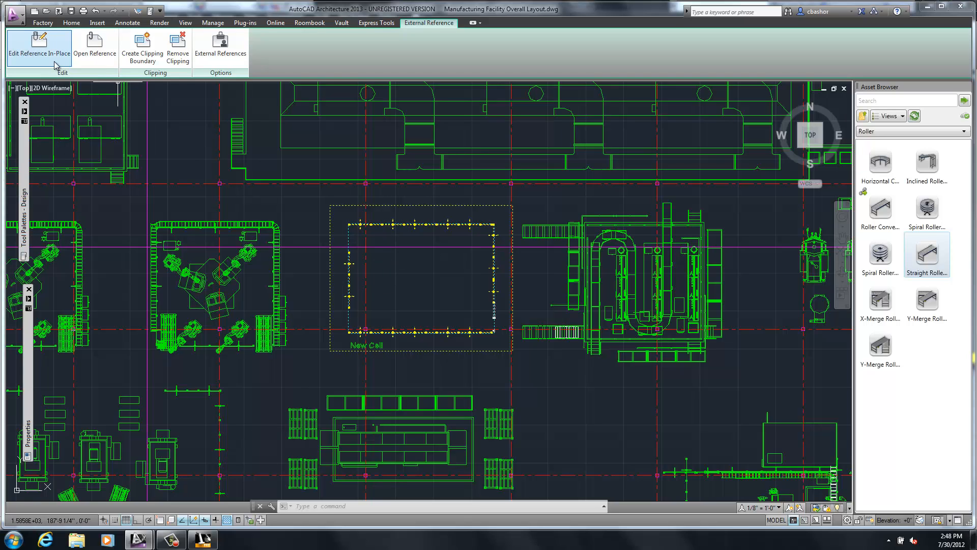
{"action": "mouse_move", "coordinate": [113, 85]}
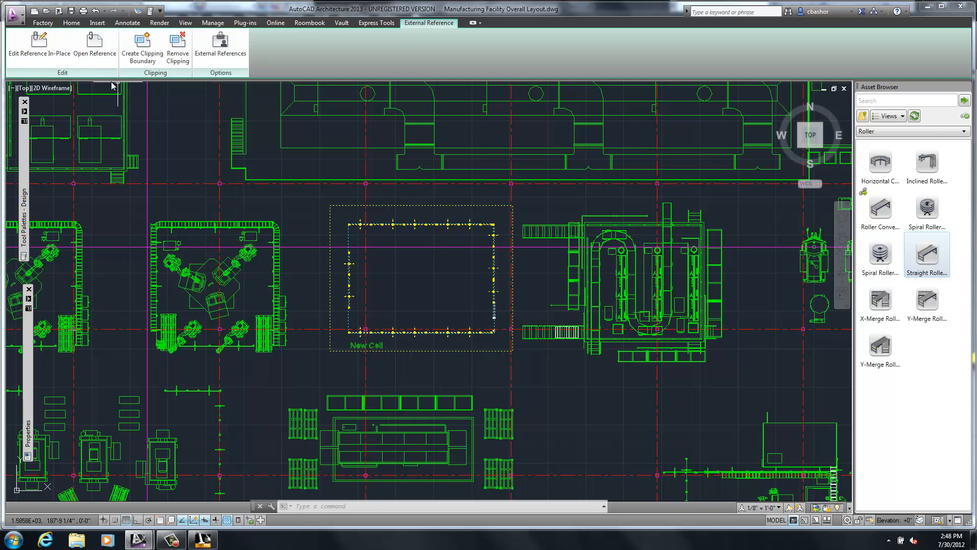
Reload the out-of-date New Cell reference from the External References palette
{"action": "left_click", "coordinate": [219, 45]}
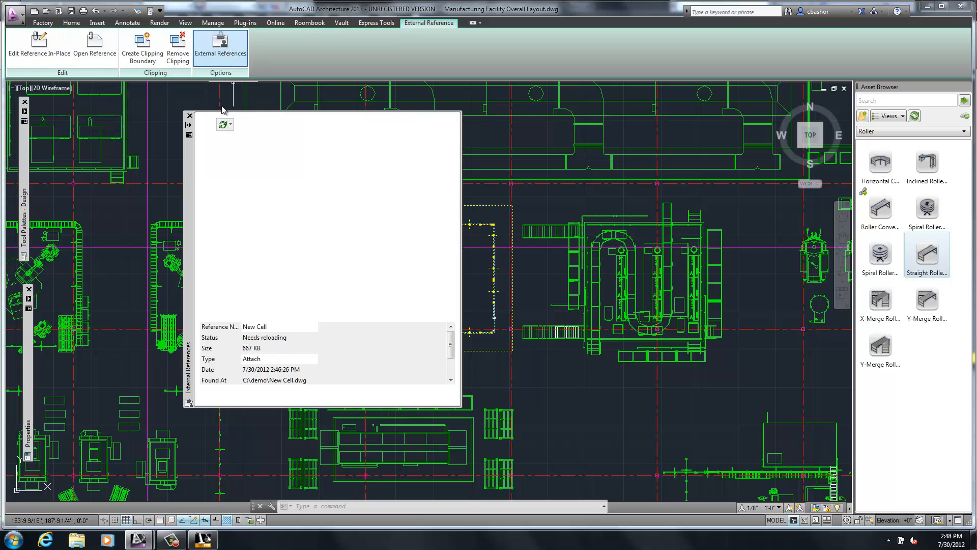
{"action": "right_click", "coordinate": [223, 172]}
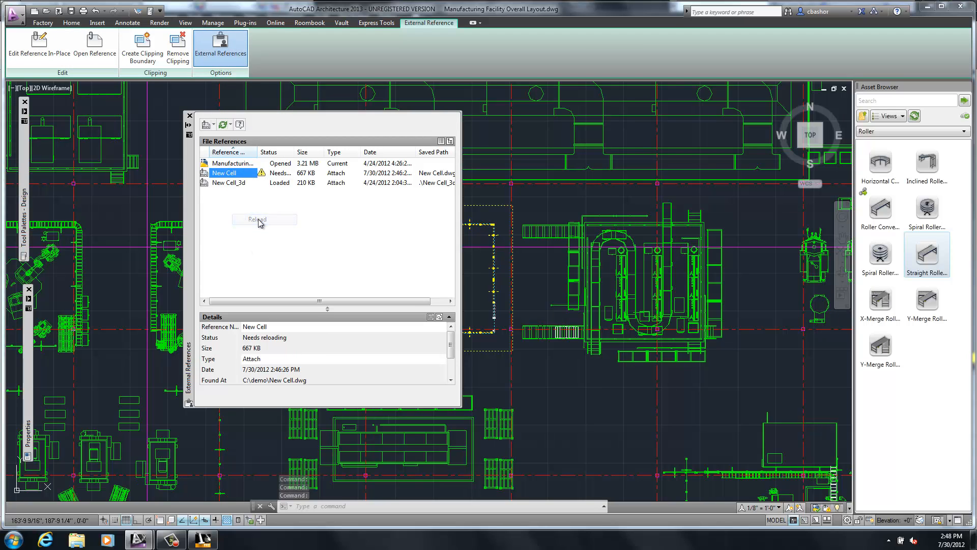
{"action": "left_click", "coordinate": [263, 219]}
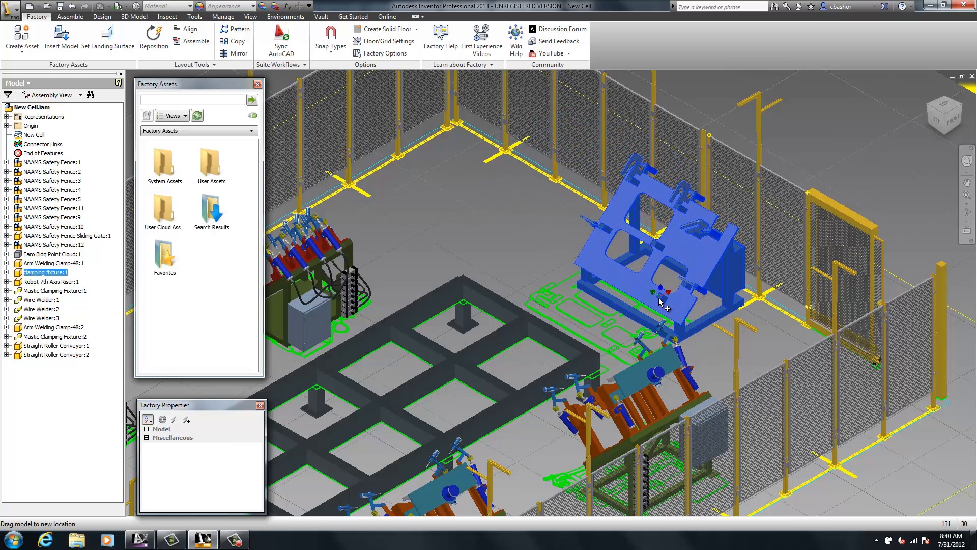
Move the clamping fixture and reposition the arm welding clamp, rotating it about 142 degrees
{"action": "left_click_drag", "start_coordinate": [660, 300], "coordinate": [650, 308]}
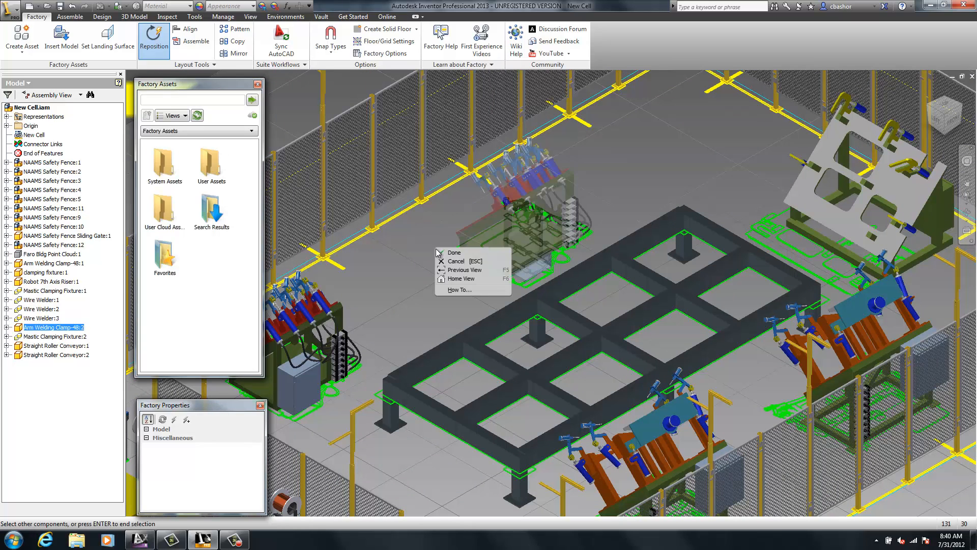
{"action": "left_click", "coordinate": [453, 253]}
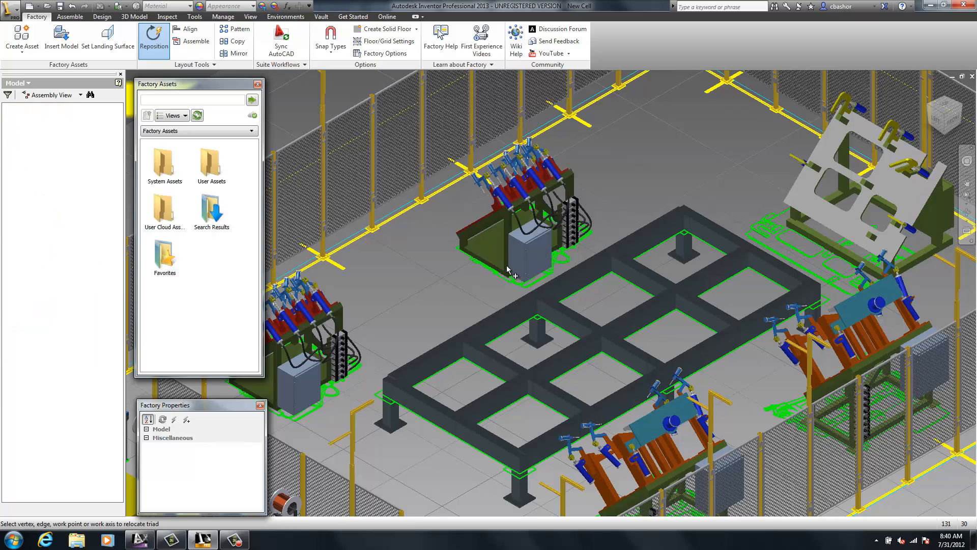
{"action": "left_click", "coordinate": [508, 269]}
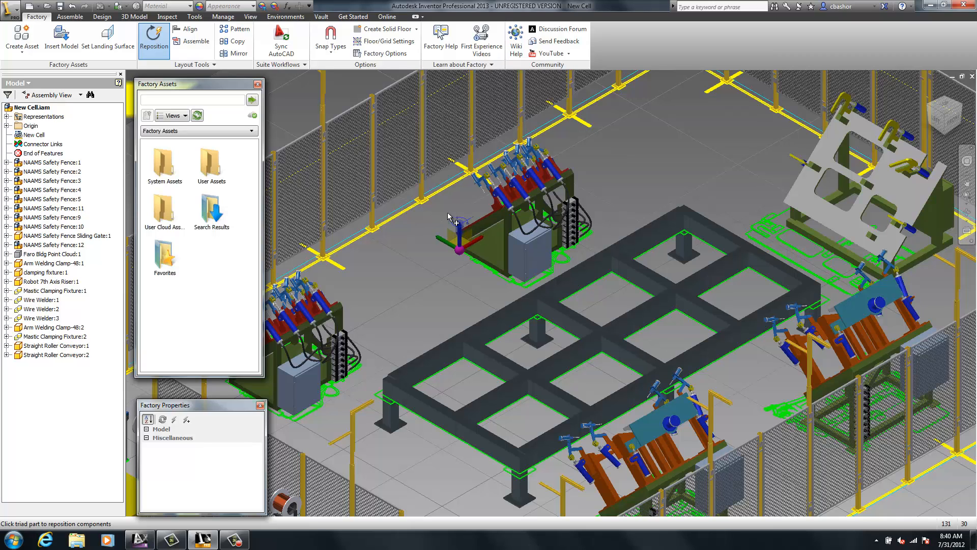
{"action": "mouse_move", "coordinate": [576, 225]}
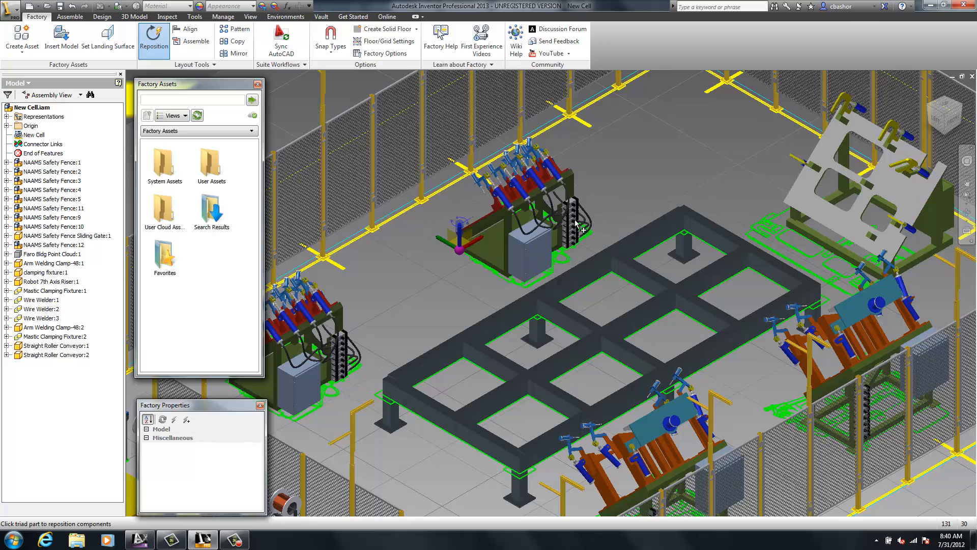
{"action": "left_click_drag", "start_coordinate": [576, 225], "coordinate": [364, 268]}
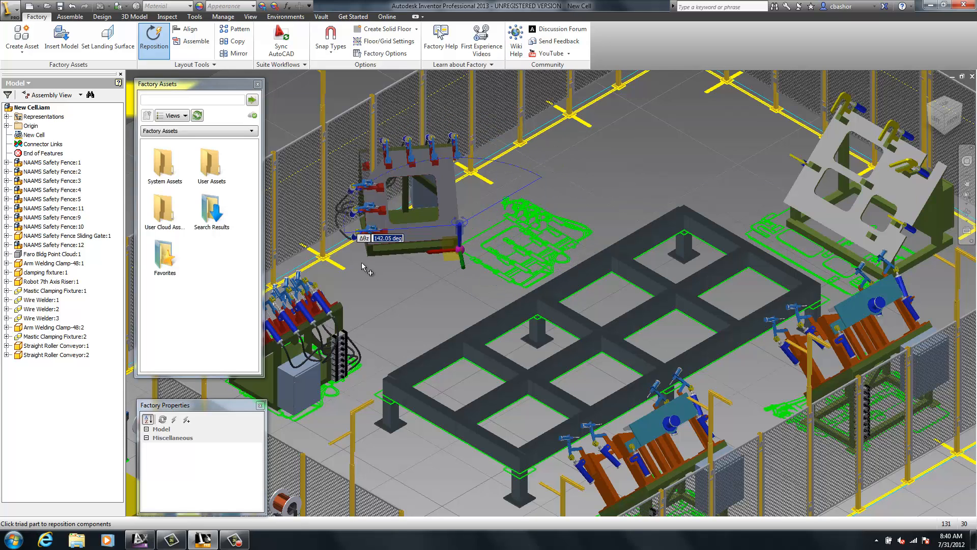
{"action": "left_click_drag", "start_coordinate": [364, 262], "coordinate": [380, 277]}
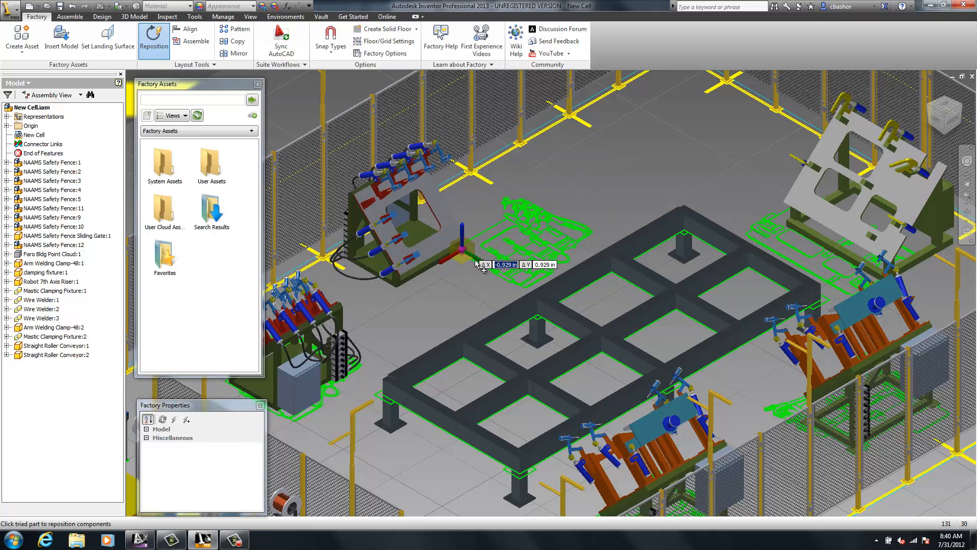
{"action": "left_click_drag", "start_coordinate": [462, 250], "coordinate": [602, 230]}
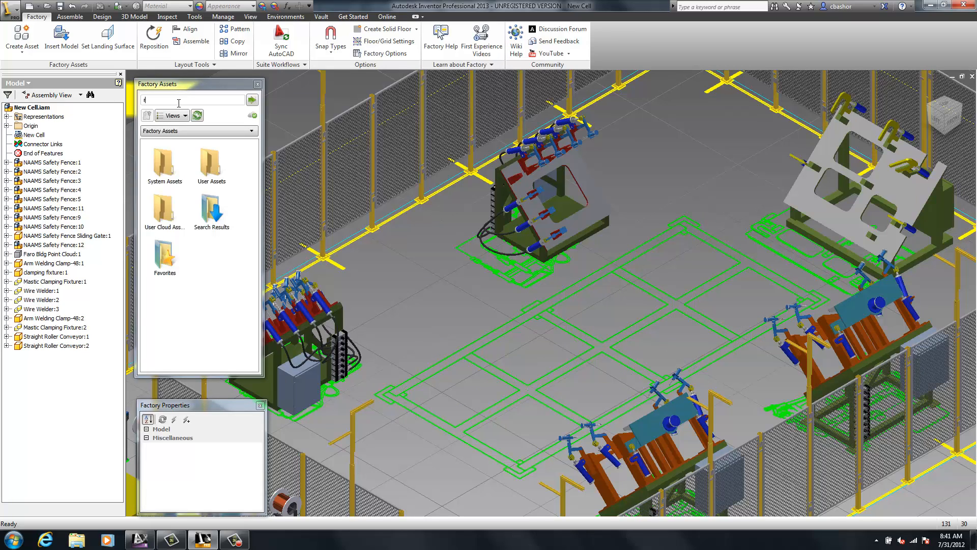
Search assets for 'robot 7th' and place the Robot 7th Axis track through the cell's middle
{"action": "type", "text": "robot 7th"}
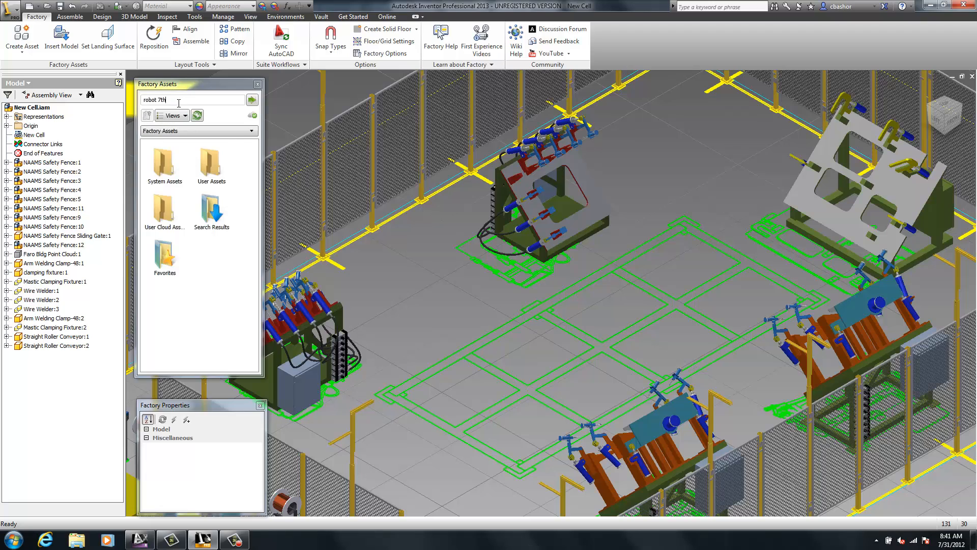
{"action": "left_click", "coordinate": [251, 99]}
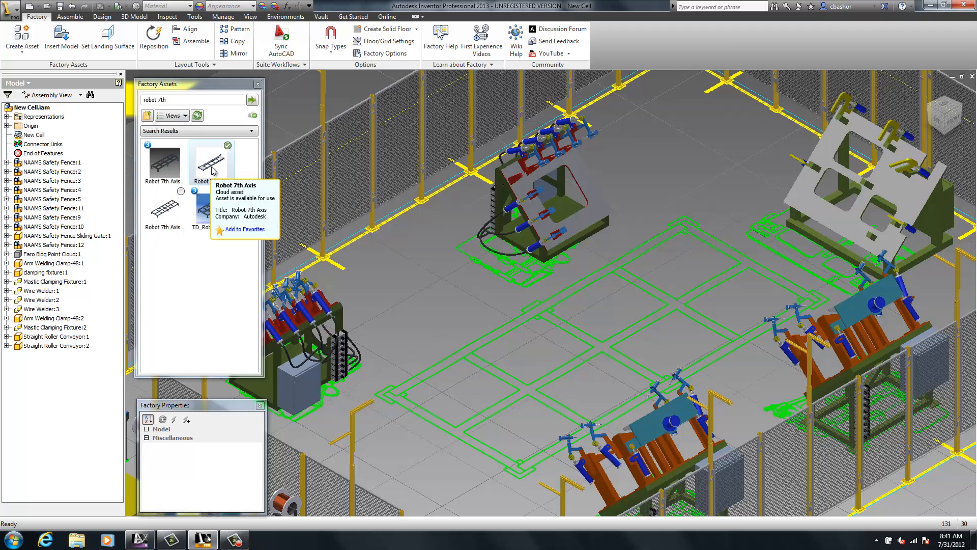
{"action": "mouse_move", "coordinate": [440, 301]}
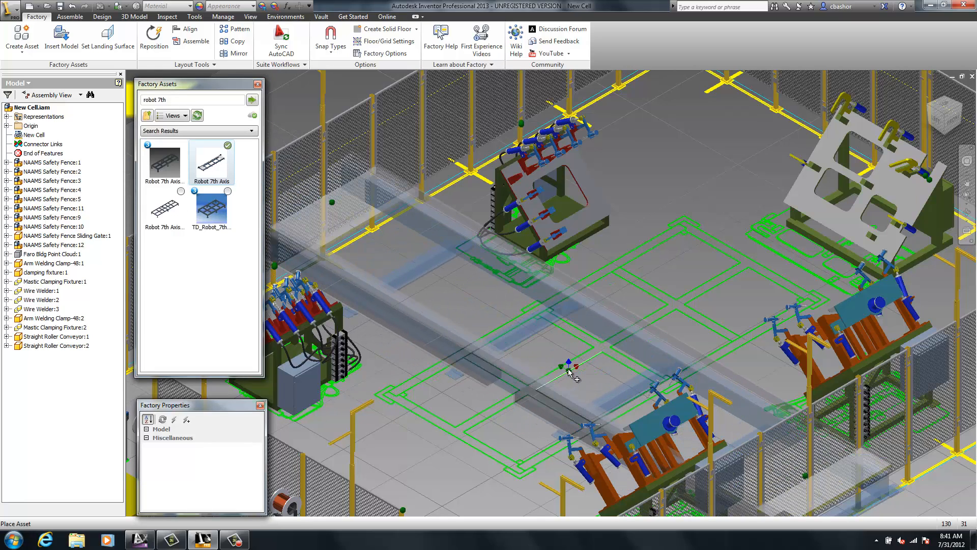
{"action": "left_click_drag", "start_coordinate": [570, 368], "coordinate": [601, 346]}
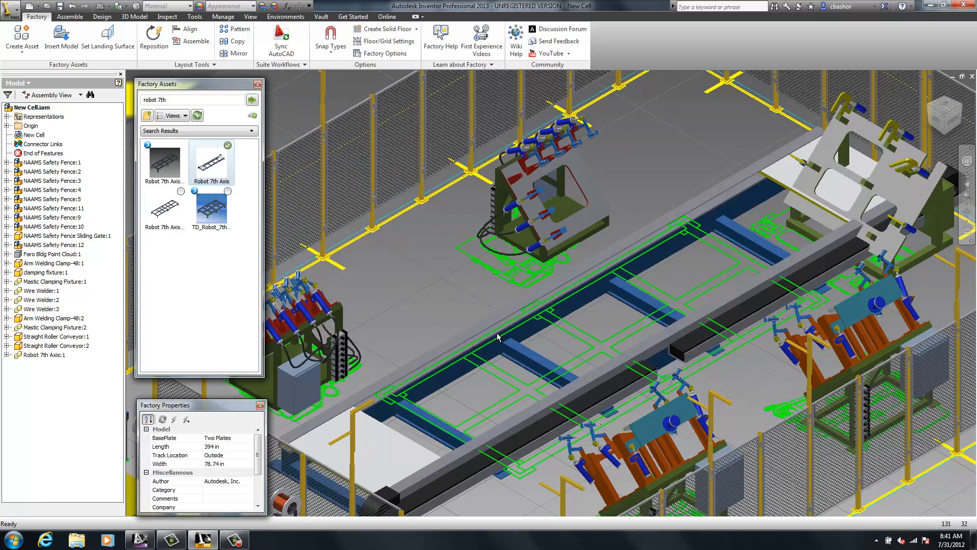
{"action": "left_click", "coordinate": [45, 355]}
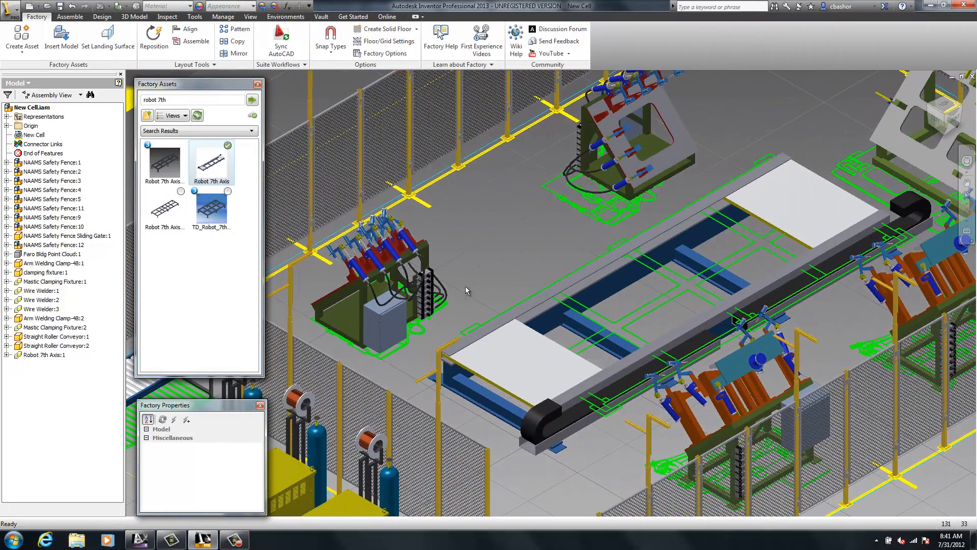
{"action": "left_click", "coordinate": [53, 244]}
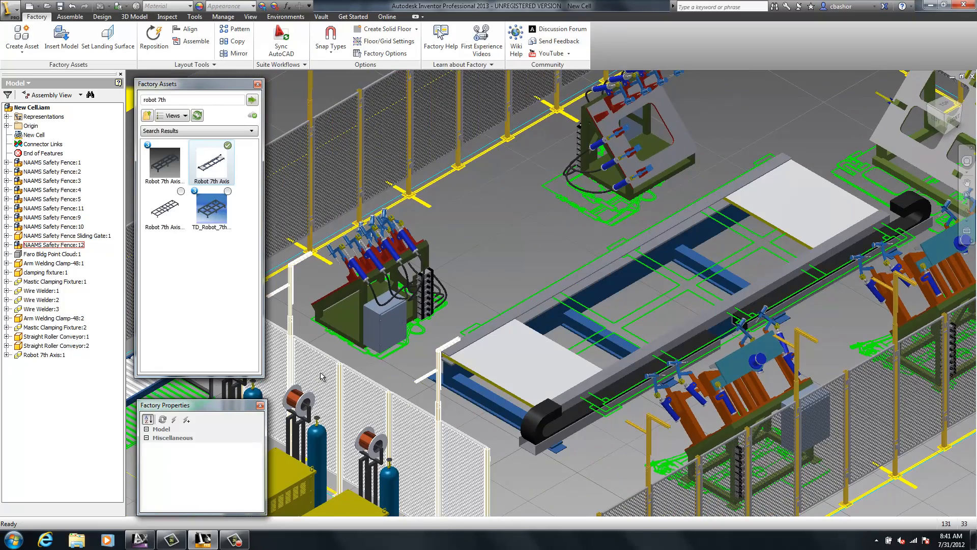
{"action": "mouse_move", "coordinate": [305, 348]}
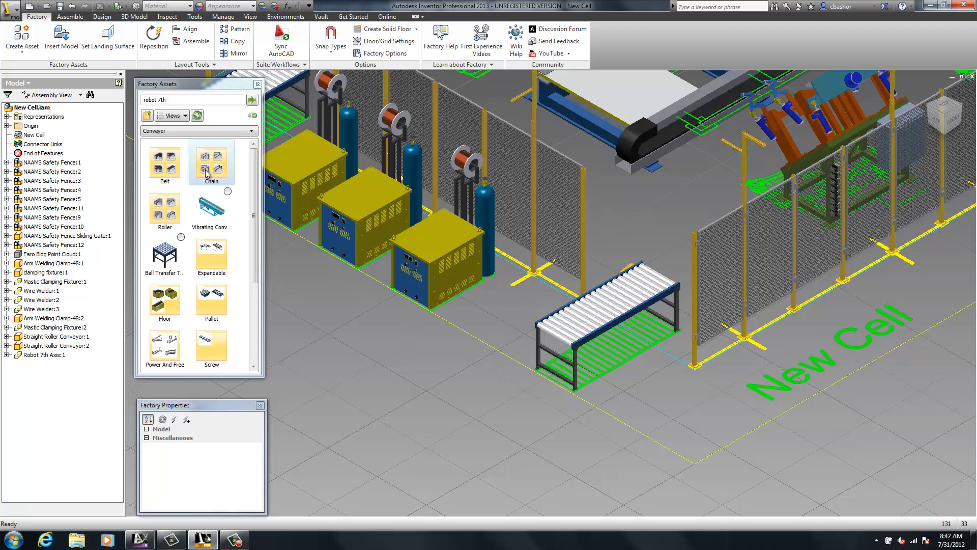
Add a horizontal curve roller conveyor and another straight roller conveyor section
{"action": "left_click", "coordinate": [198, 131]}
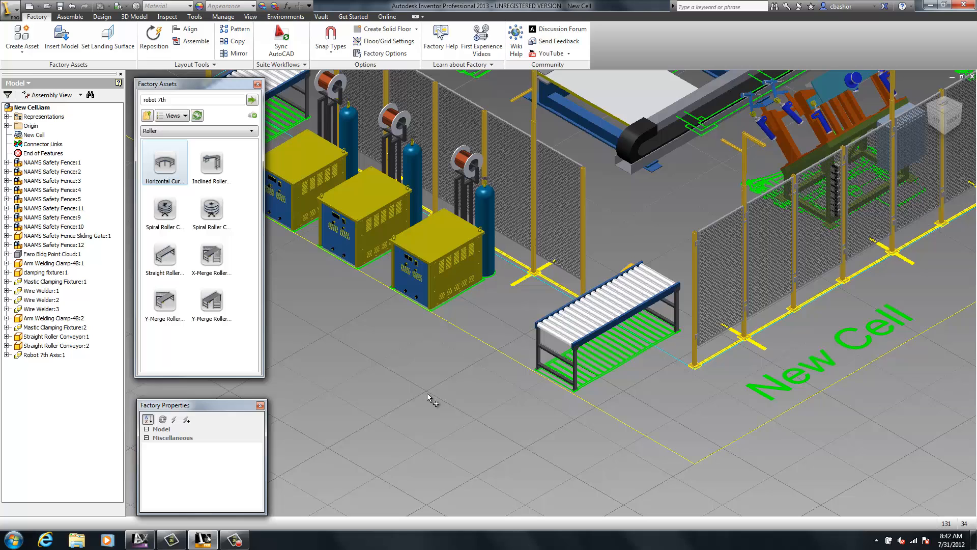
{"action": "left_click", "coordinate": [165, 158]}
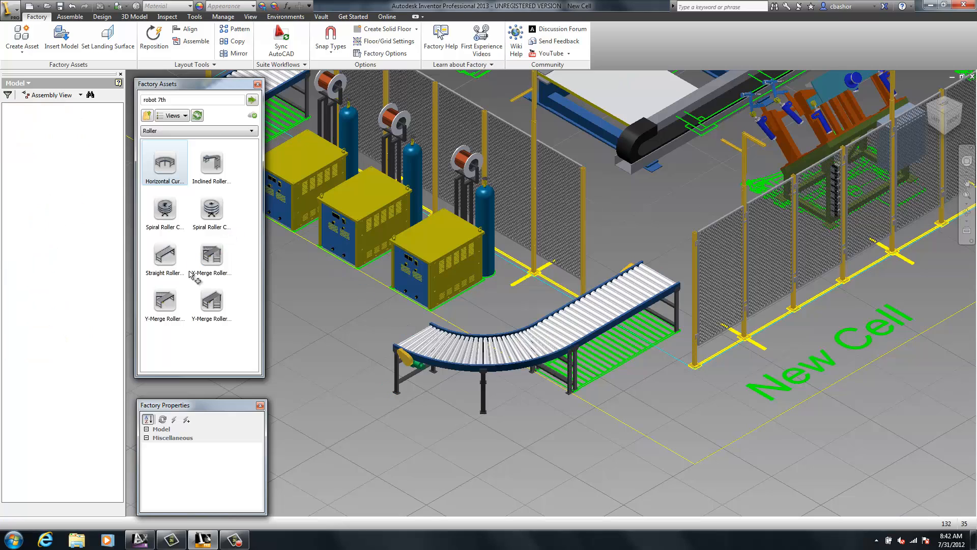
{"action": "left_click", "coordinate": [164, 255]}
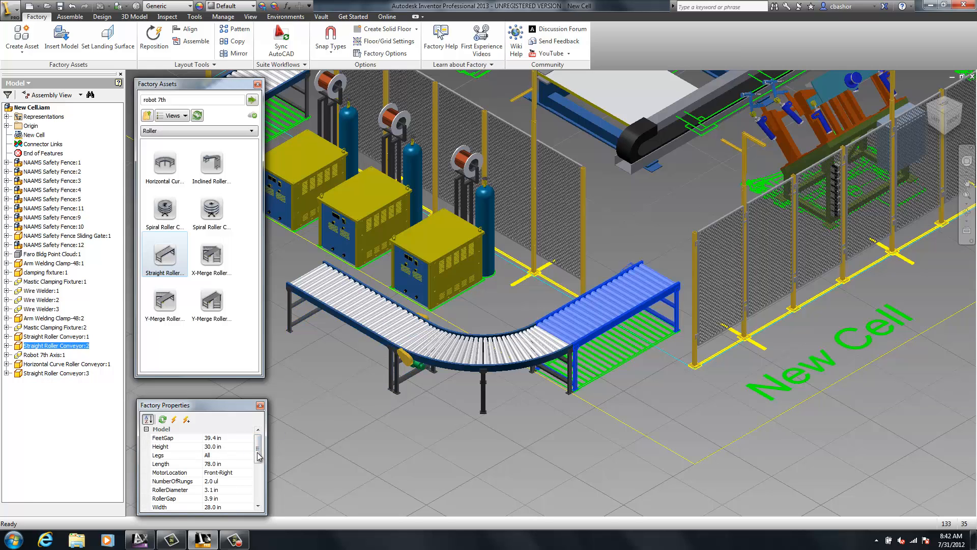
Set the straight conveyor's Width to 36 in Factory Properties
{"action": "scroll", "scroll_direction": "down", "scroll_amount": 3}
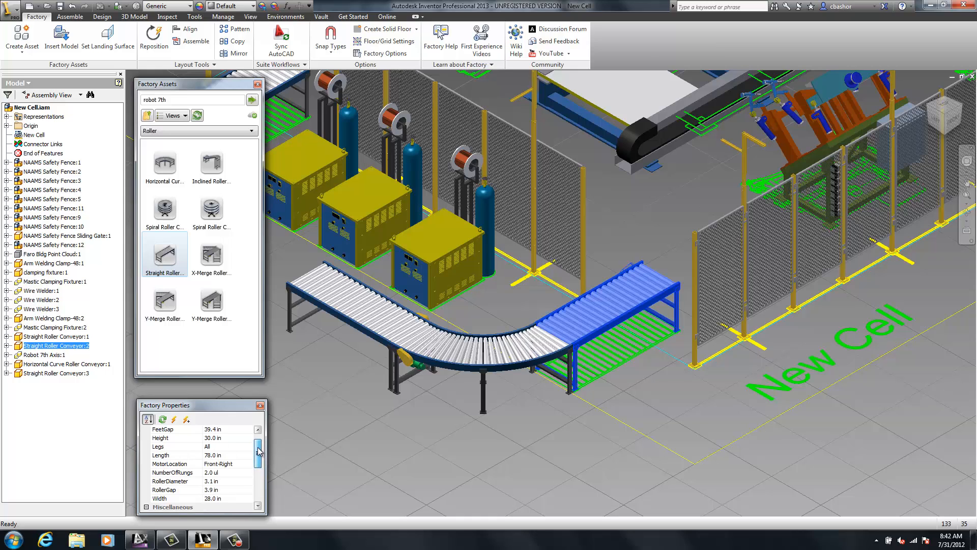
{"action": "left_click", "coordinate": [175, 498]}
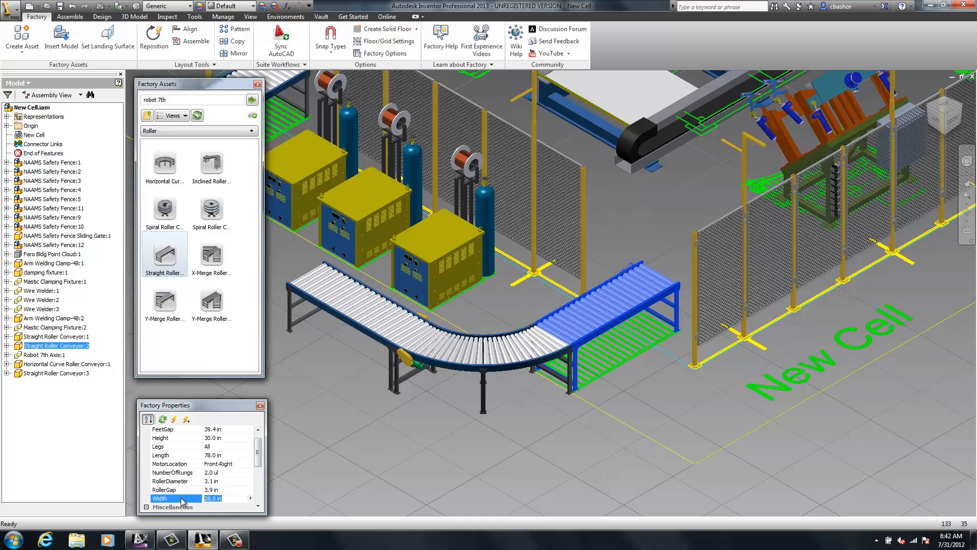
{"action": "type", "text": "36"}
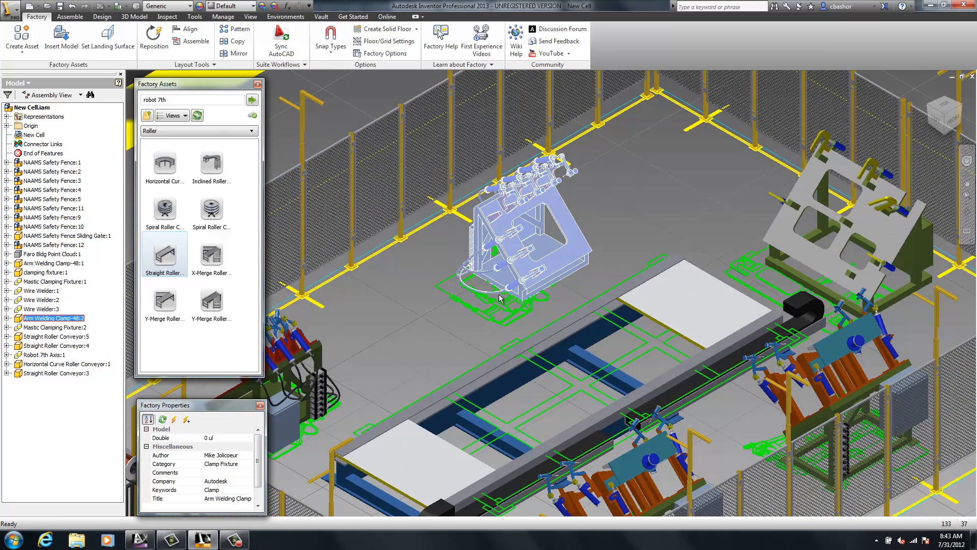
Rearrange the arm welding clamp and place ABB IRB6600 robots on the track carriages
{"action": "left_click", "coordinate": [175, 437]}
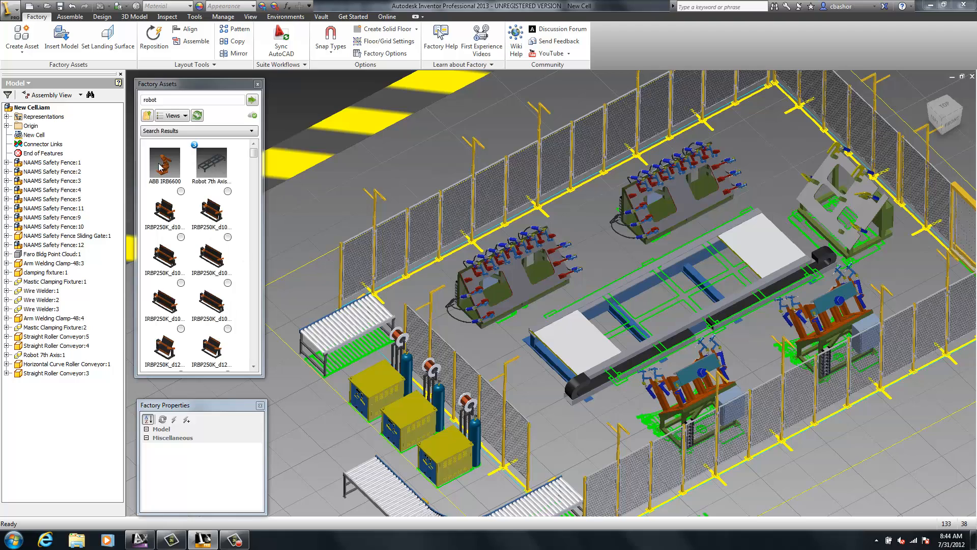
{"action": "left_click", "coordinate": [164, 161]}
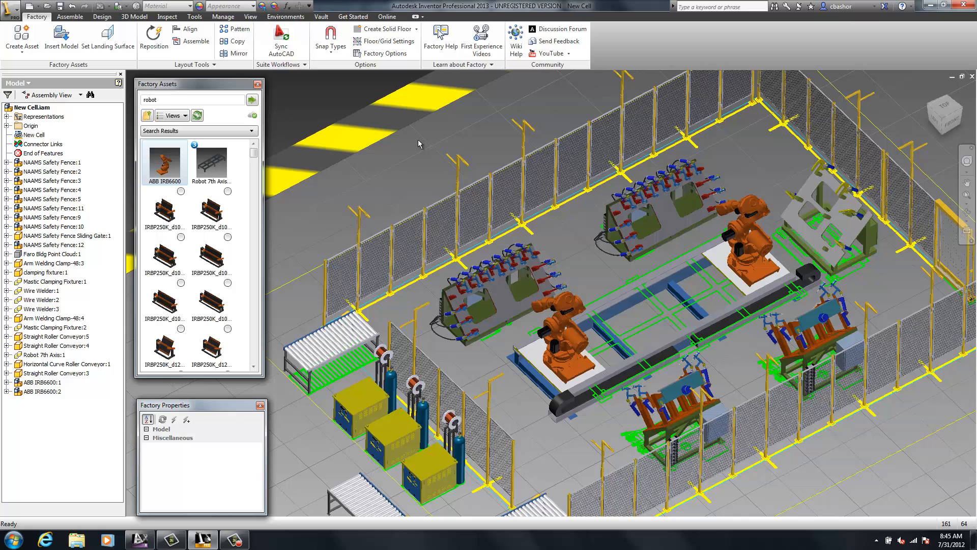
{"action": "mouse_move", "coordinate": [281, 37]}
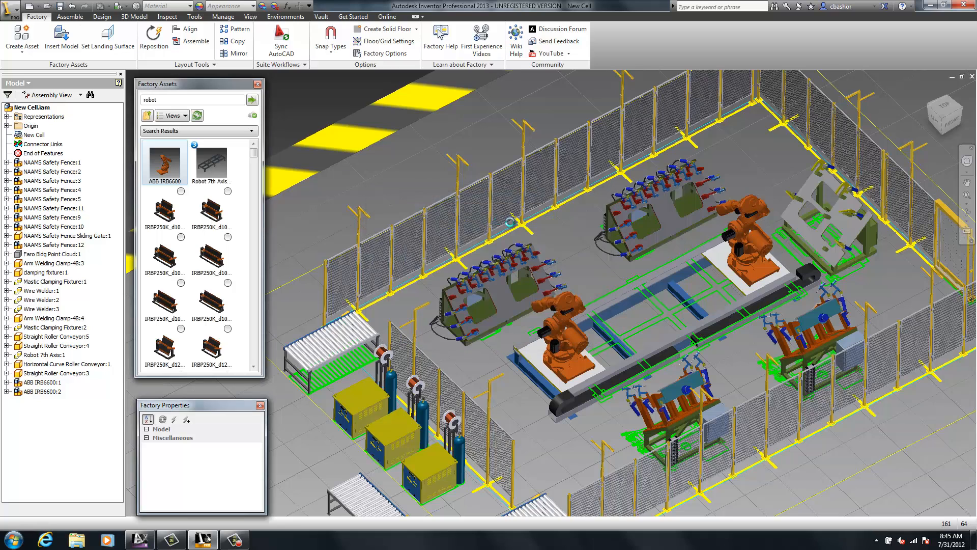
{"action": "mouse_move", "coordinate": [281, 38]}
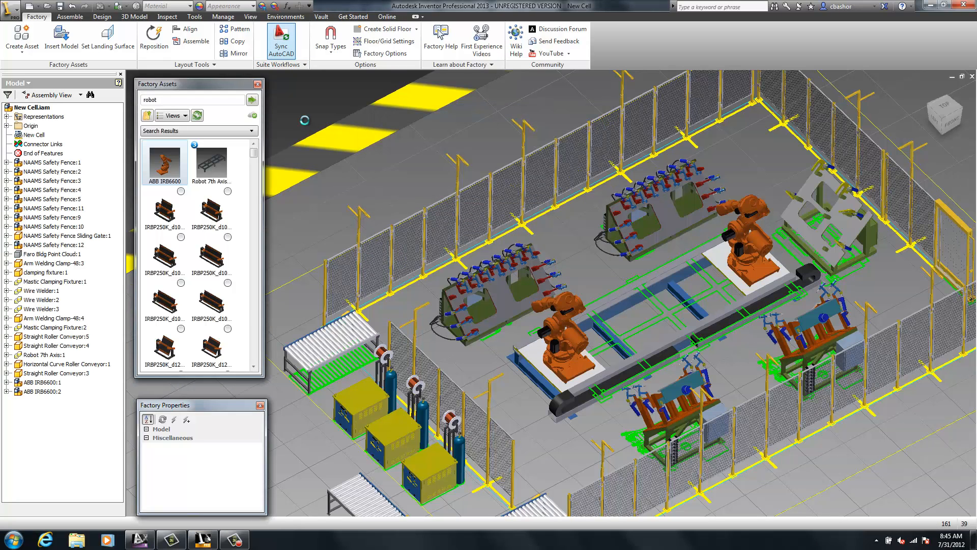
Sync the layout to New Cell.dwg and answer the open-in-AutoCAD prompt
{"action": "left_click", "coordinate": [281, 37]}
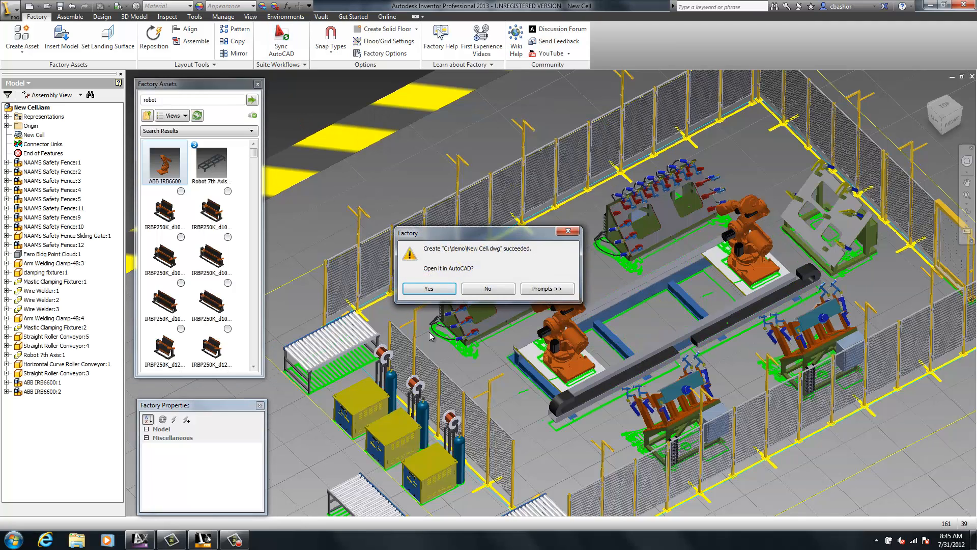
{"action": "mouse_move", "coordinate": [471, 305]}
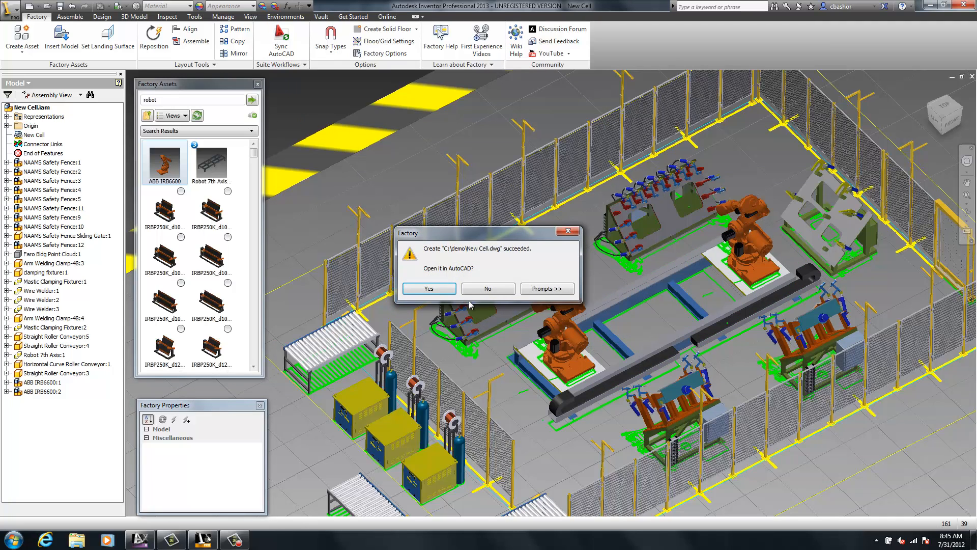
{"action": "left_click", "coordinate": [489, 288]}
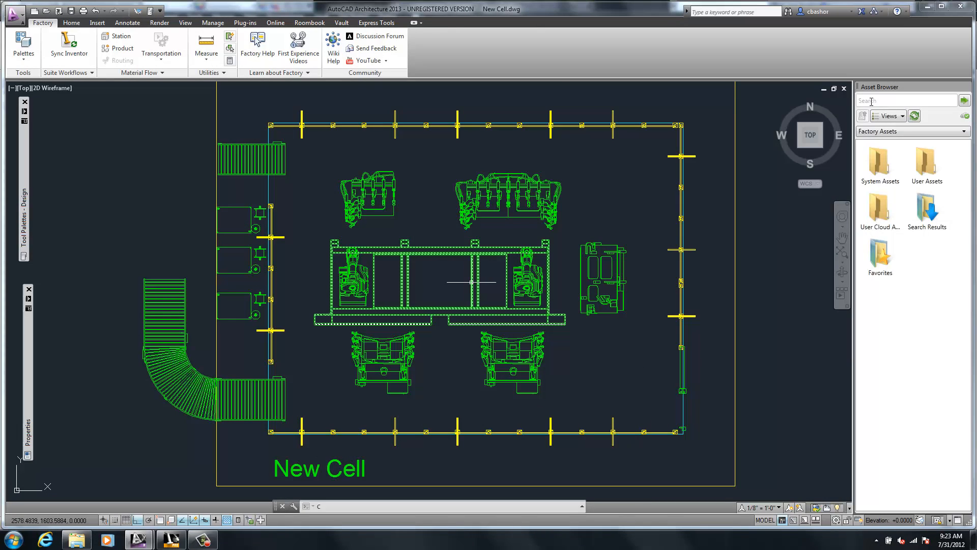
Place a Cable Tray chain around three sides of the cell, then Sync Inventor
{"action": "type", "text": "cable"}
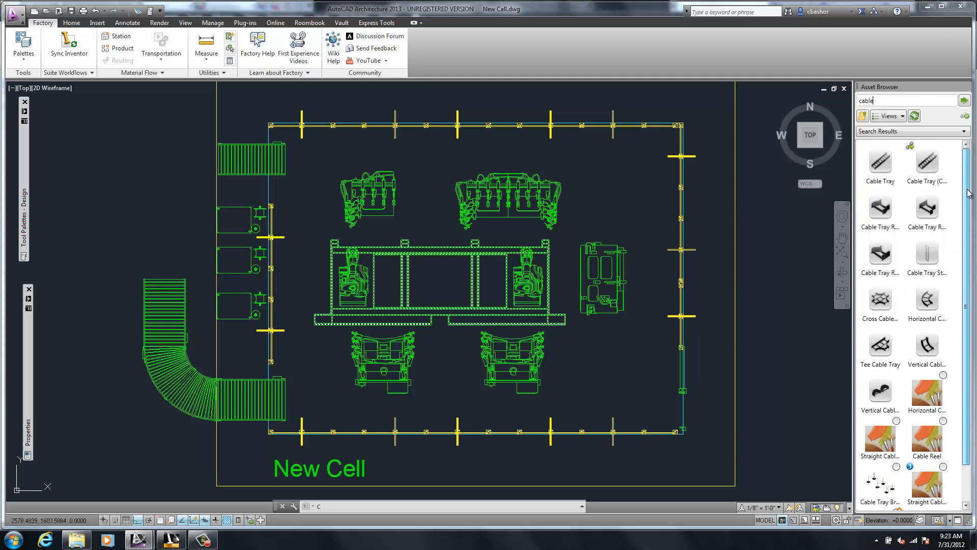
{"action": "mouse_move", "coordinate": [927, 158]}
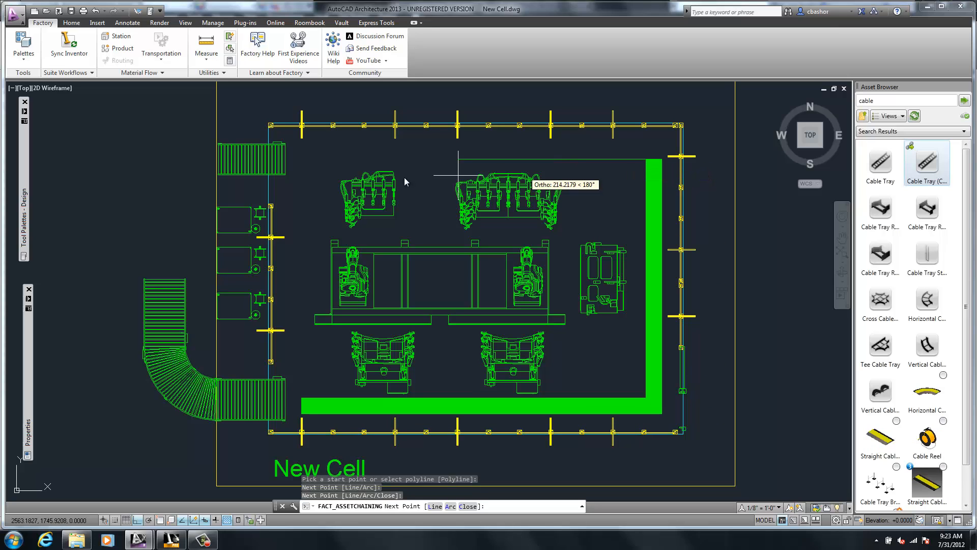
{"action": "mouse_move", "coordinate": [303, 174]}
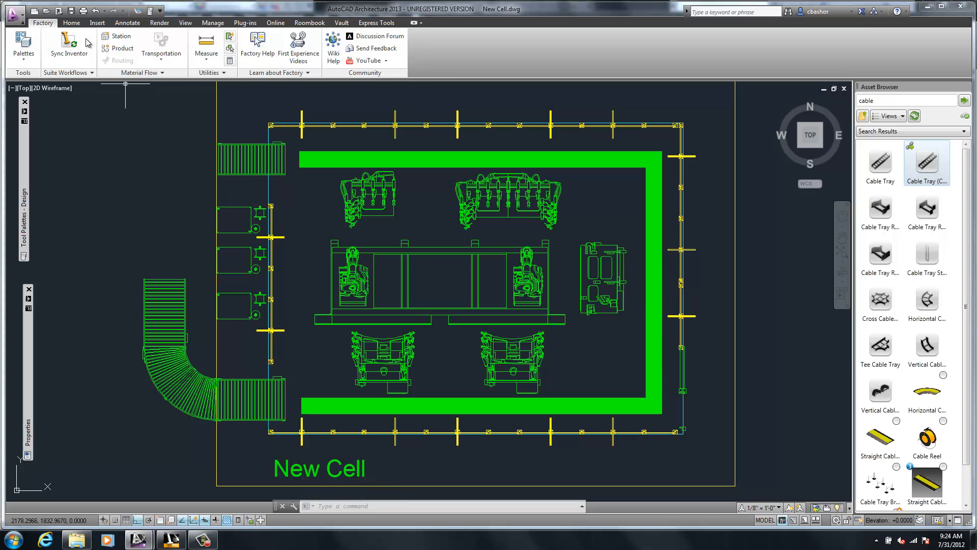
{"action": "left_click", "coordinate": [69, 47]}
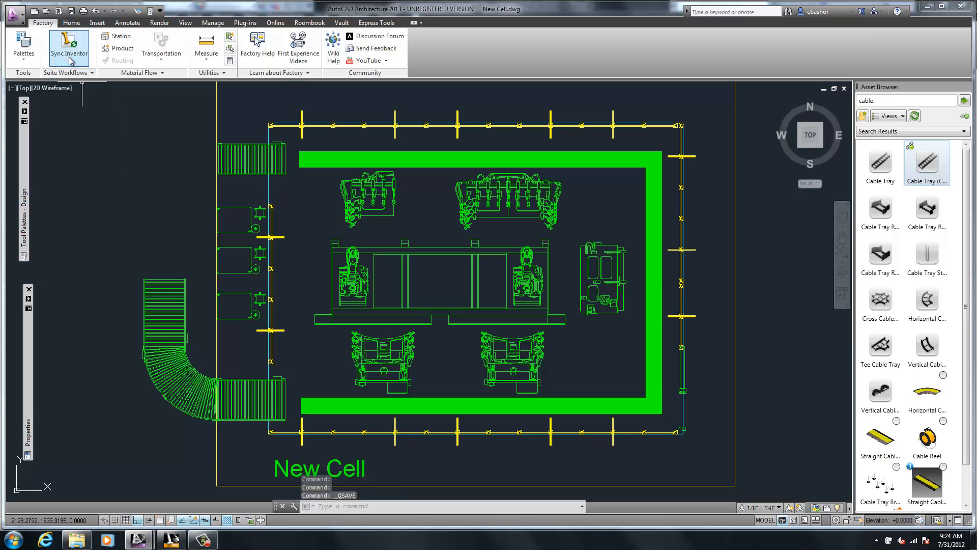
{"action": "left_click", "coordinate": [68, 49]}
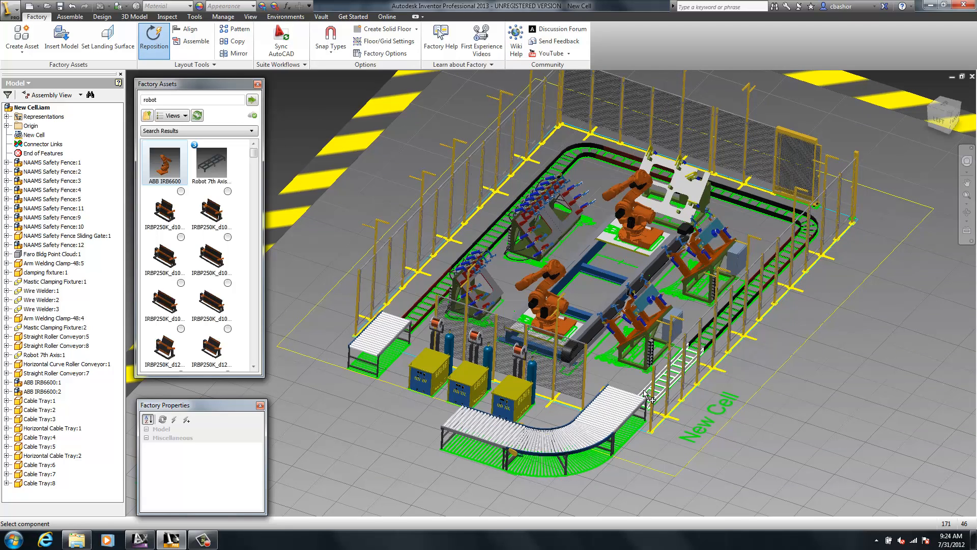
Select all cable tray pieces and raise them 11 along the vertical axis
{"action": "left_click", "coordinate": [680, 371]}
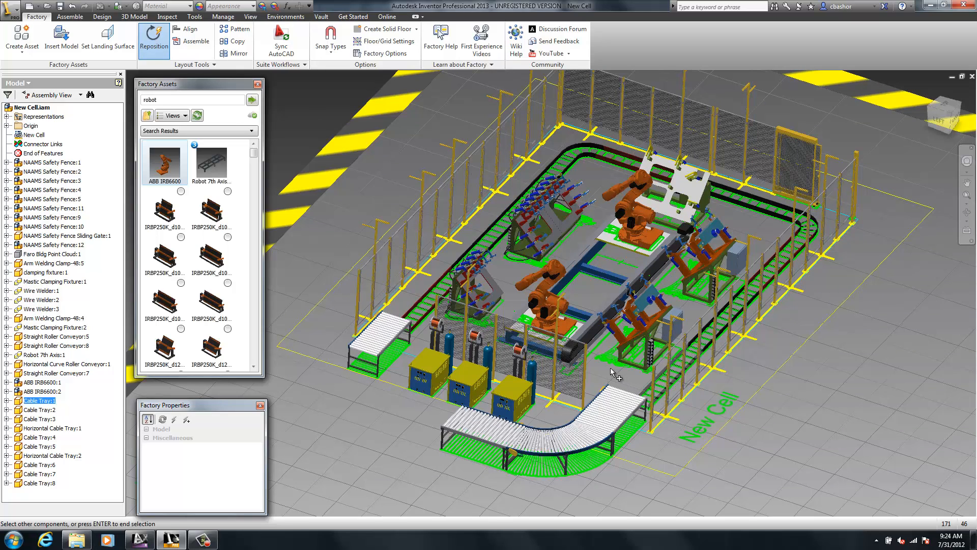
{"action": "left_click", "coordinate": [617, 380]}
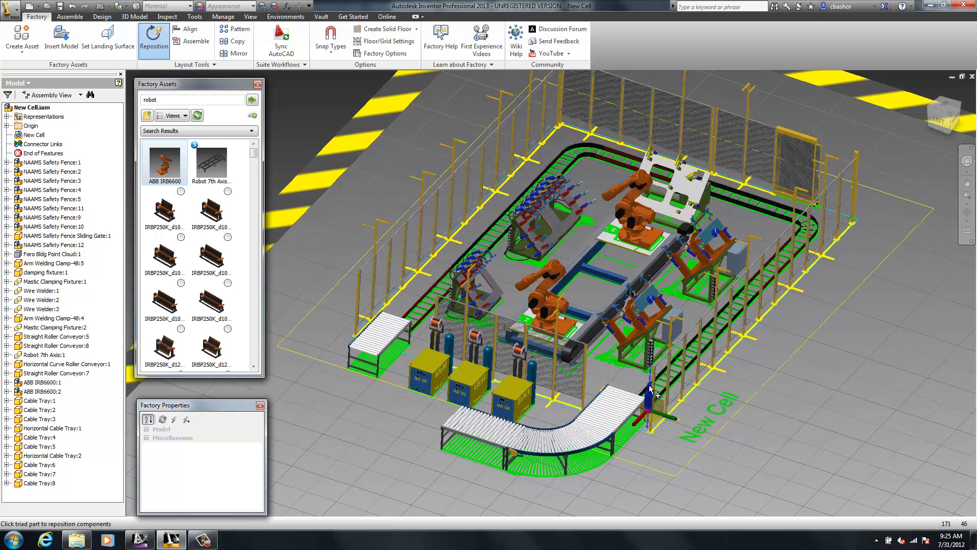
{"action": "left_click_drag", "start_coordinate": [650, 389], "coordinate": [648, 380]}
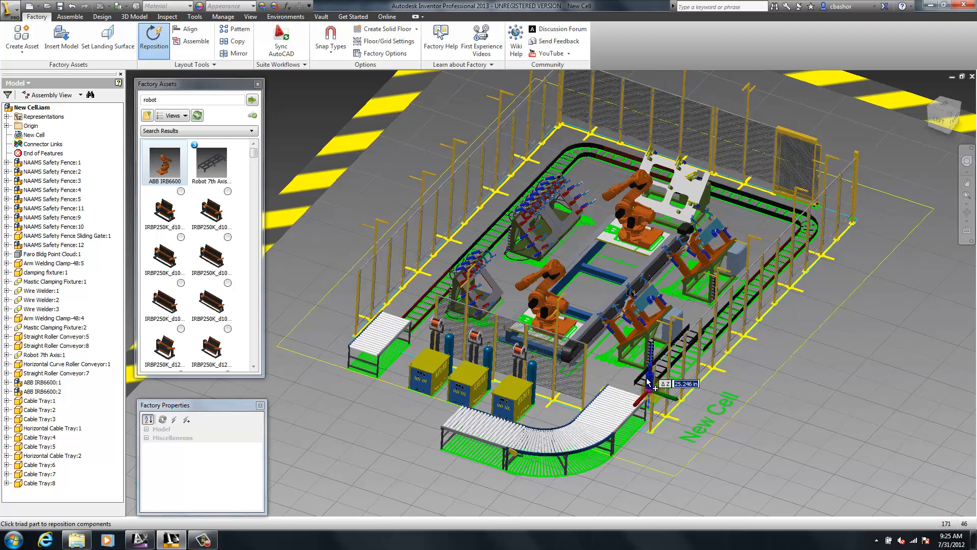
{"action": "type", "text": "11"}
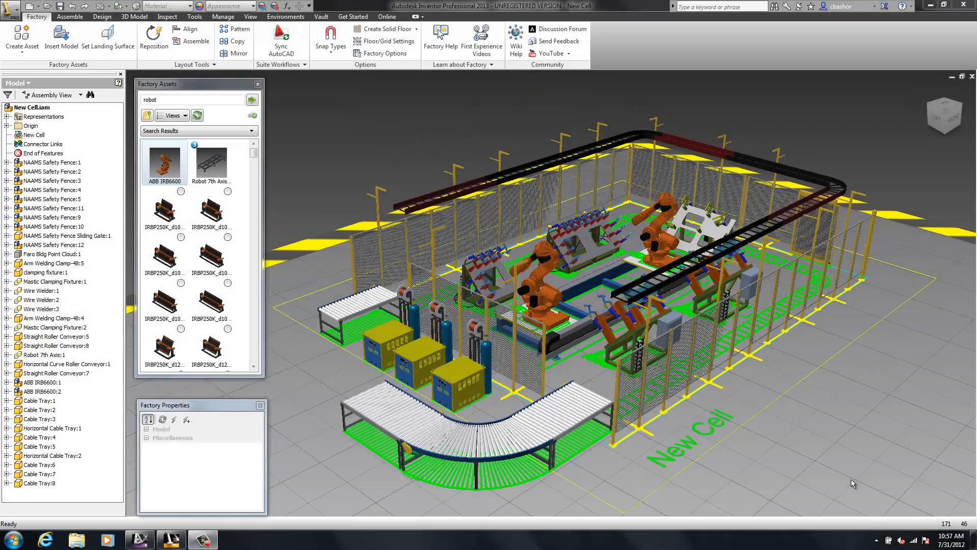
{"action": "mouse_move", "coordinate": [389, 170]}
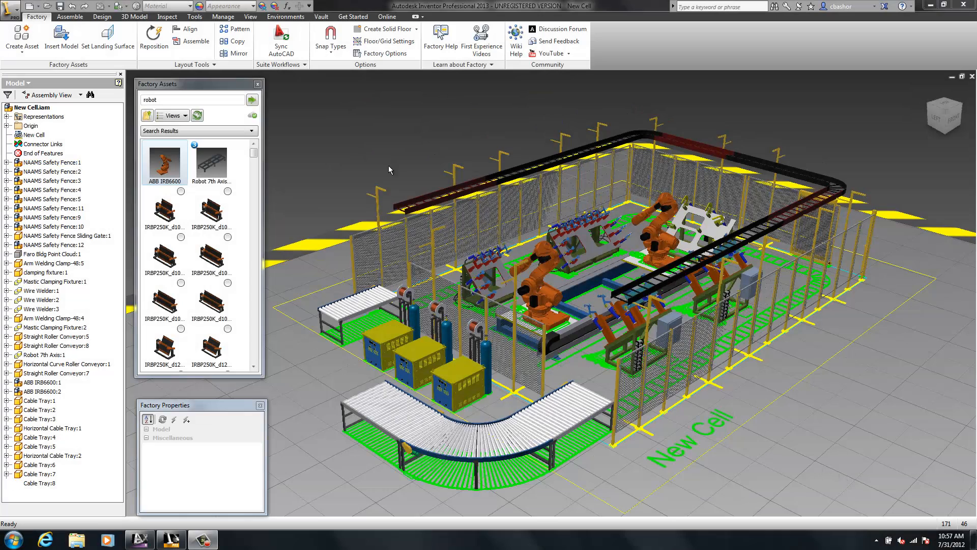
{"action": "left_click", "coordinate": [61, 39]}
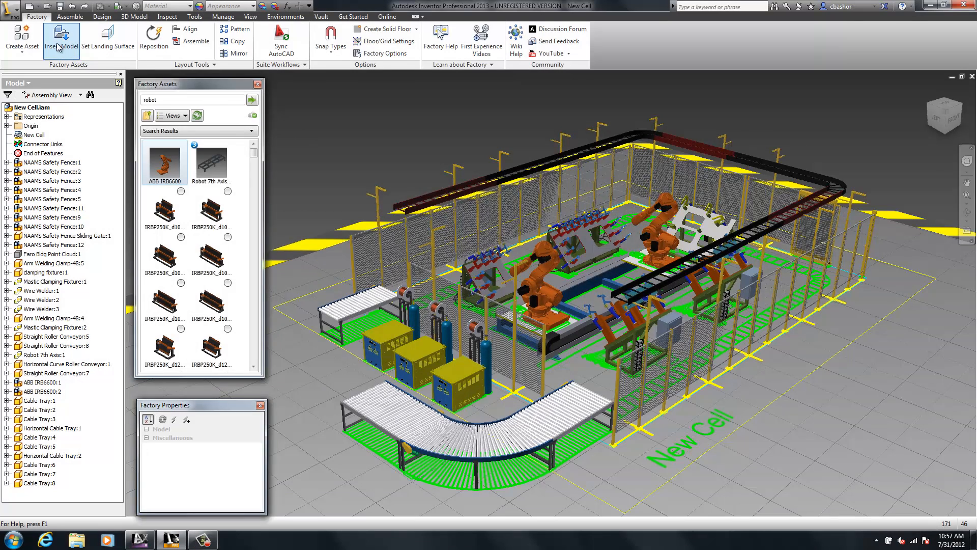
Insert suspended welding robot system.iam from Supporting Files into the cell
{"action": "left_click", "coordinate": [62, 39]}
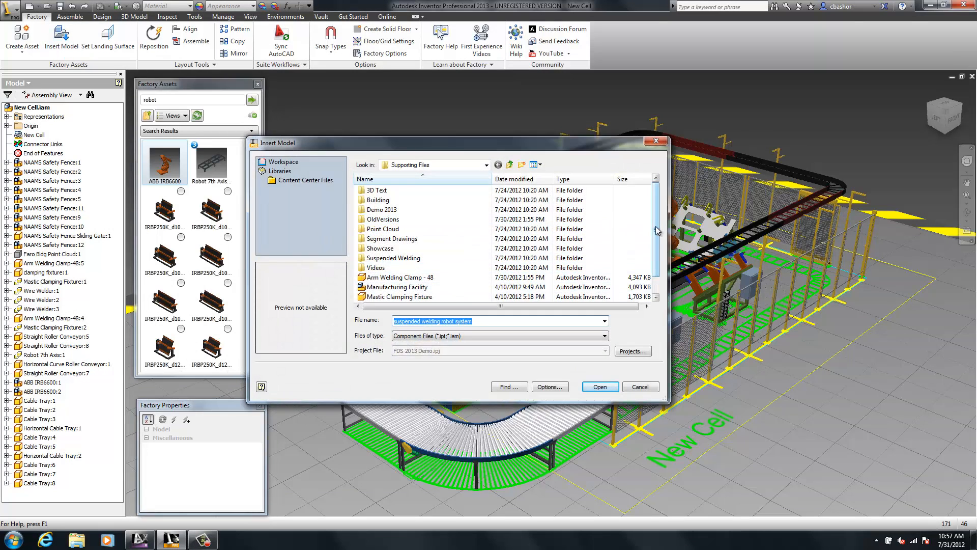
{"action": "left_click", "coordinate": [411, 286]}
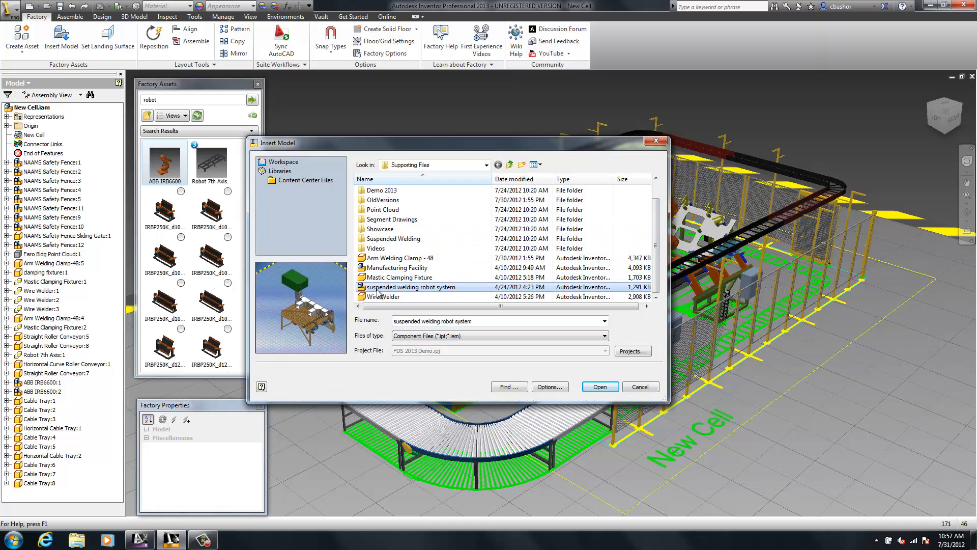
{"action": "left_click", "coordinate": [599, 386]}
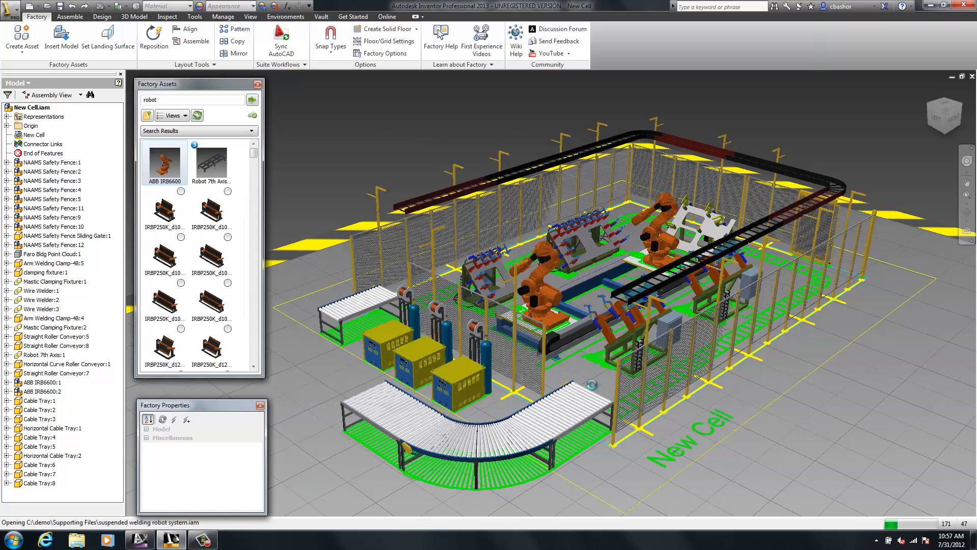
{"action": "left_click", "coordinate": [61, 38]}
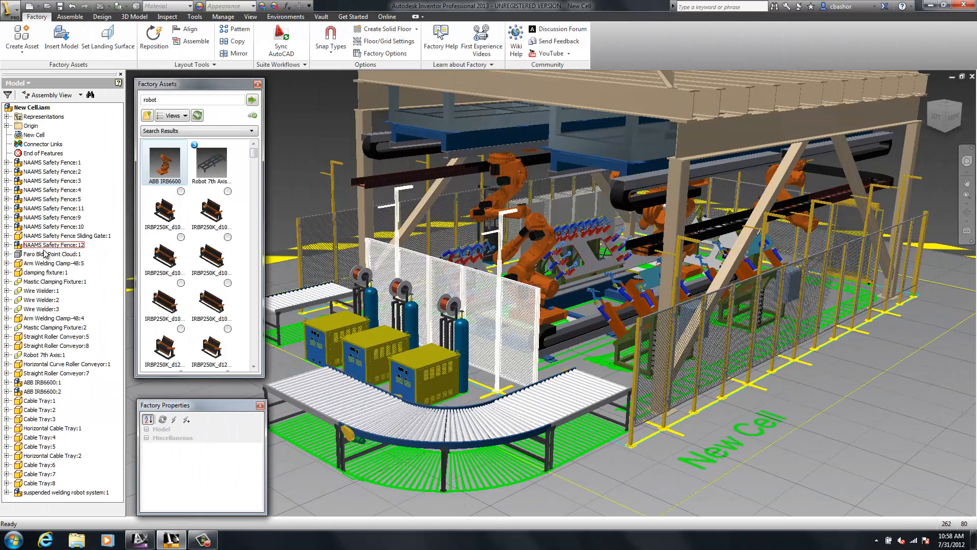
{"action": "right_click", "coordinate": [44, 253]}
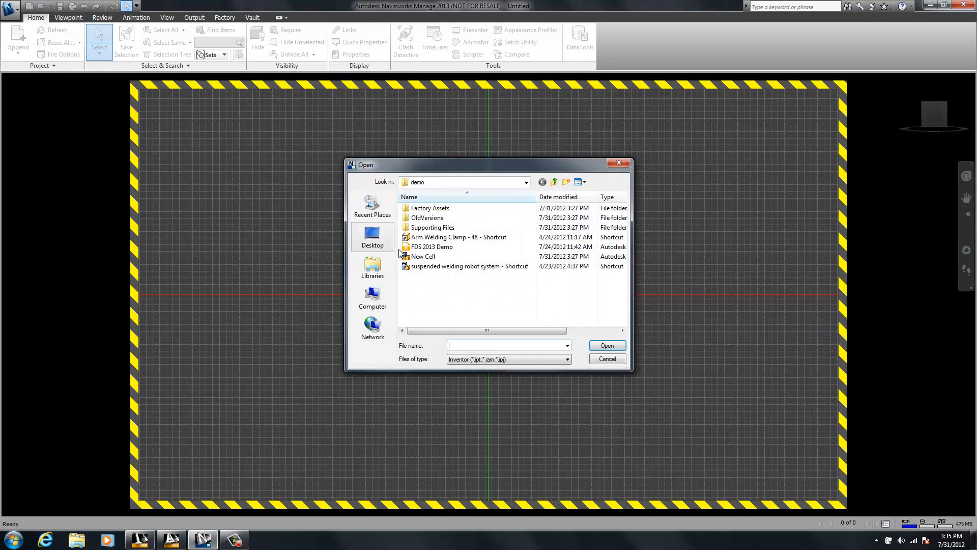
Open Manufacturing Facility.nwd and clear the selection with Select None
{"action": "left_click", "coordinate": [565, 359]}
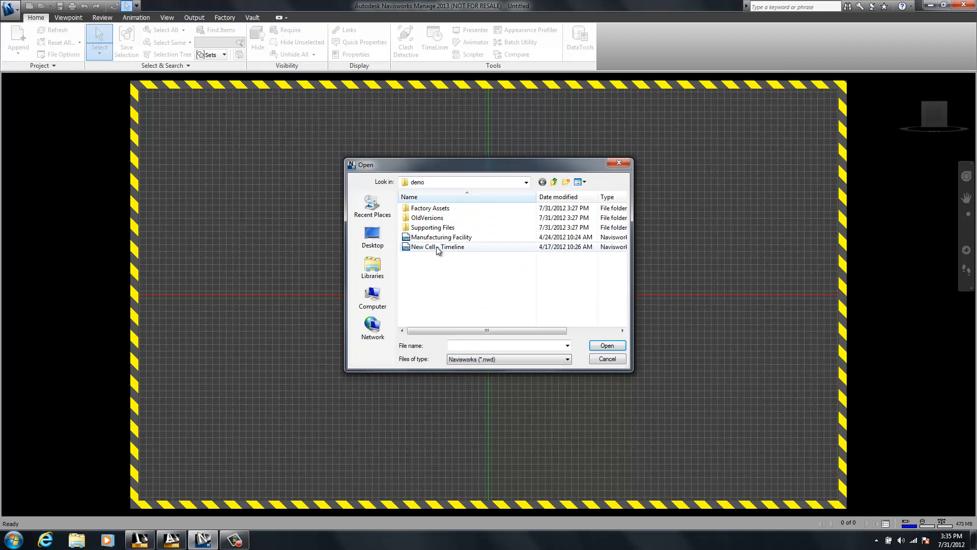
{"action": "left_click", "coordinate": [605, 359]}
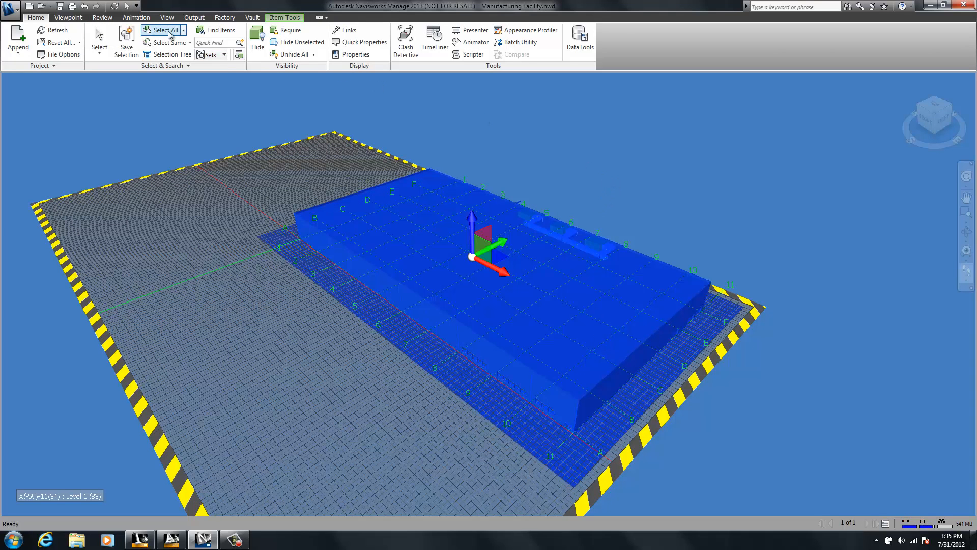
{"action": "left_click", "coordinate": [167, 30]}
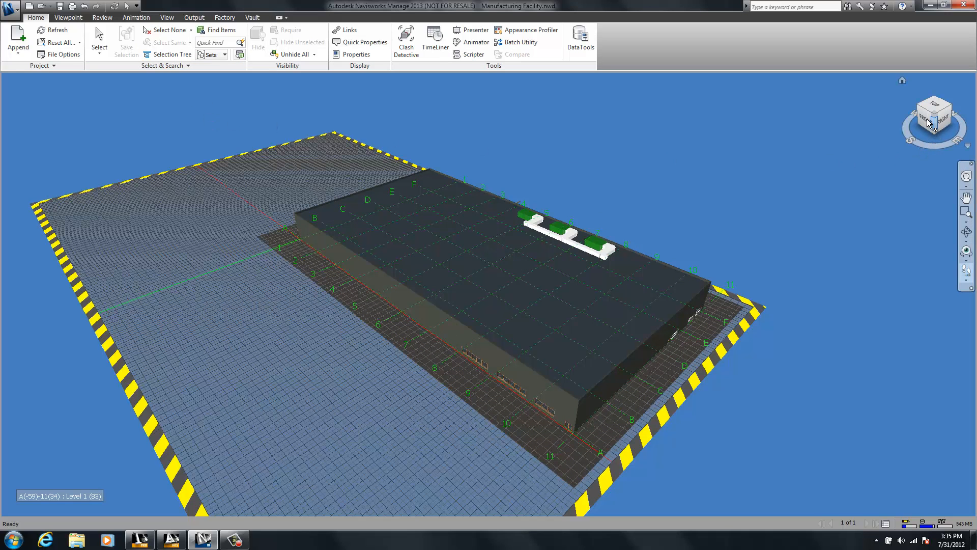
Jump to the saved NEW Welding Cell Location viewpoint
{"action": "left_click", "coordinate": [67, 17]}
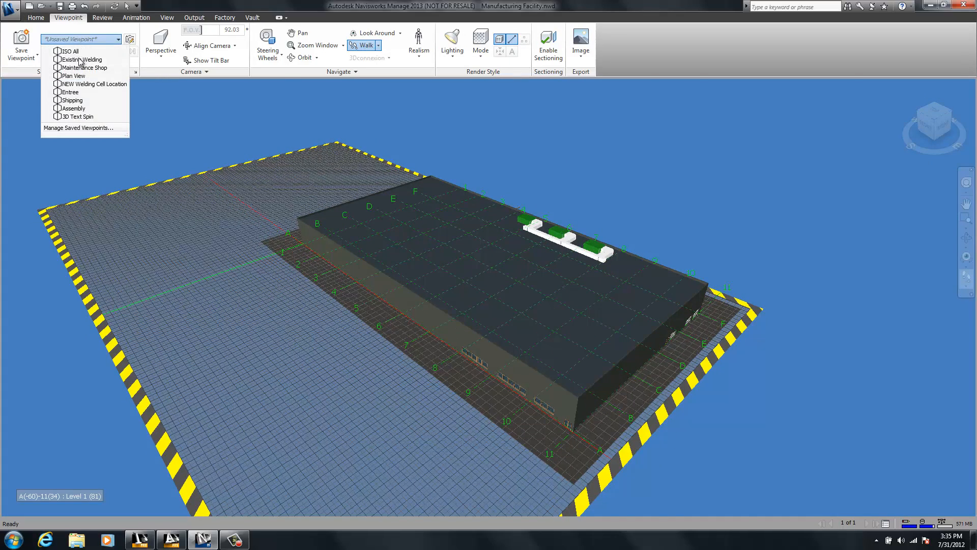
{"action": "left_click", "coordinate": [80, 59]}
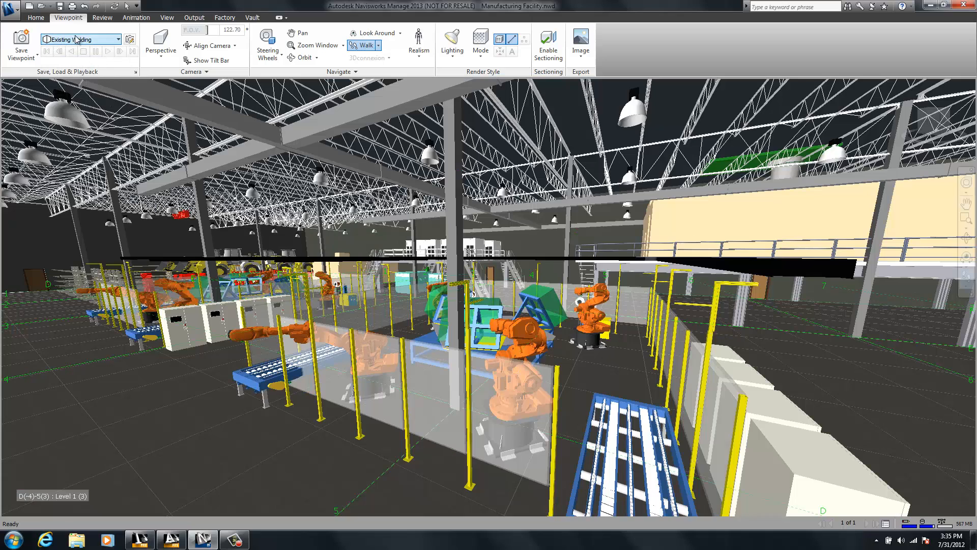
{"action": "left_click", "coordinate": [117, 39]}
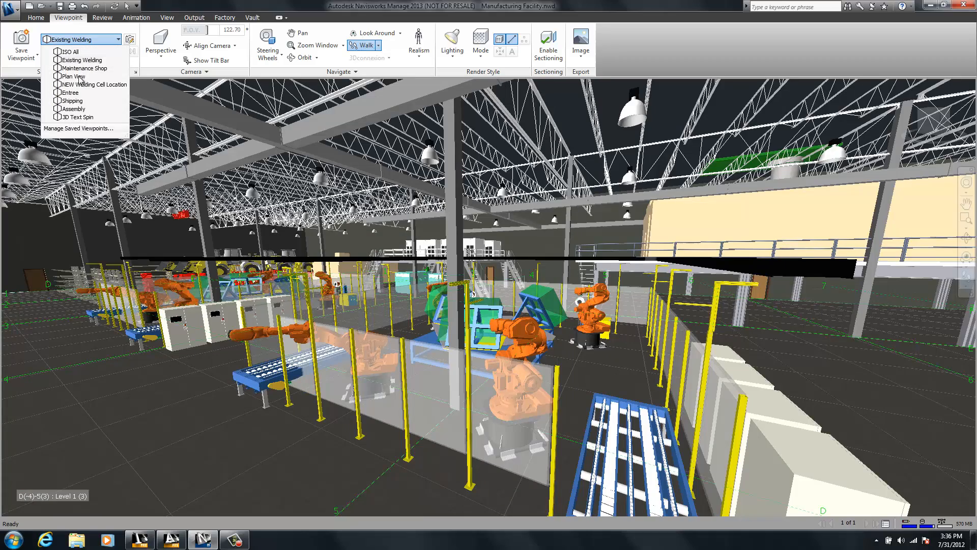
{"action": "left_click", "coordinate": [67, 92]}
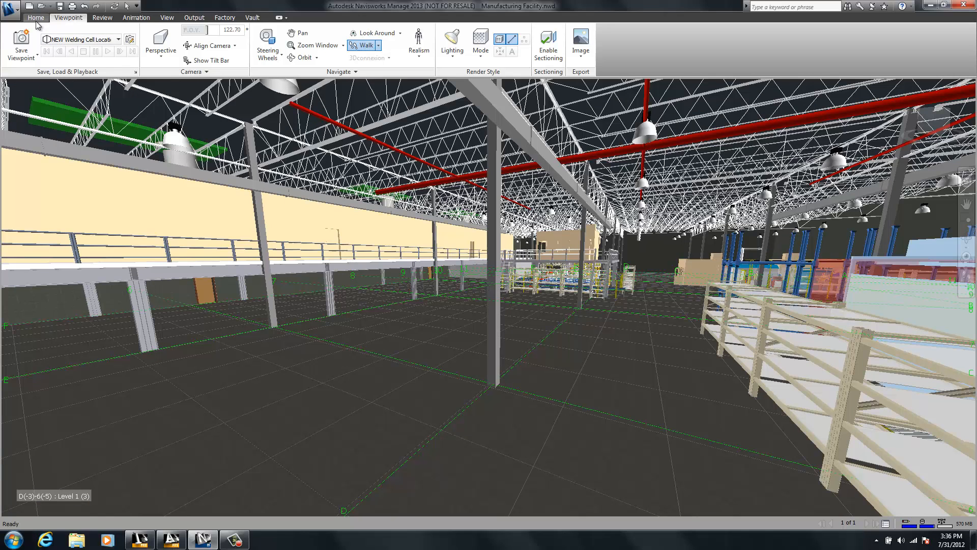
Append New Cell.iam to the factory model using the Inventor file-type filter
{"action": "left_click", "coordinate": [36, 17]}
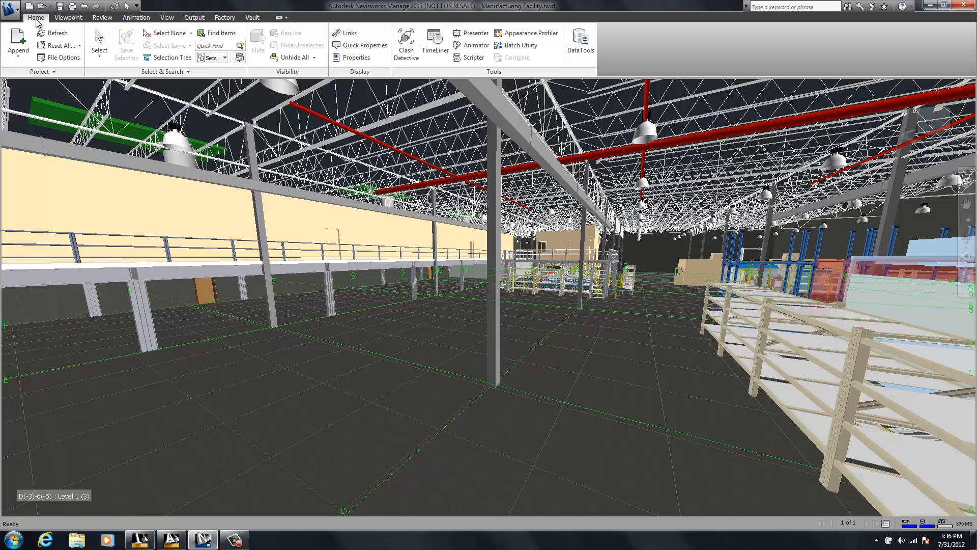
{"action": "left_click", "coordinate": [18, 44]}
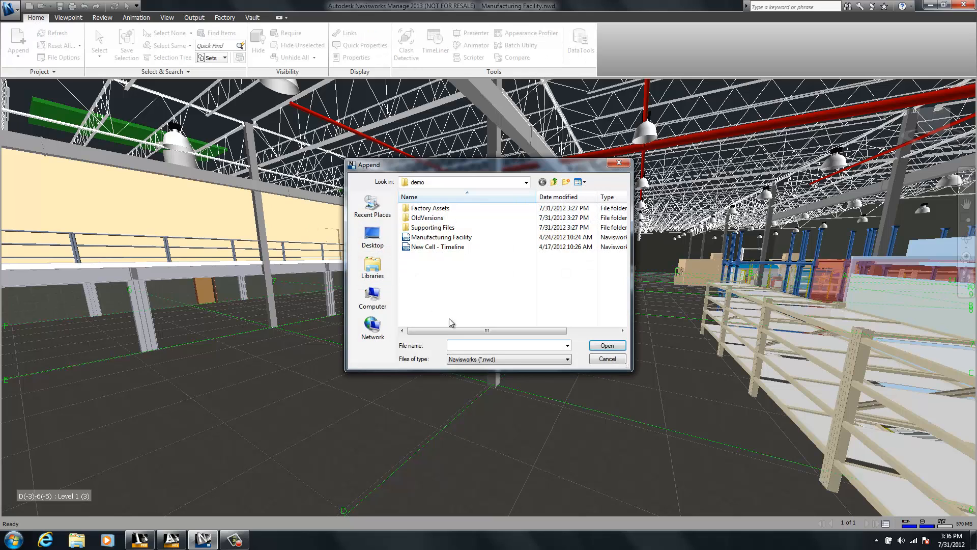
{"action": "left_click", "coordinate": [566, 358]}
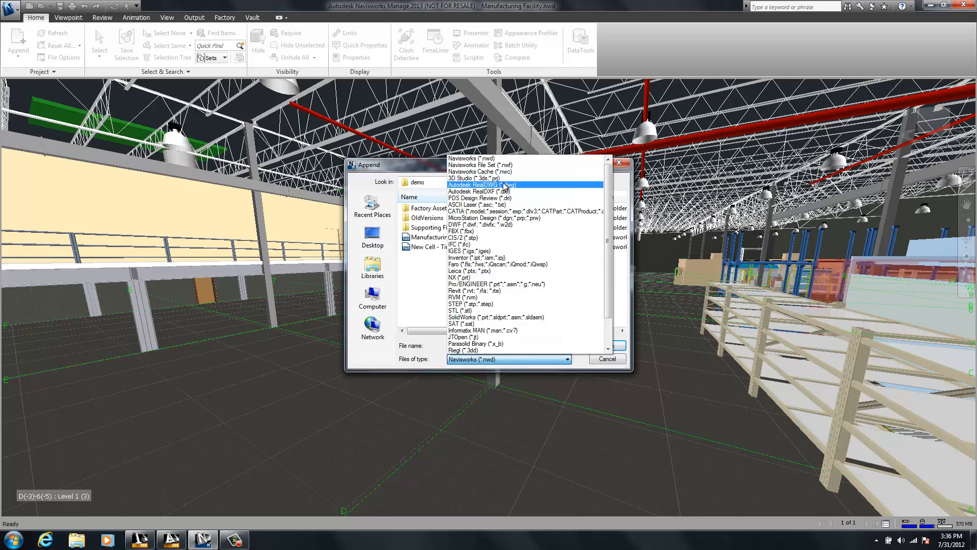
{"action": "left_click", "coordinate": [492, 257]}
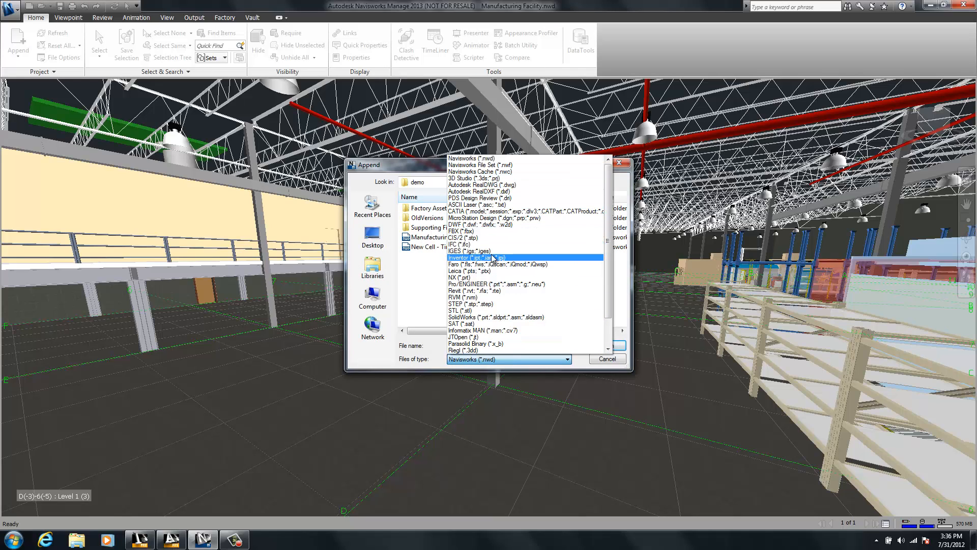
{"action": "left_click", "coordinate": [489, 318]}
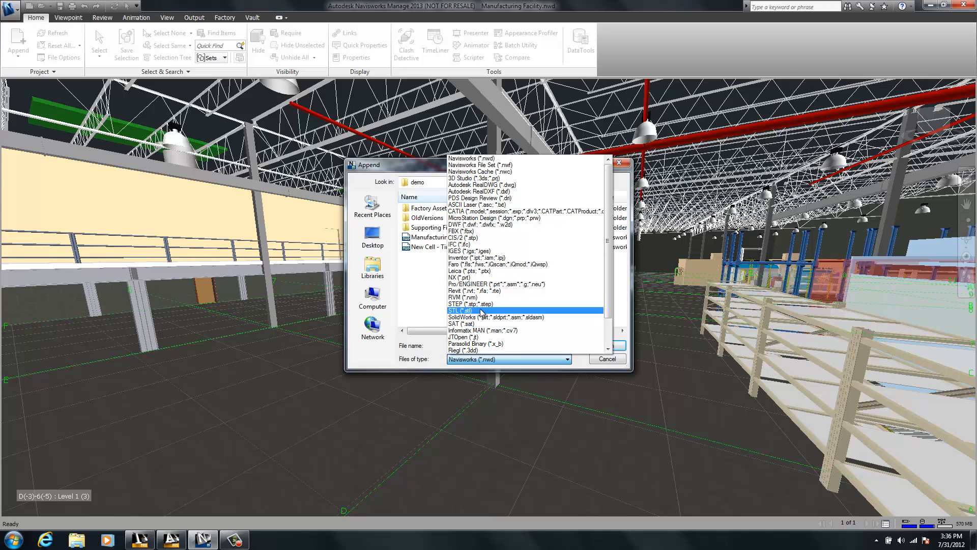
{"action": "left_click", "coordinate": [477, 257]}
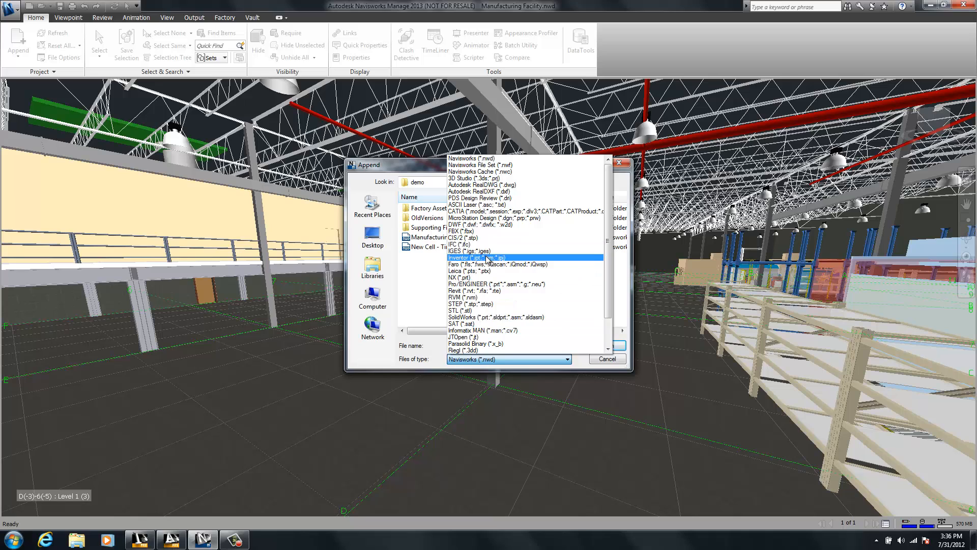
{"action": "left_click", "coordinate": [478, 257]}
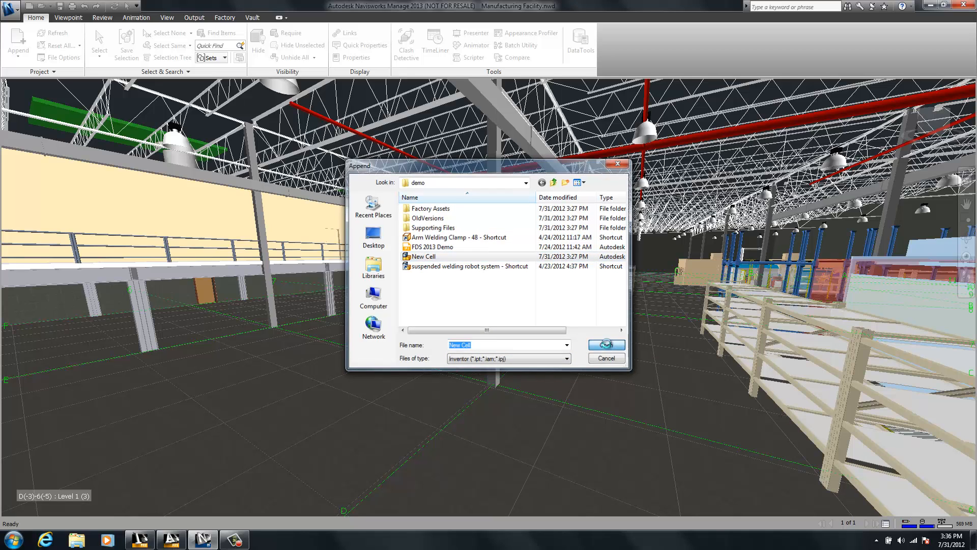
{"action": "left_click", "coordinate": [601, 344]}
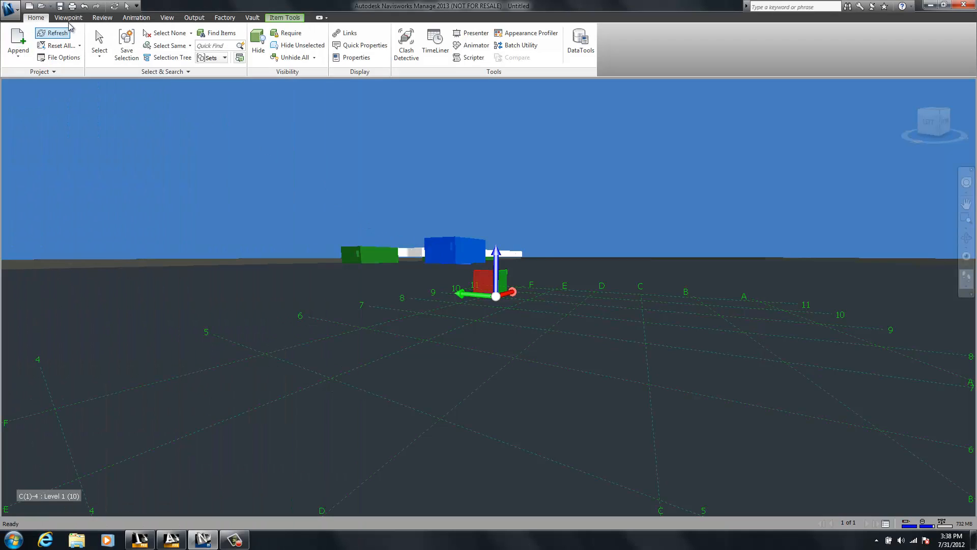
Load the NEW Welding Cell Location view, deselect everything, and save as Update.nwf
{"action": "left_click", "coordinate": [68, 17]}
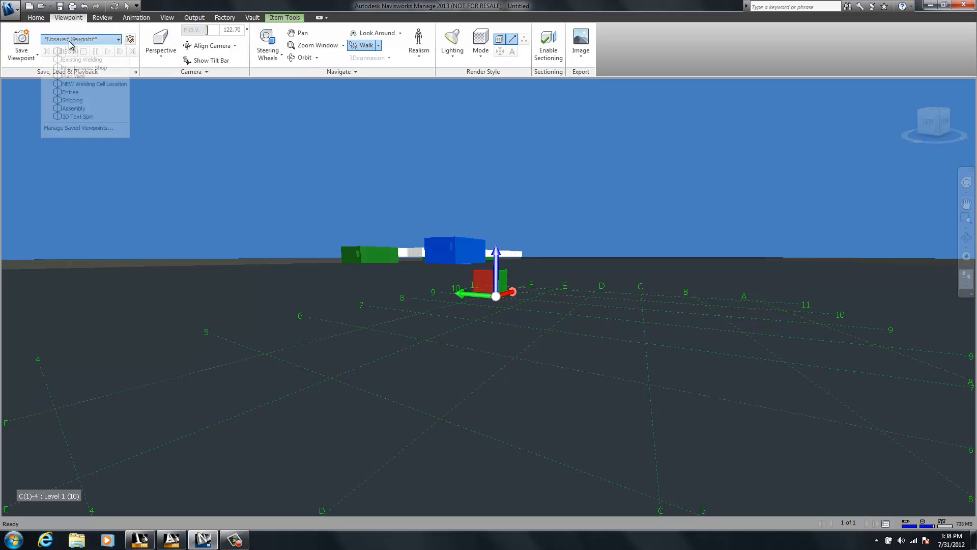
{"action": "left_click", "coordinate": [95, 84]}
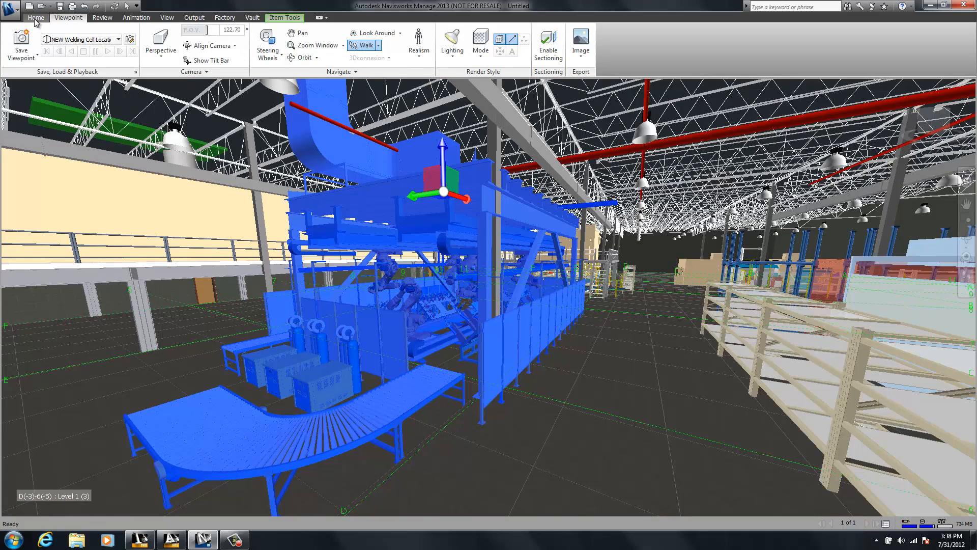
{"action": "left_click", "coordinate": [36, 17]}
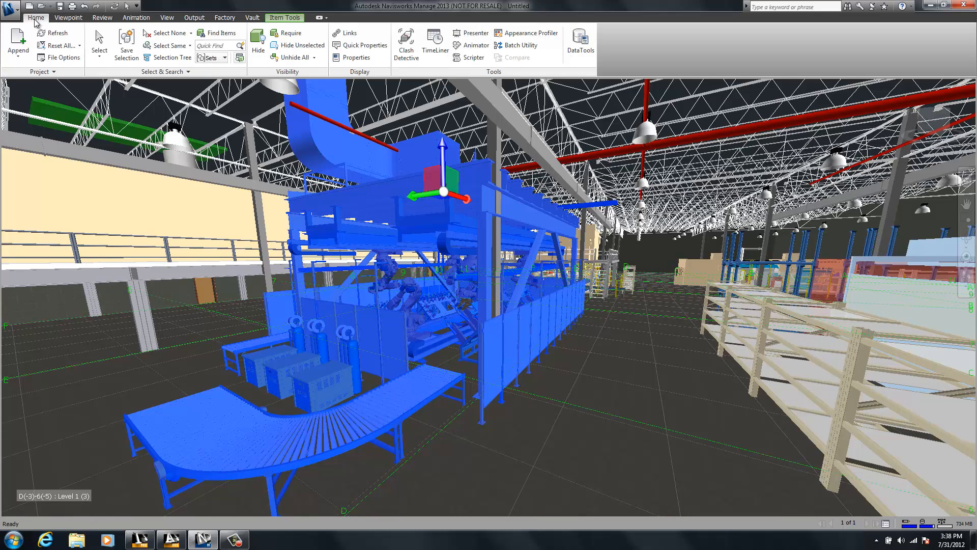
{"action": "mouse_move", "coordinate": [167, 32]}
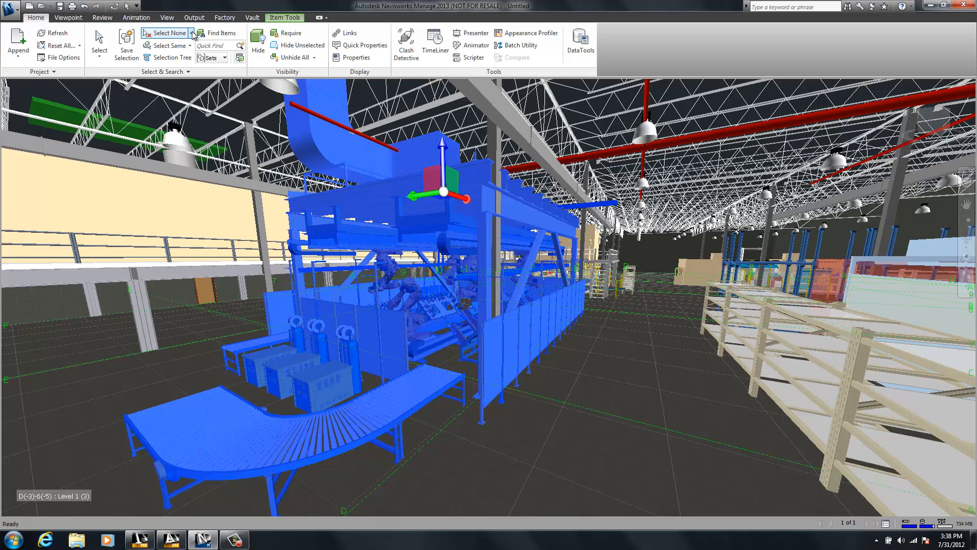
{"action": "left_click", "coordinate": [166, 33]}
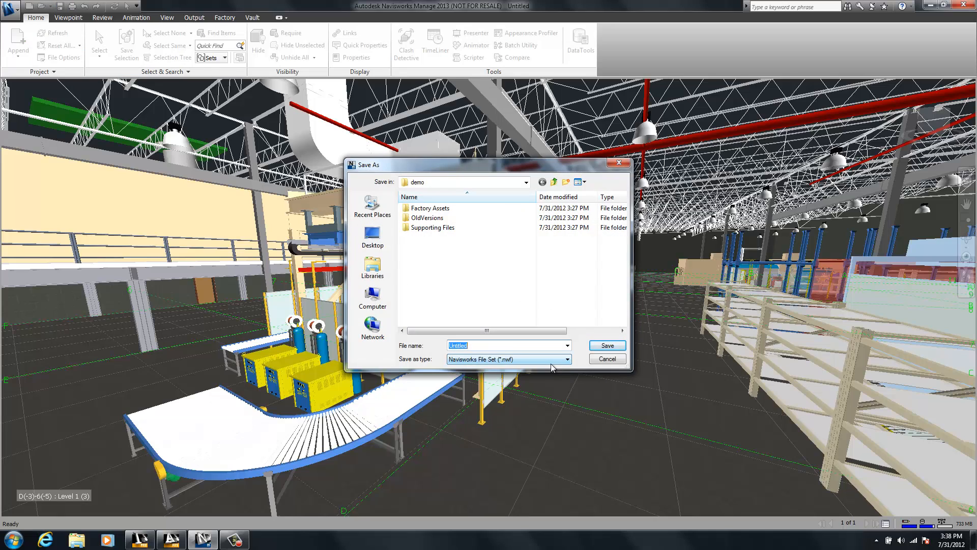
{"action": "type", "text": "Update"}
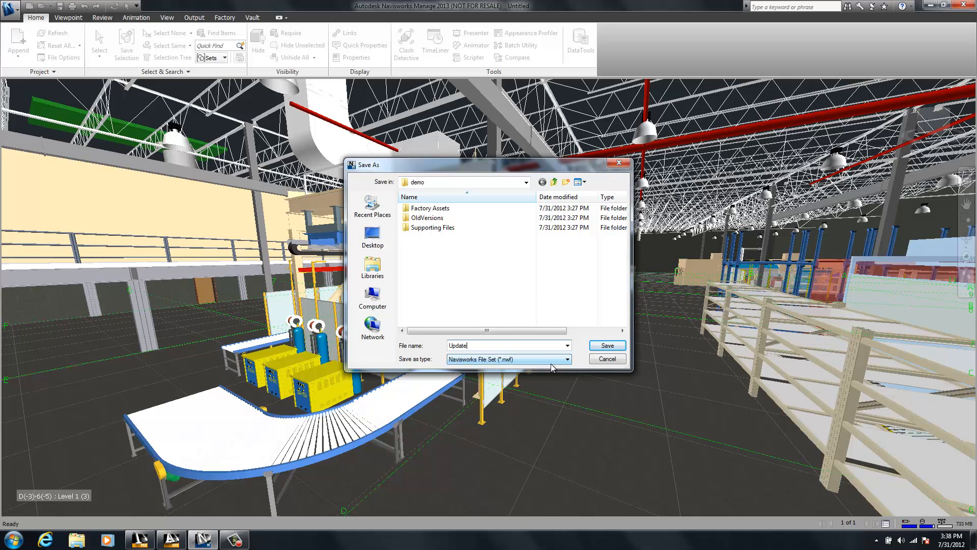
{"action": "left_click", "coordinate": [606, 346]}
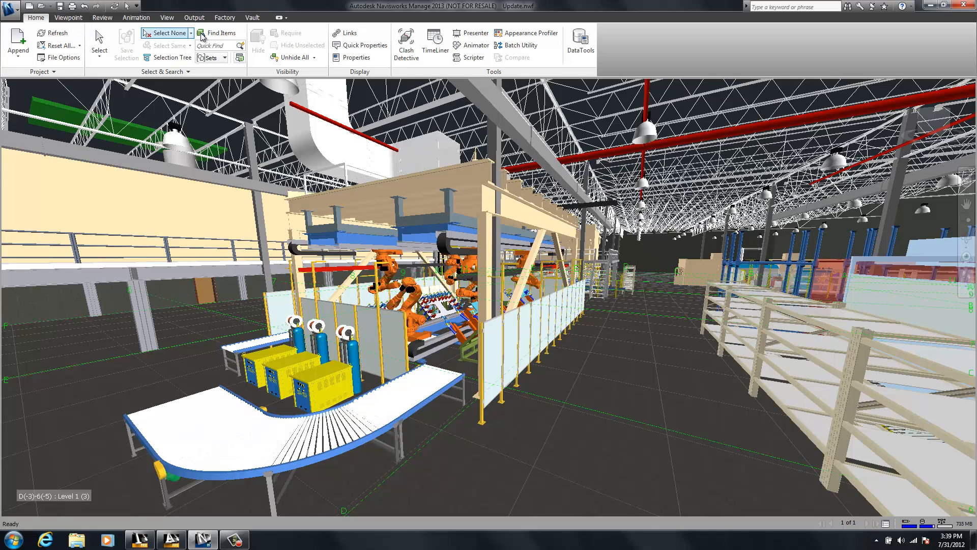
Close Clash Detective and return to the NEW Welding Cell Location viewpoint
{"action": "left_click", "coordinate": [405, 45]}
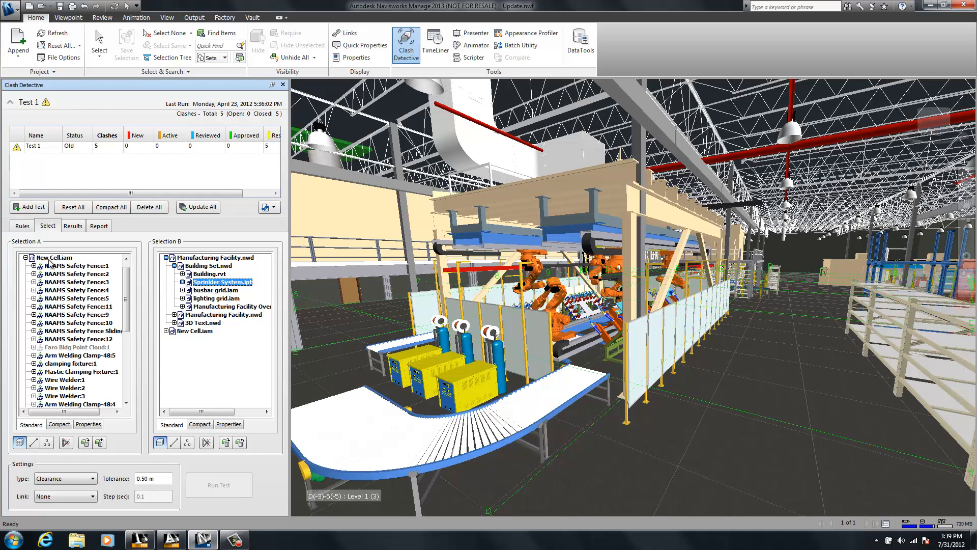
{"action": "left_click", "coordinate": [219, 485]}
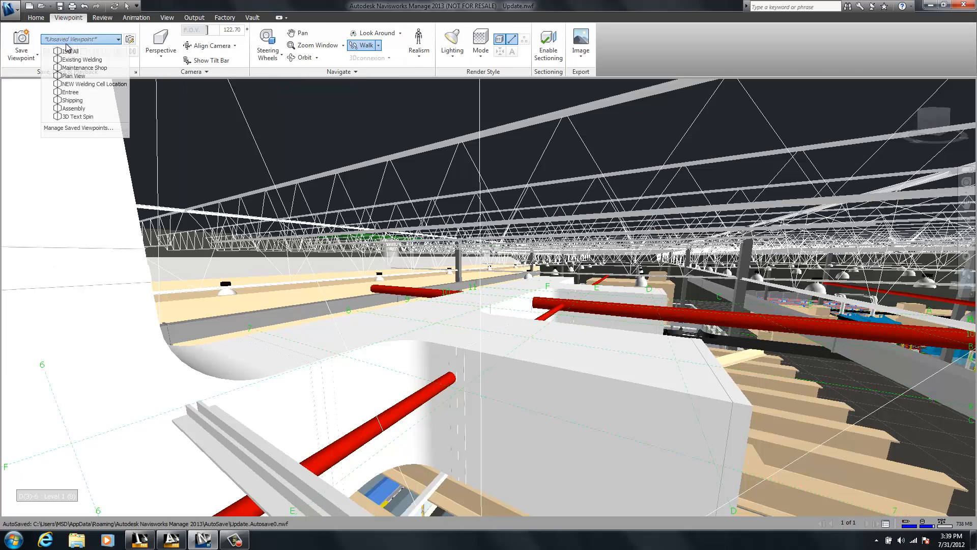
{"action": "left_click", "coordinate": [69, 92]}
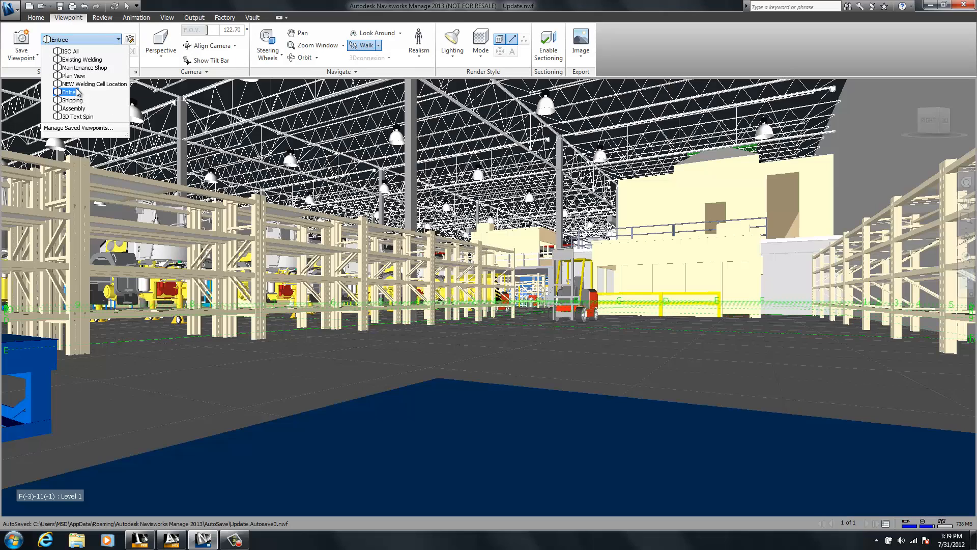
{"action": "left_click", "coordinate": [93, 83]}
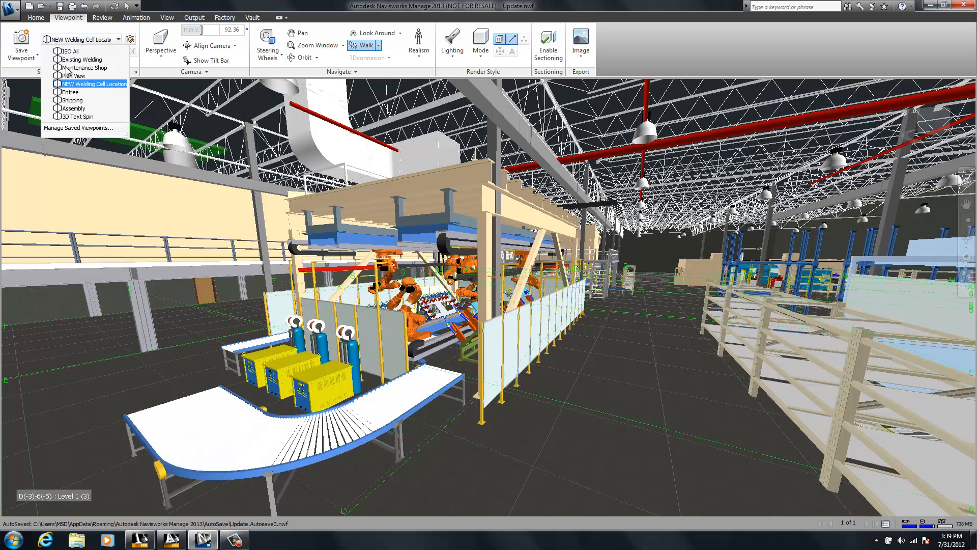
Show the Selection Tree and bring up the context menu for New Cell.iam
{"action": "left_click", "coordinate": [35, 18]}
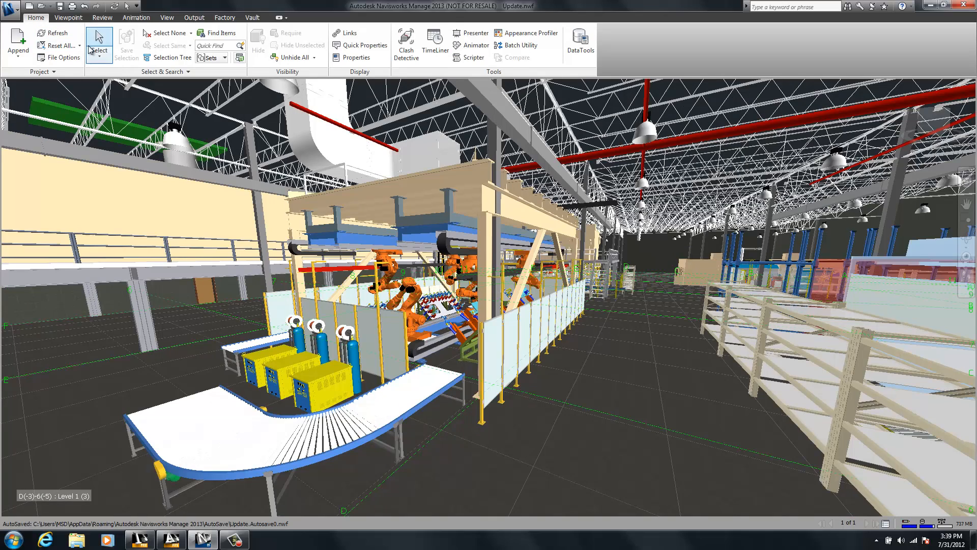
{"action": "mouse_move", "coordinate": [99, 44]}
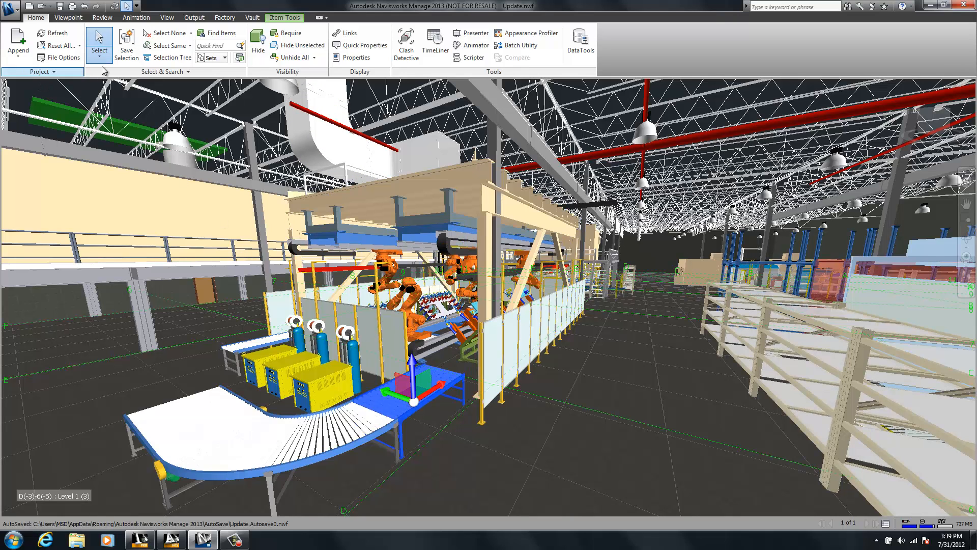
{"action": "left_click", "coordinate": [169, 57]}
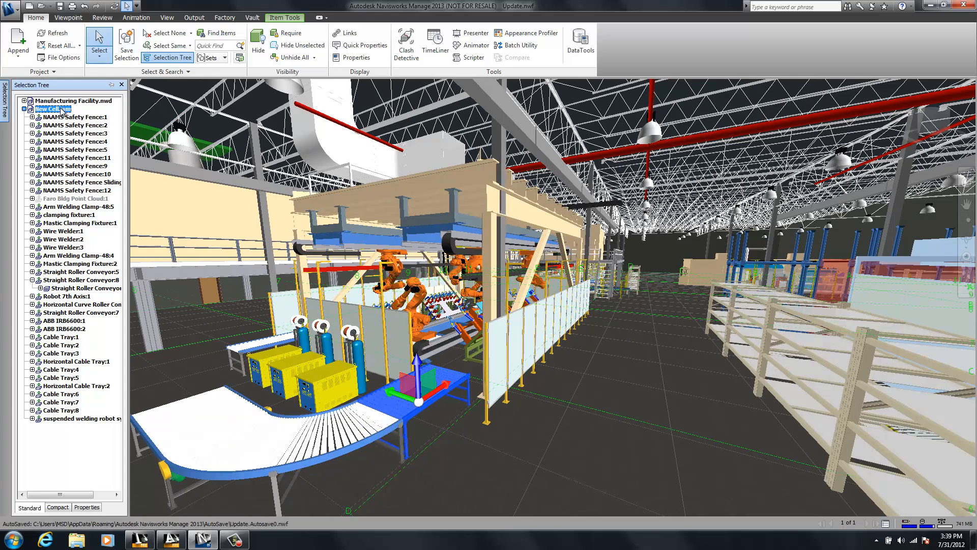
{"action": "right_click", "coordinate": [51, 108]}
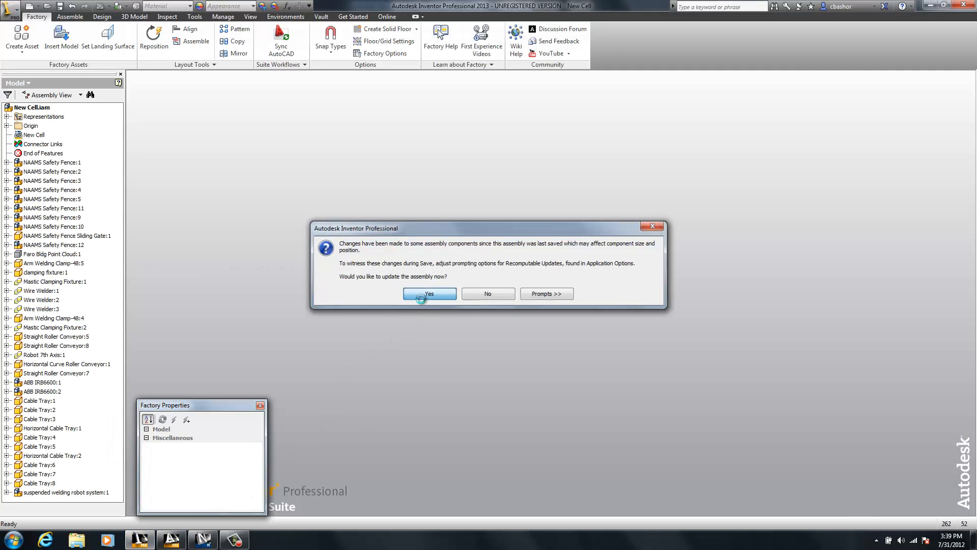
Update the assembly with the suspended welding robot ductwork and save New Cell
{"action": "left_click", "coordinate": [429, 294]}
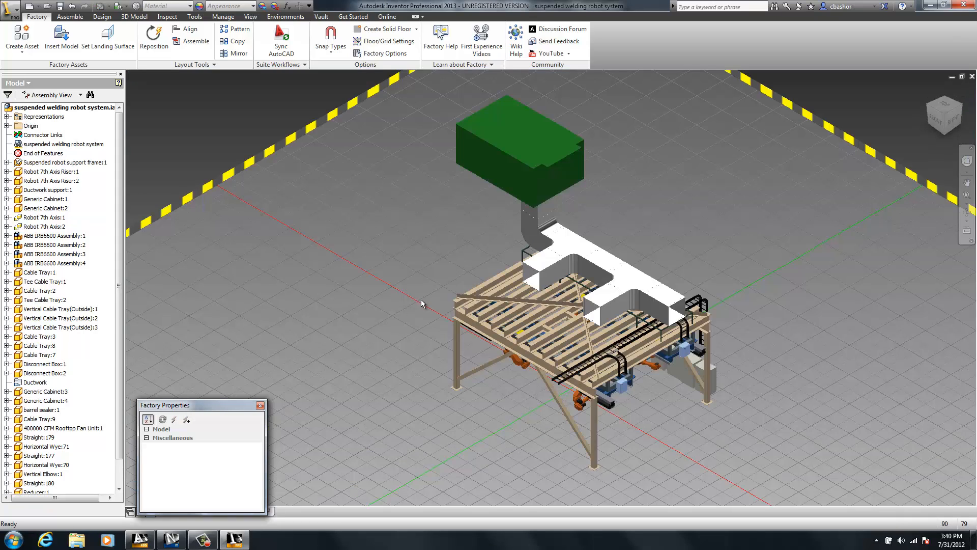
{"action": "left_click", "coordinate": [542, 268]}
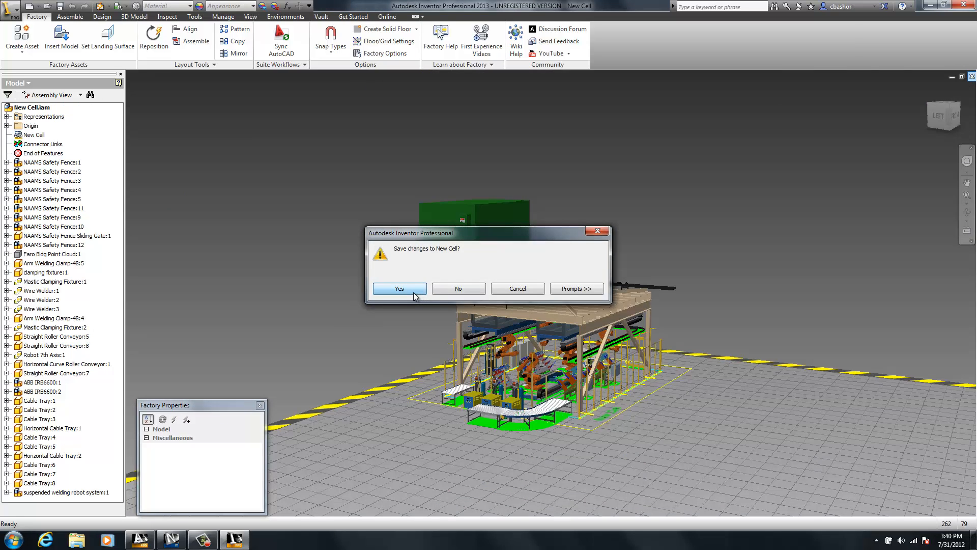
{"action": "left_click", "coordinate": [400, 289]}
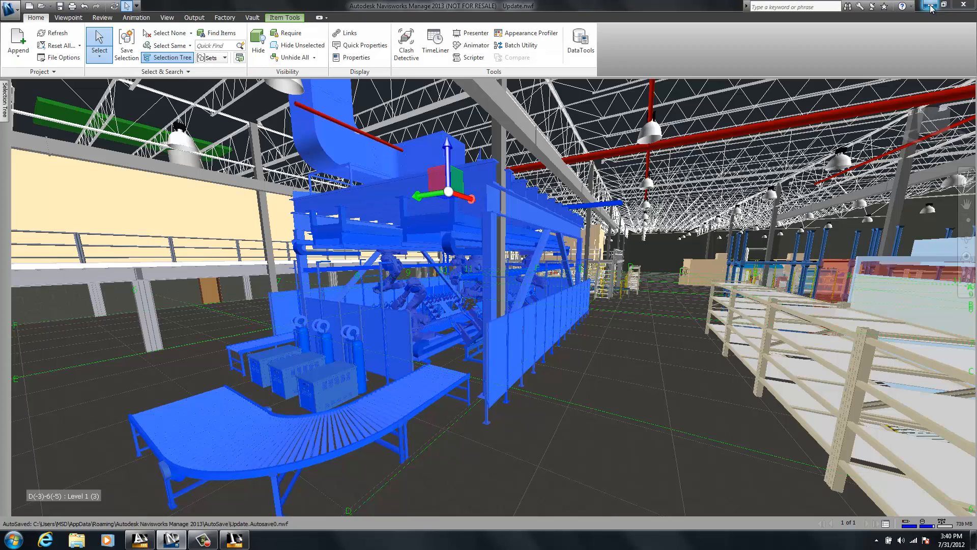
{"action": "mouse_move", "coordinate": [54, 33]}
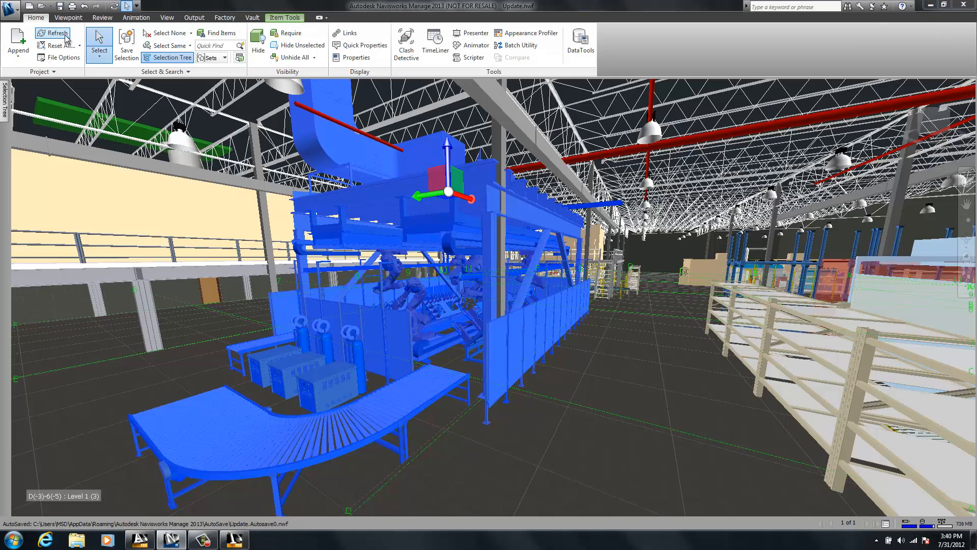
Refresh New Cell, then review Clash Detective Test 1's four clashes and its compared models
{"action": "left_click", "coordinate": [55, 33]}
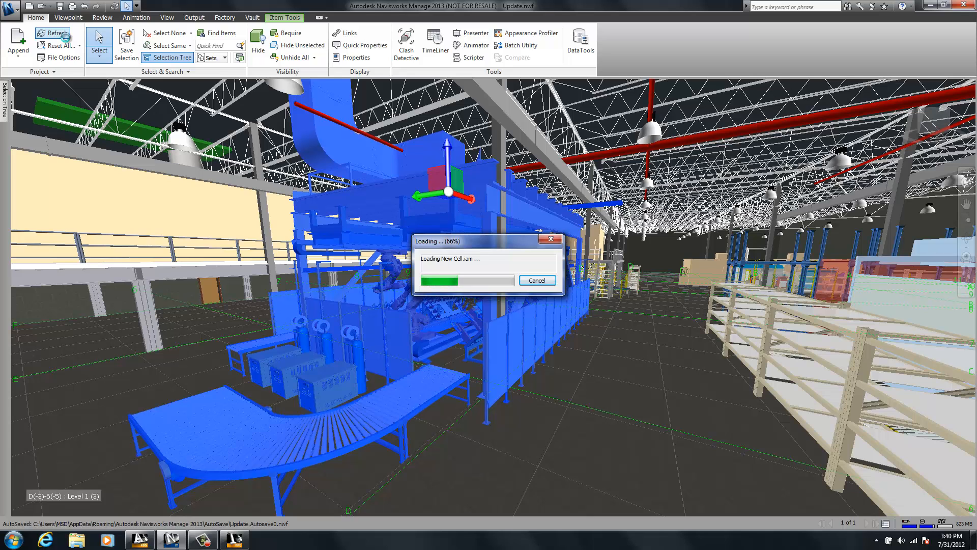
{"action": "left_click", "coordinate": [53, 33]}
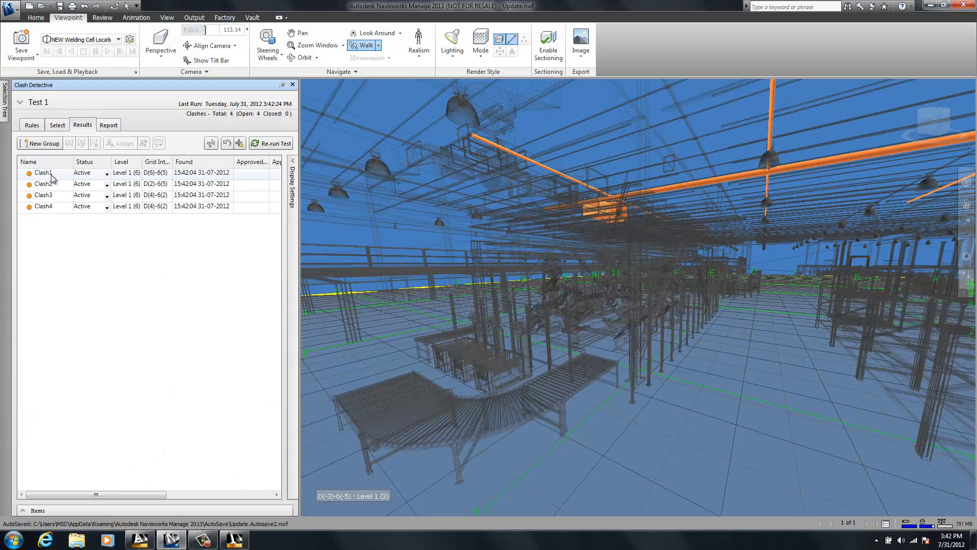
{"action": "left_click", "coordinate": [57, 124]}
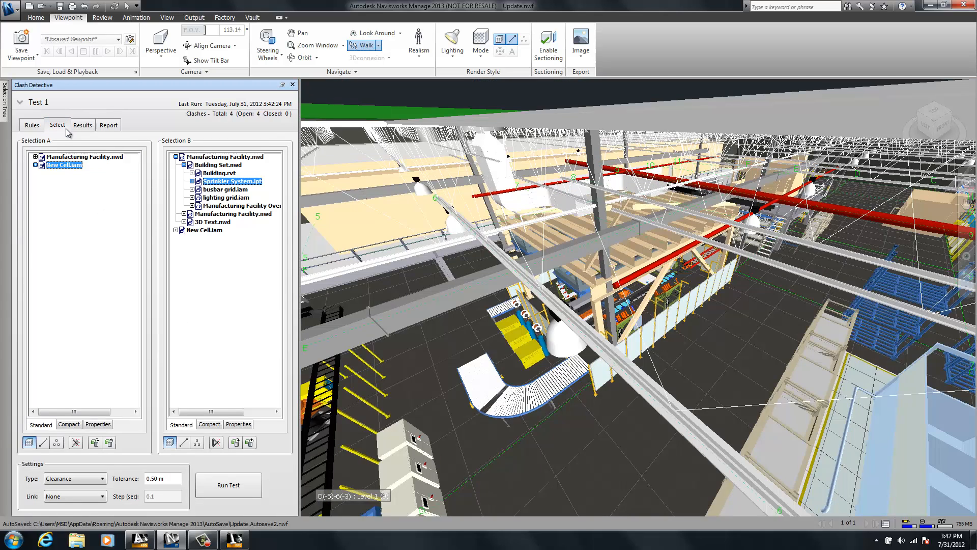